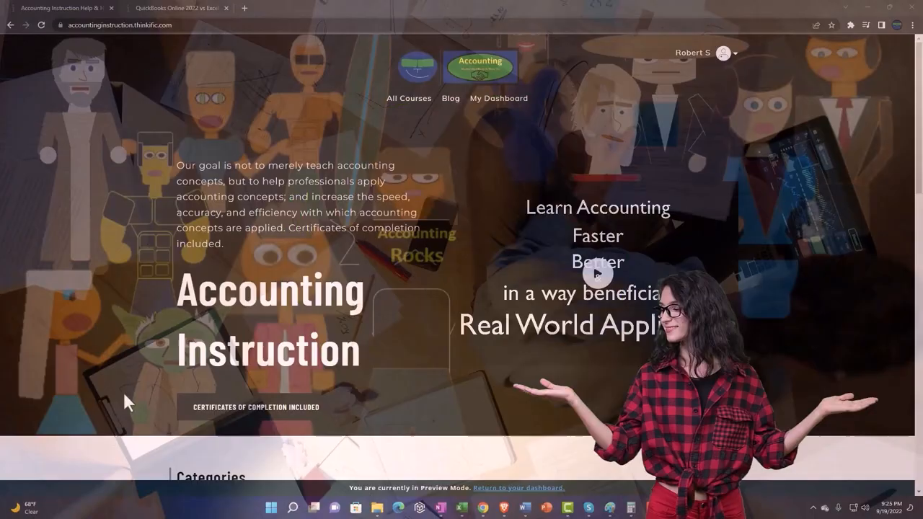
# - Scroll the Thinkific homepage and open the Accounting Instruction course lesson preview
pyautogui.scroll(-3)
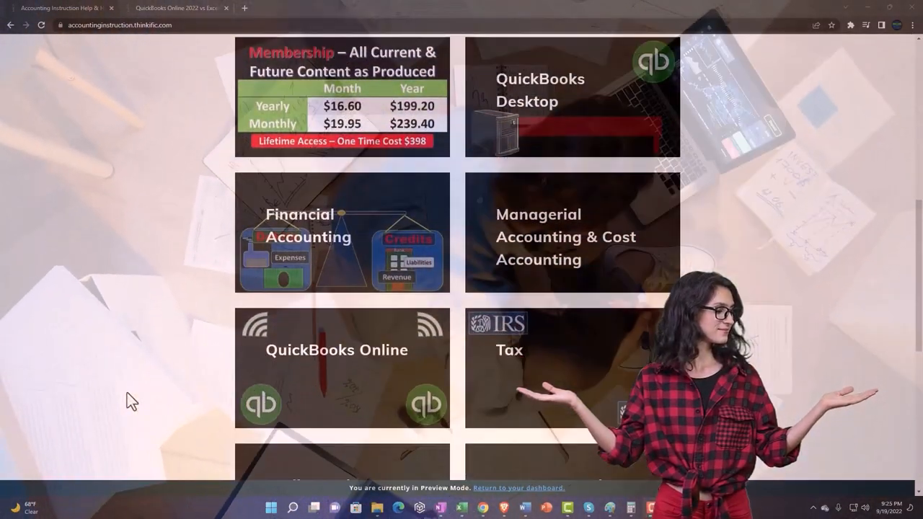
pyautogui.scroll(-3)
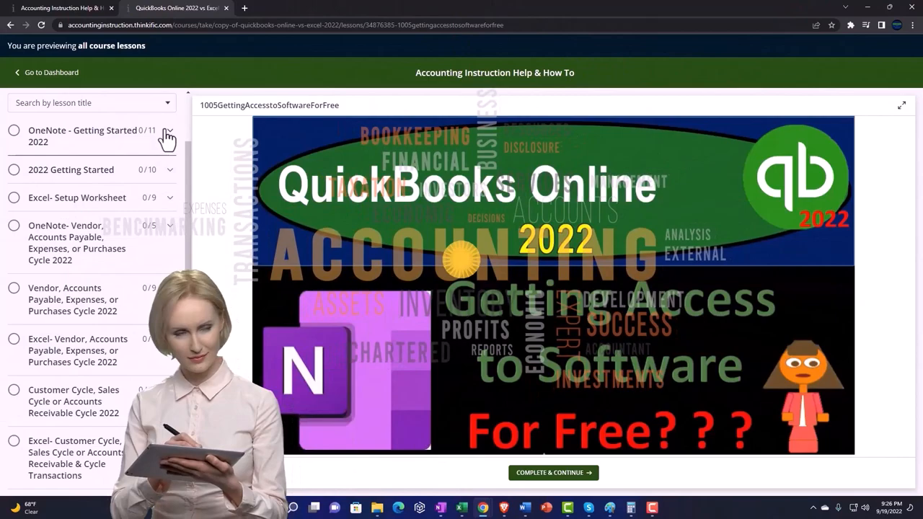
pyautogui.click(167, 136)
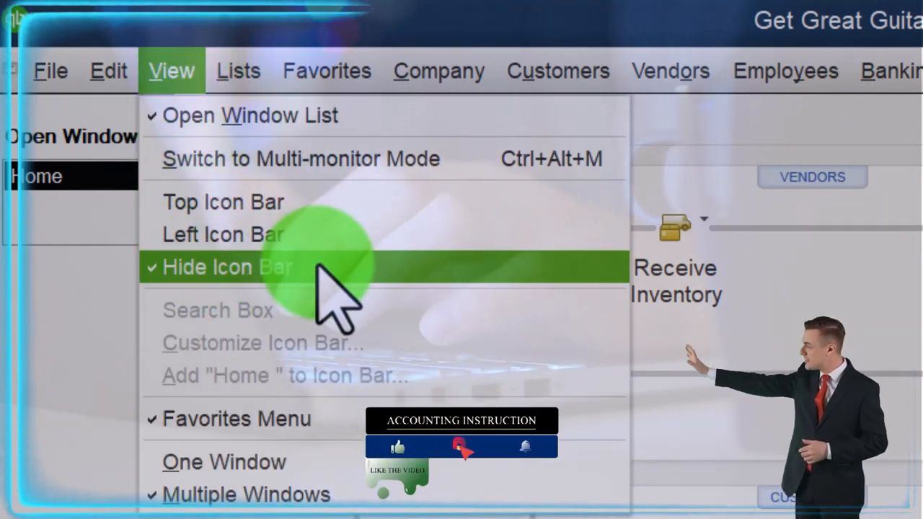
pyautogui.moveTo(288, 115)
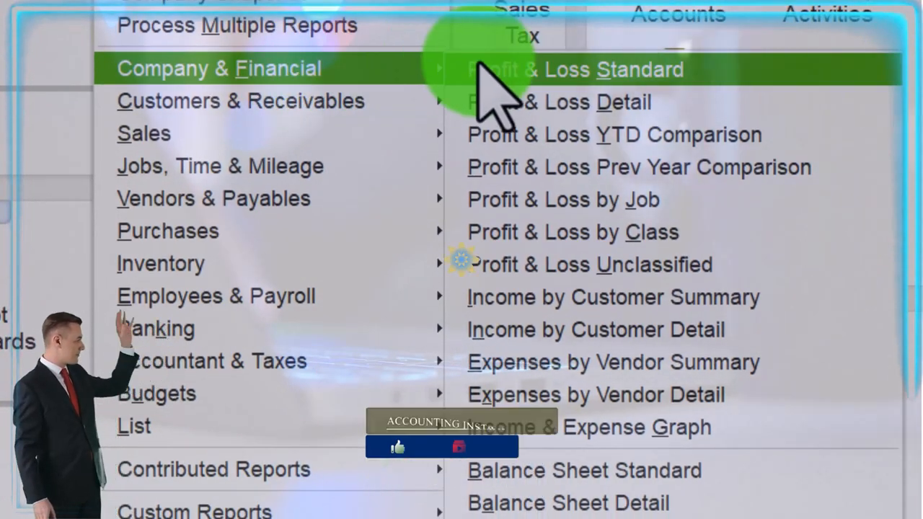
# - Run the Profit & Loss Standard report for 01/01 to 12/31/2022
pyautogui.click(574, 69)
pyautogui.write('010')
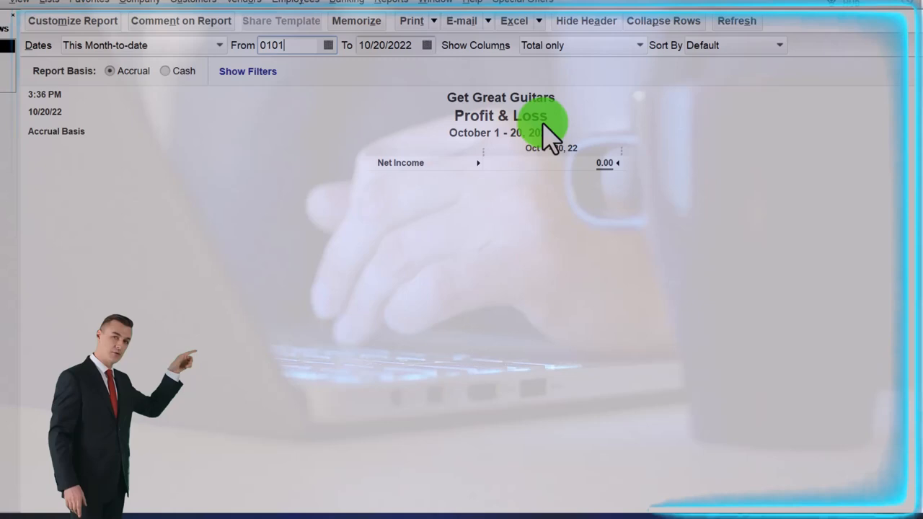
pyautogui.write('1231')
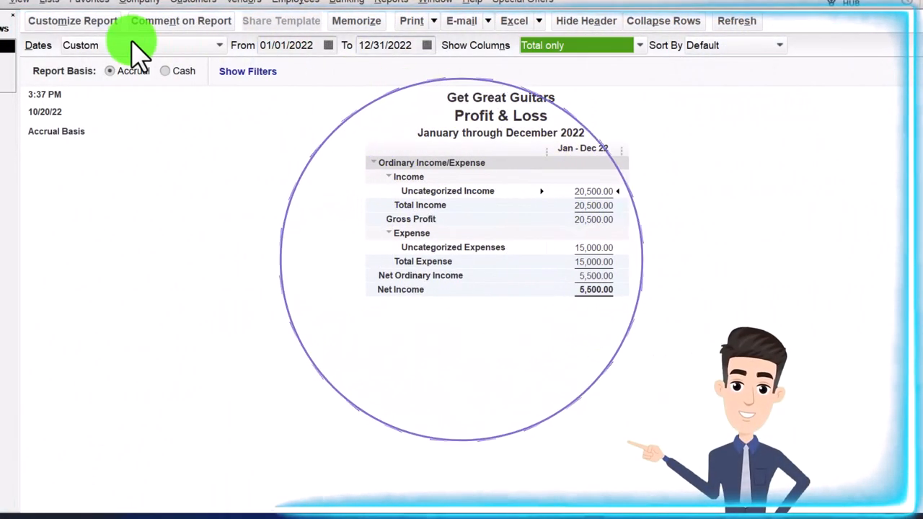
# - Change the report's column label font via Customize Report > Fonts & Numbers and apply it
pyautogui.click(73, 20)
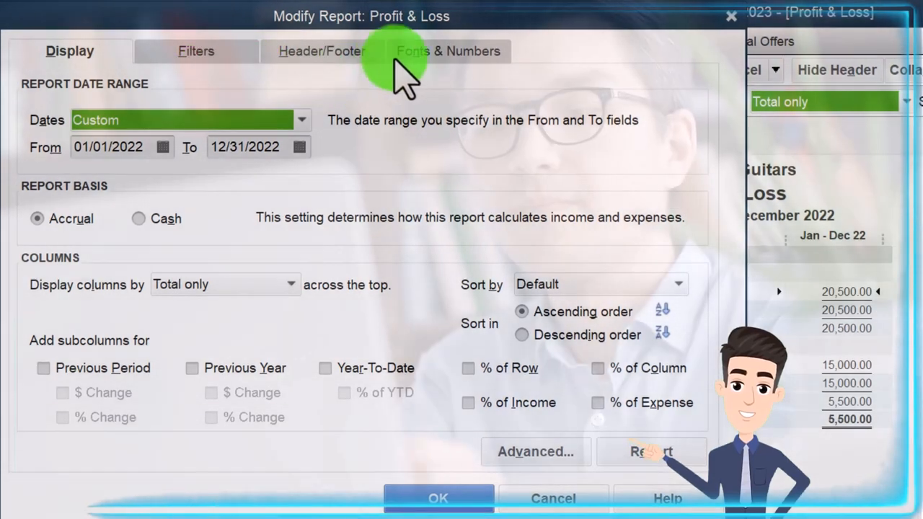
pyautogui.click(447, 50)
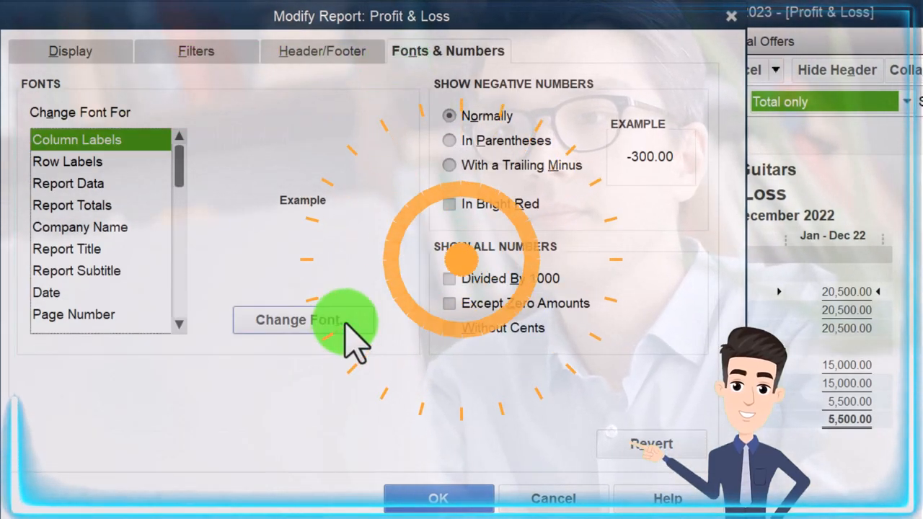
pyautogui.click(299, 320)
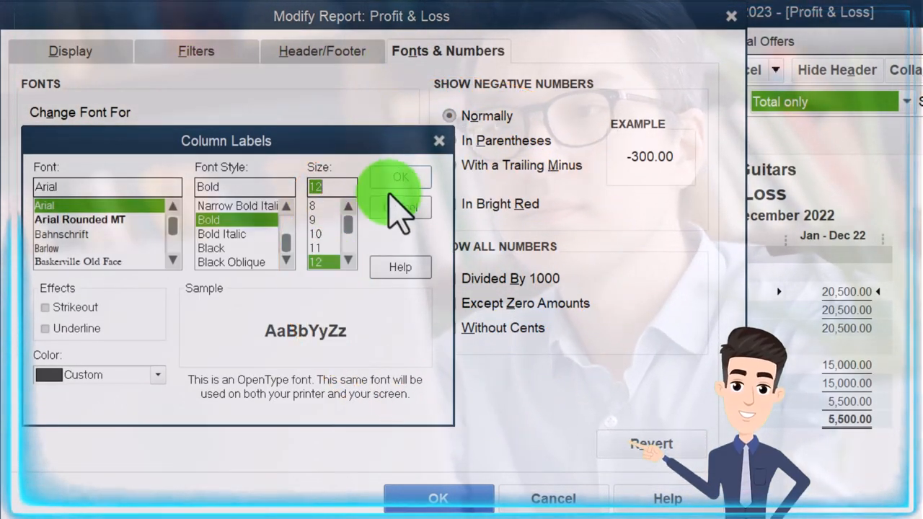
pyautogui.click(401, 177)
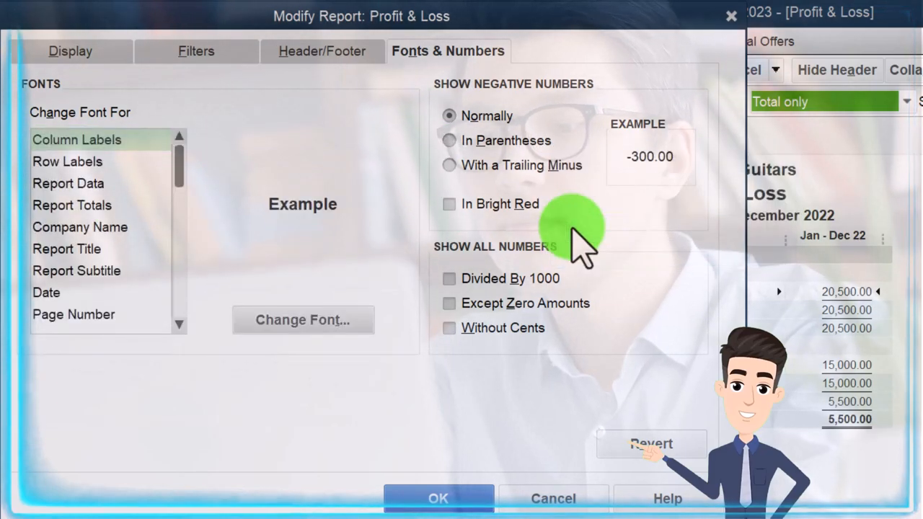
pyautogui.click(438, 499)
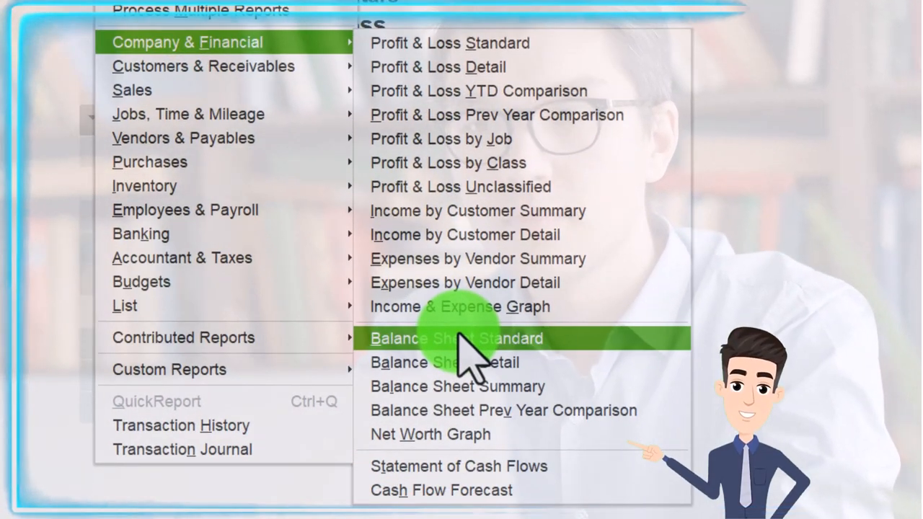
# - Run the Balance Sheet Standard report as of 12/31/2022
pyautogui.click(456, 338)
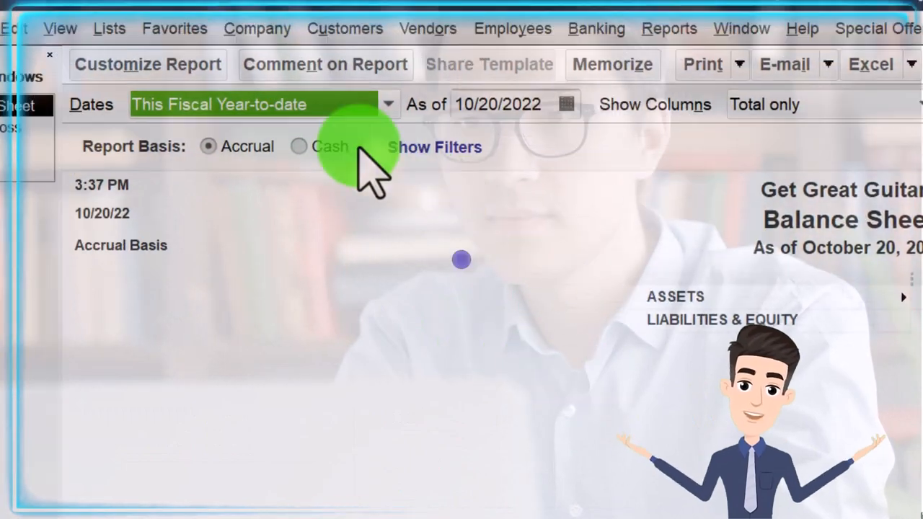
pyautogui.click(147, 64)
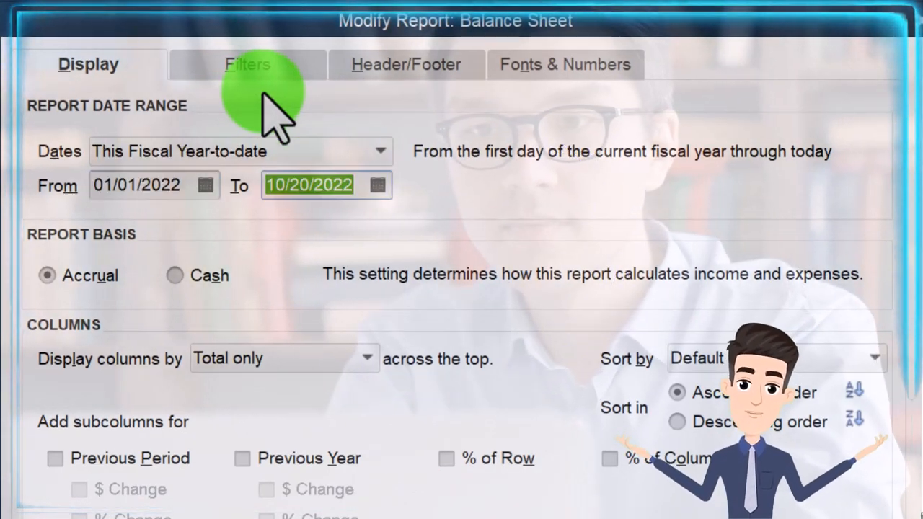
pyautogui.write('12312')
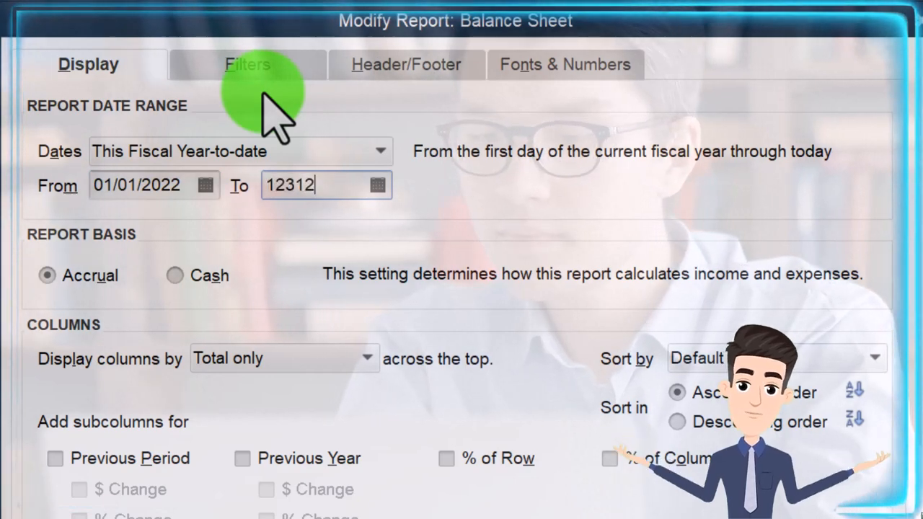
# - Change the column label font and apply it to all related fonts
pyautogui.click(565, 64)
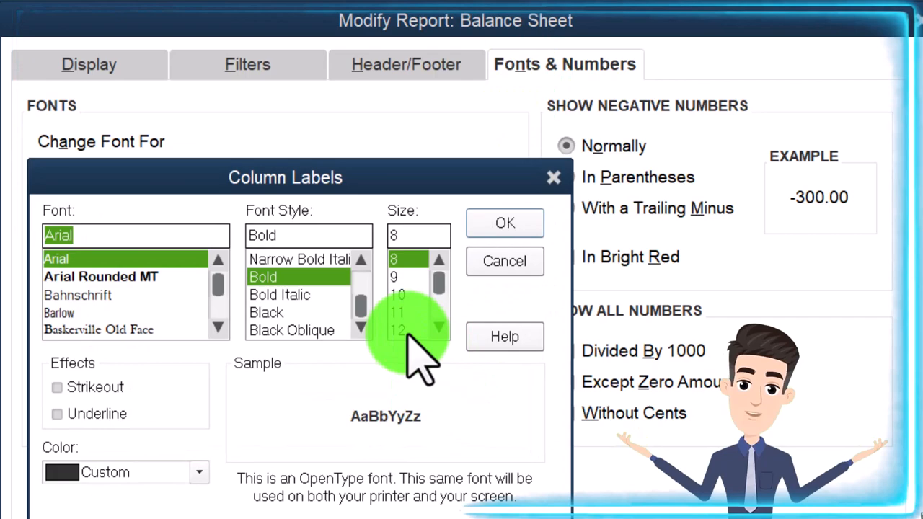
pyautogui.click(505, 222)
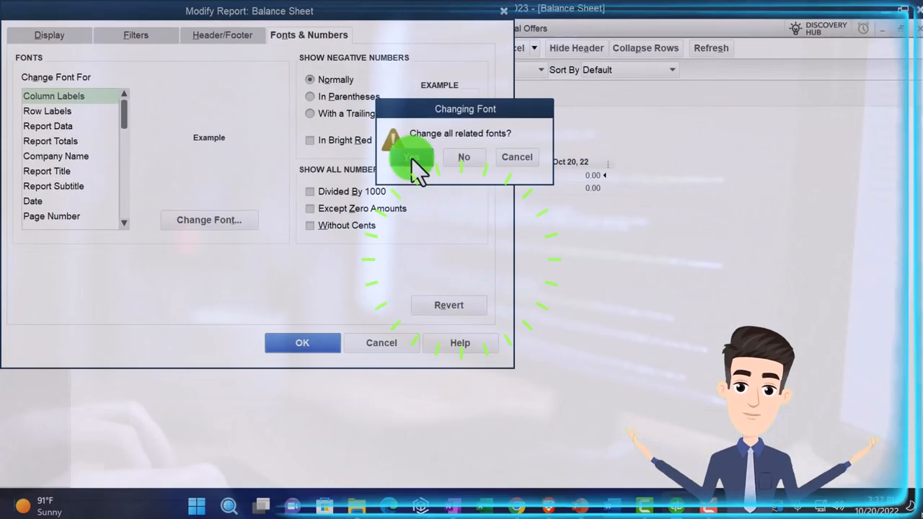
pyautogui.click(464, 156)
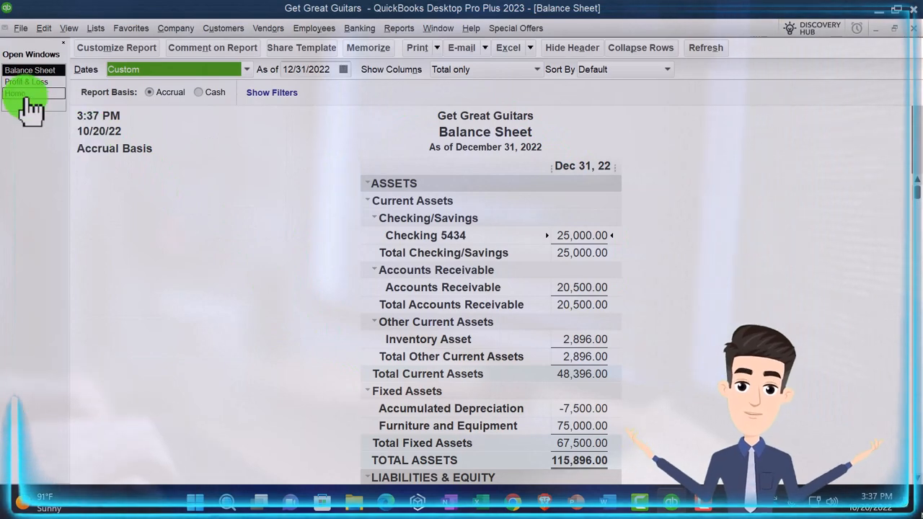
# - Return to the Home page from the Open Windows list
pyautogui.click(15, 94)
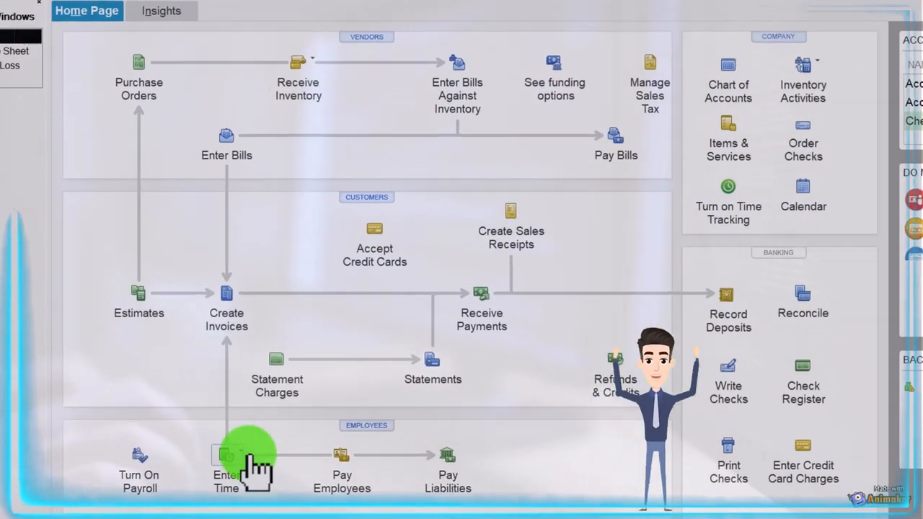
pyautogui.moveTo(372, 462)
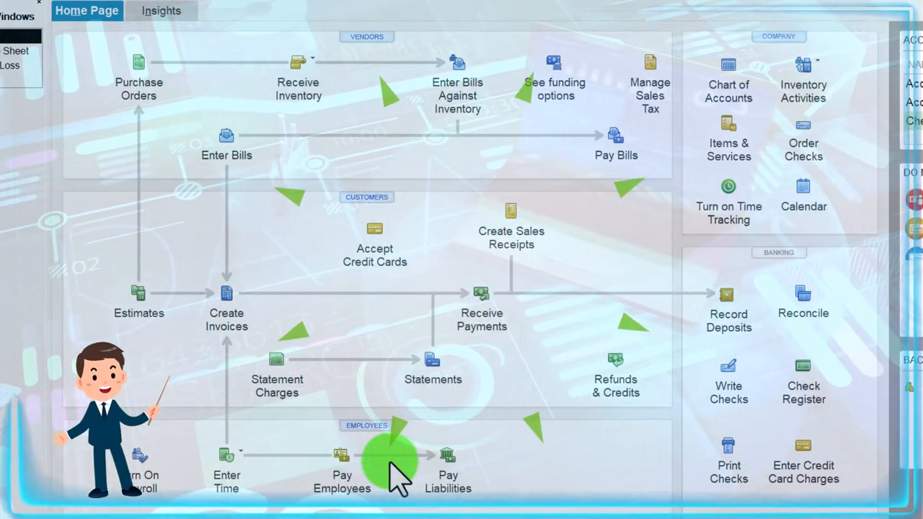
pyautogui.moveTo(468, 161)
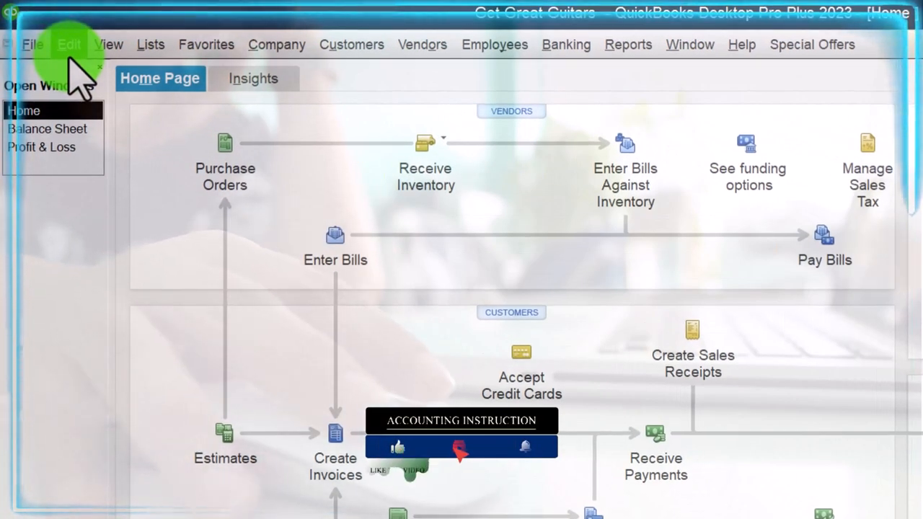
# - Show Edit > Preferences > Payroll & Employees company preferences with Full payroll selected
pyautogui.click(69, 43)
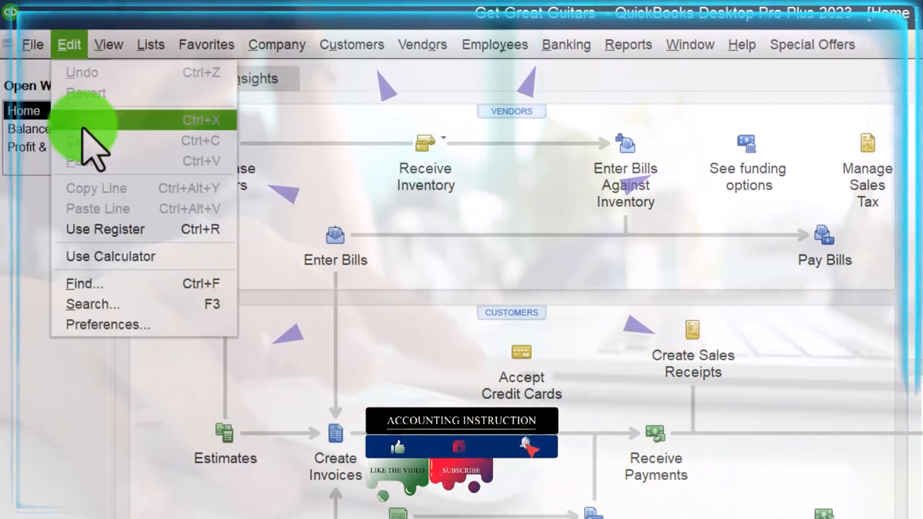
pyautogui.click(107, 324)
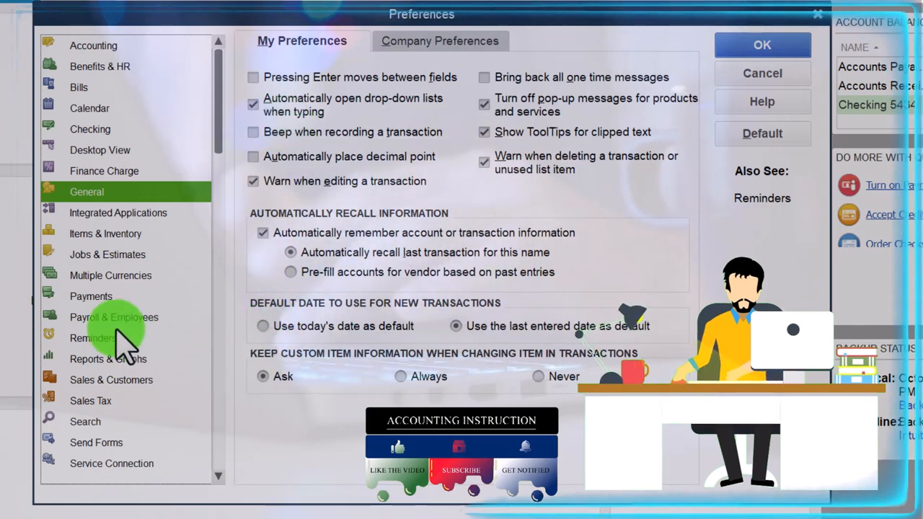
pyautogui.click(114, 318)
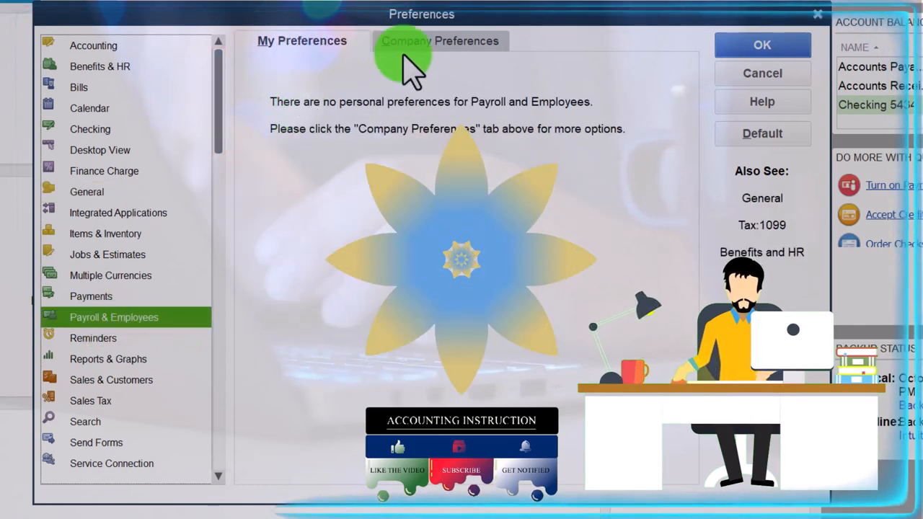
pyautogui.click(439, 41)
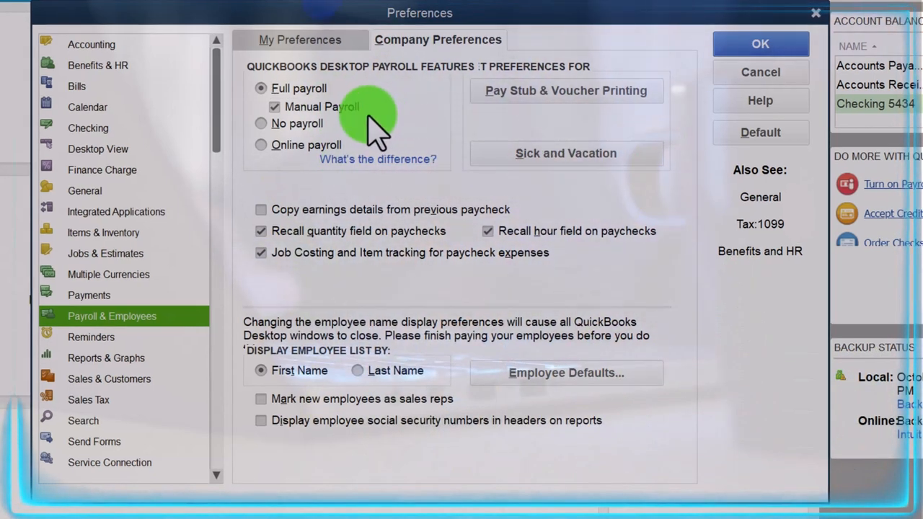
pyautogui.moveTo(156, 339)
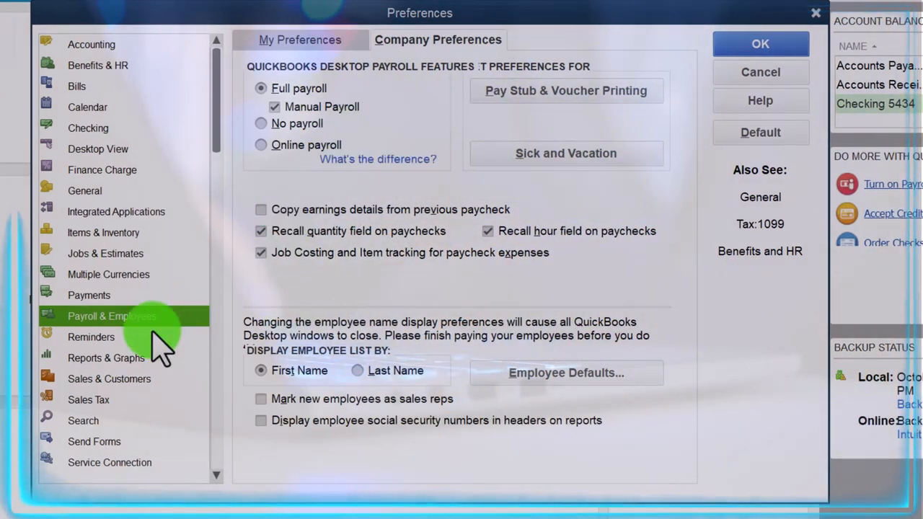
pyautogui.moveTo(303, 21)
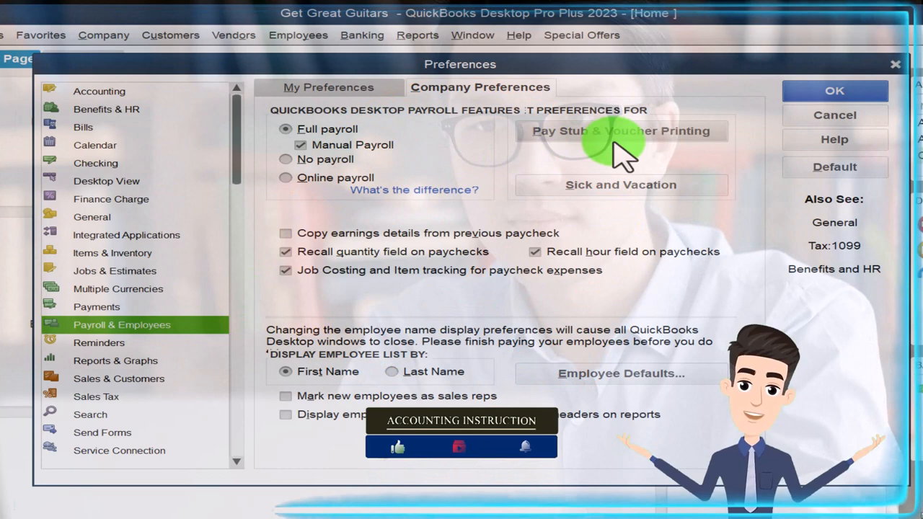
# - Accept the payroll printing preferences, then review and close the sick and vacation defaults unchanged
pyautogui.click(620, 130)
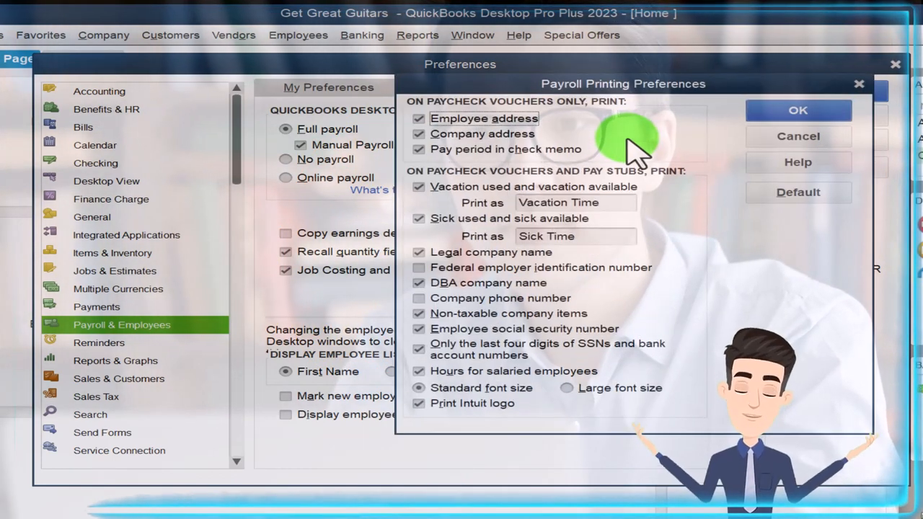
pyautogui.moveTo(656, 248)
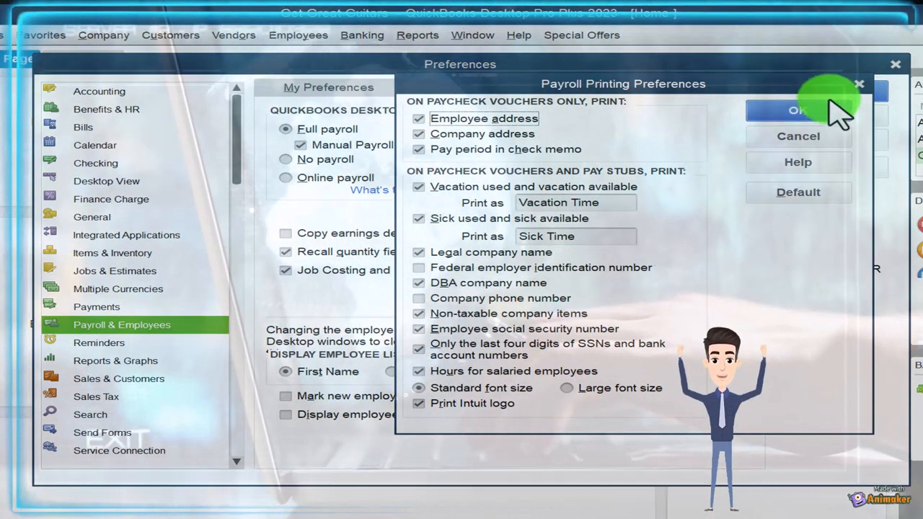
pyautogui.click(797, 110)
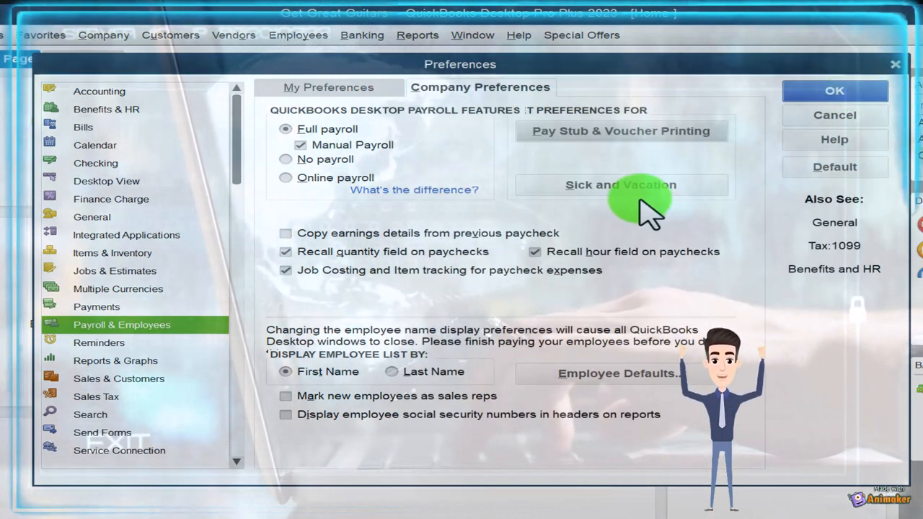
pyautogui.click(620, 185)
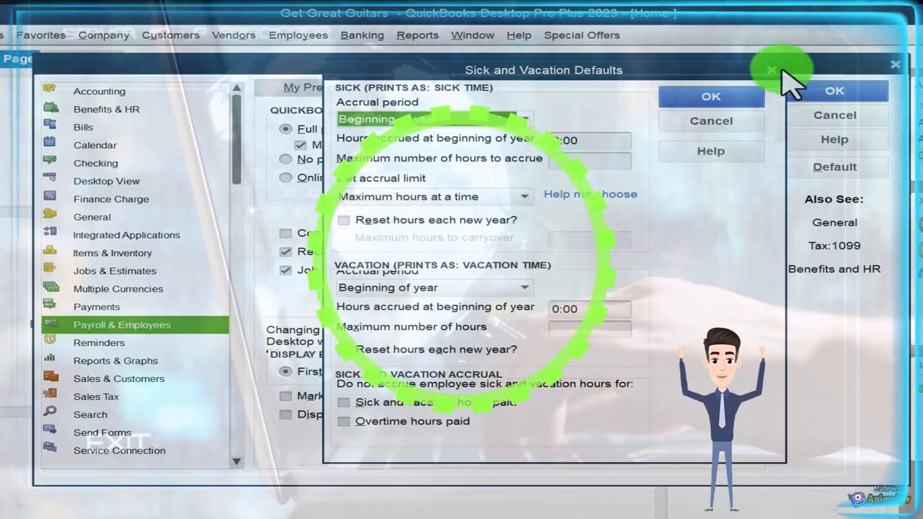
pyautogui.click(710, 95)
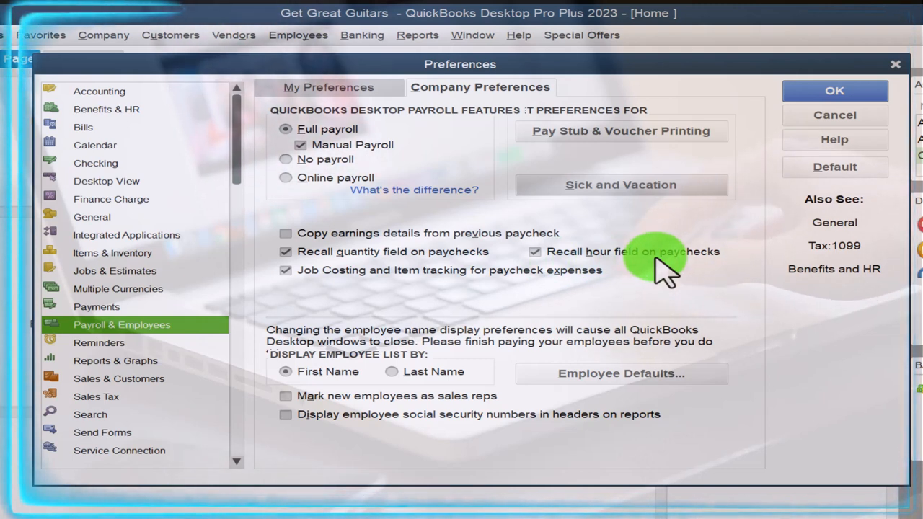
pyautogui.moveTo(331, 286)
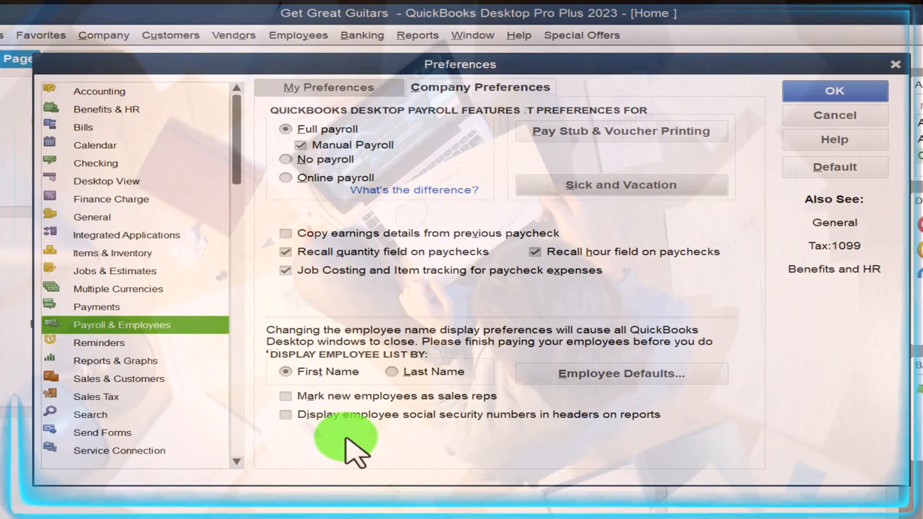
pyautogui.moveTo(458, 490)
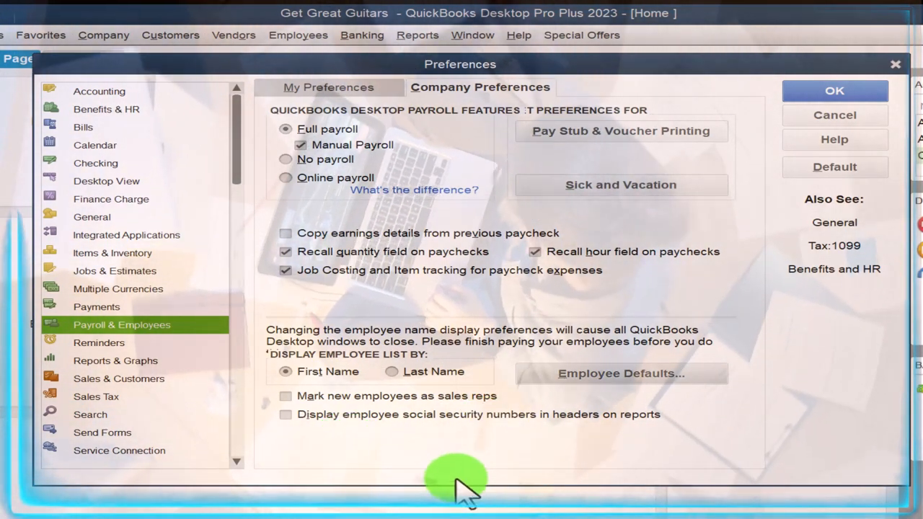
# - Set the Employee Defaults pay frequency to Monthly and confirm
pyautogui.click(620, 372)
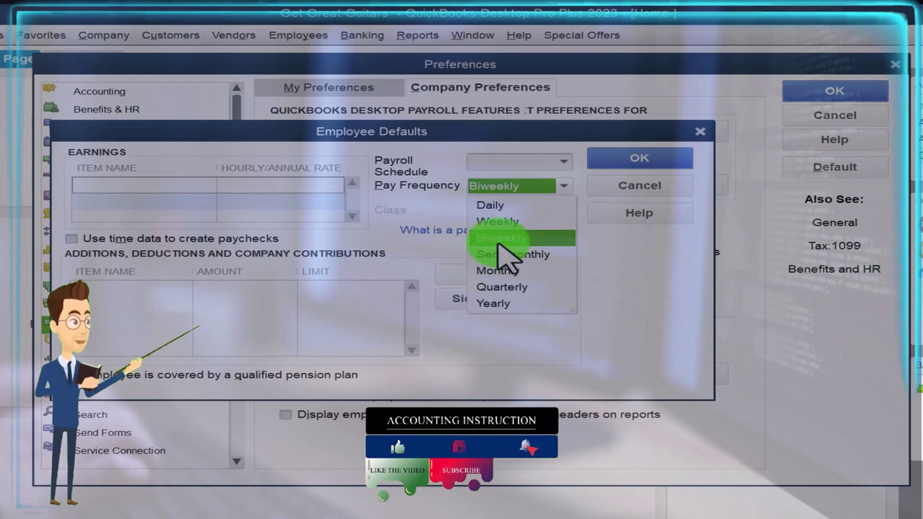
pyautogui.moveTo(498, 271)
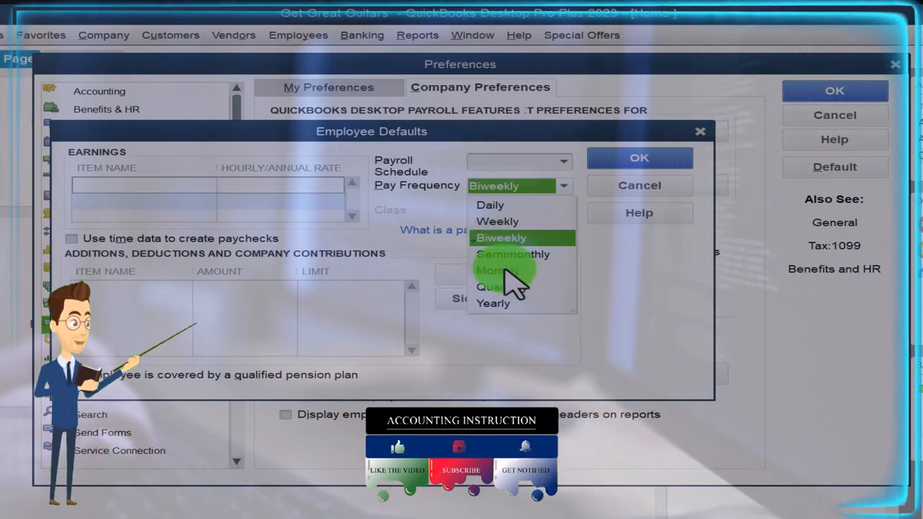
pyautogui.click(496, 271)
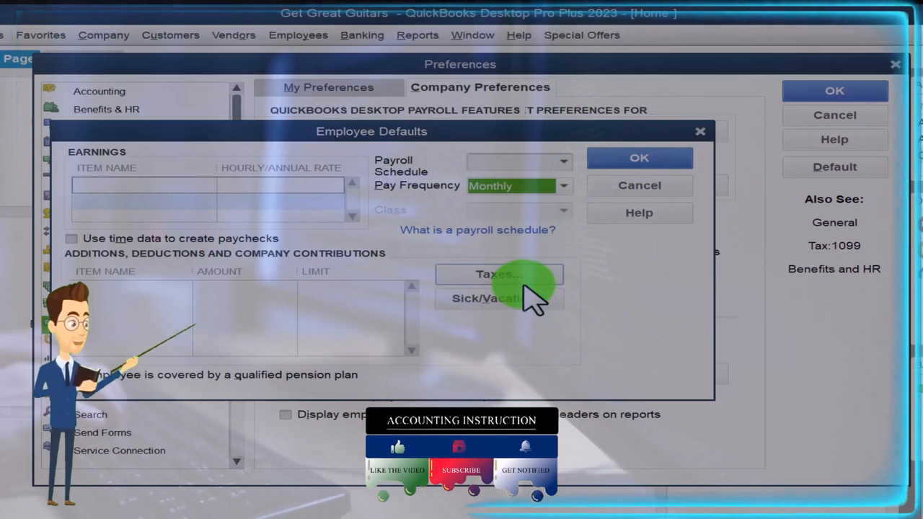
pyautogui.moveTo(640, 158)
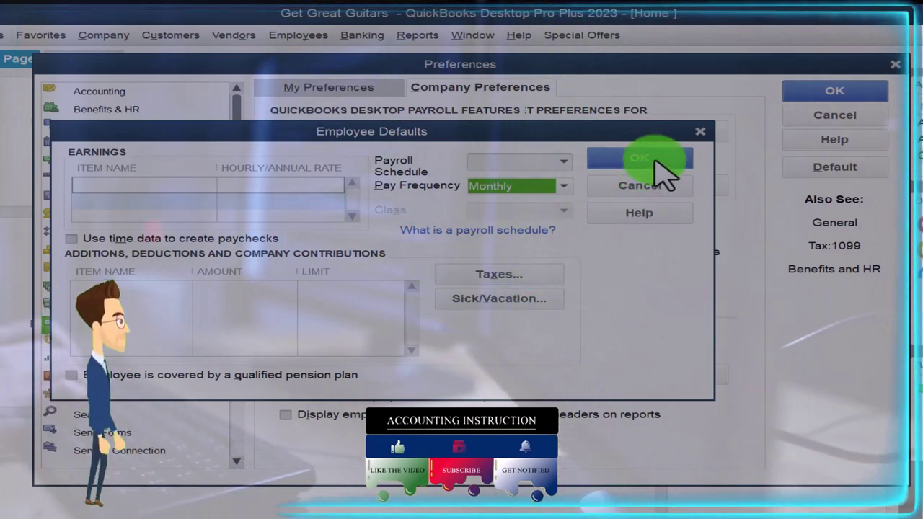
pyautogui.click(637, 157)
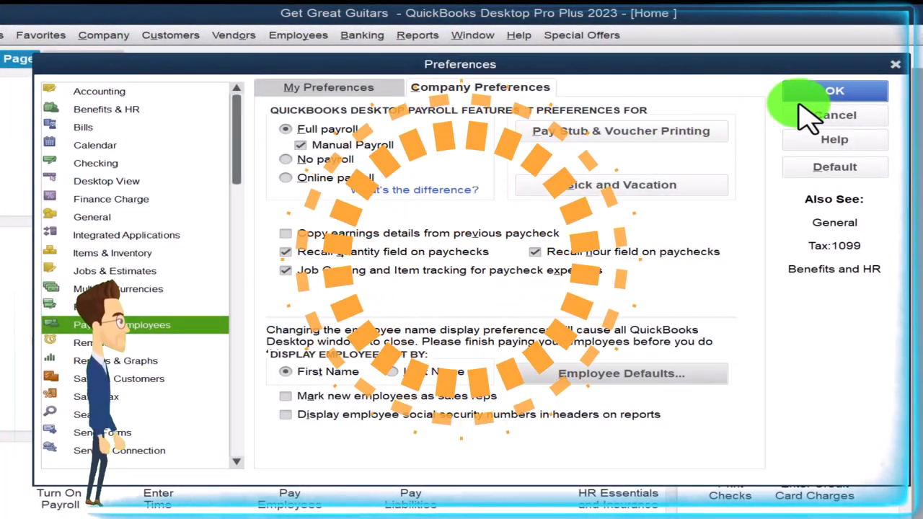
# - Confirm the Preferences window to save the payroll settings
pyautogui.click(833, 89)
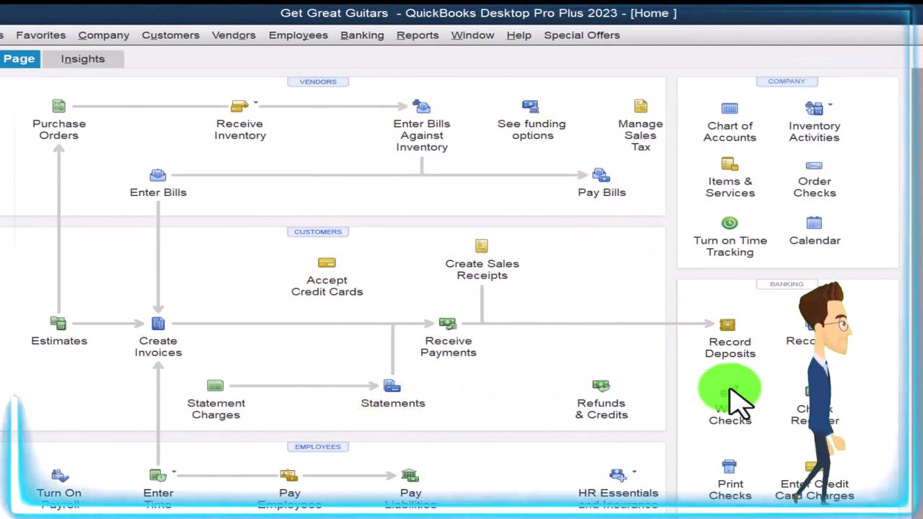
pyautogui.moveTo(476, 372)
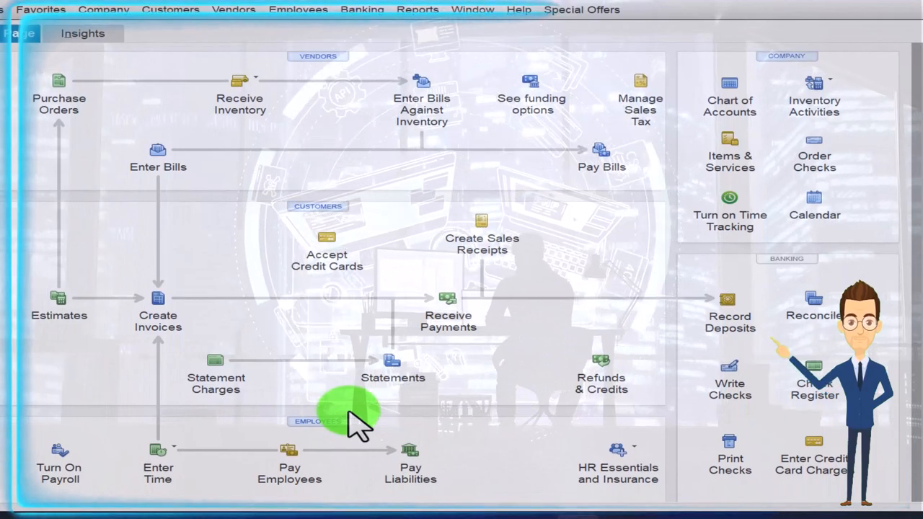
pyautogui.moveTo(50, 58)
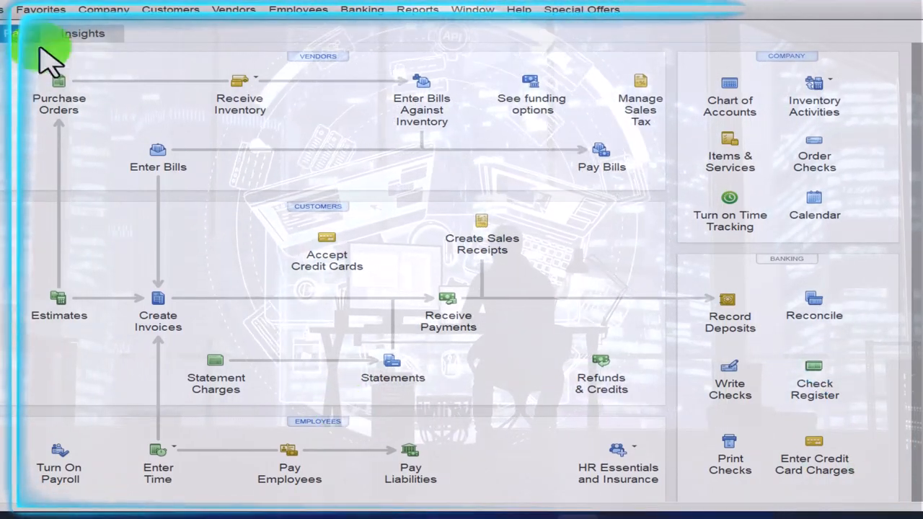
# - Review the Social Security Company and Federal Unemployment tax items in the Payroll Item List
pyautogui.click(100, 49)
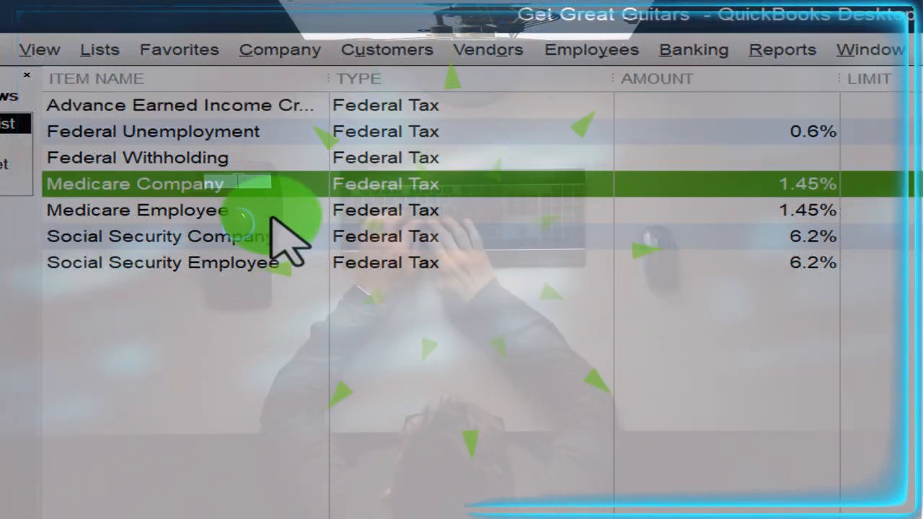
pyautogui.click(159, 236)
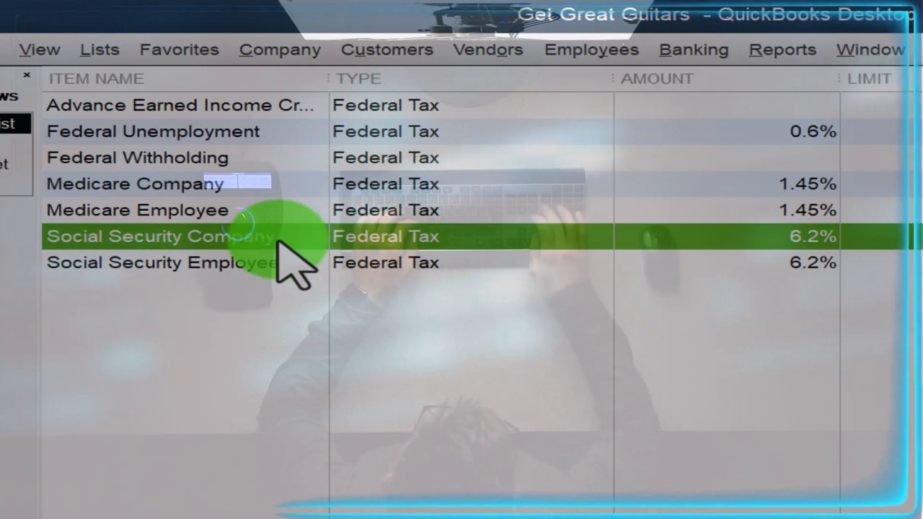
pyautogui.click(152, 131)
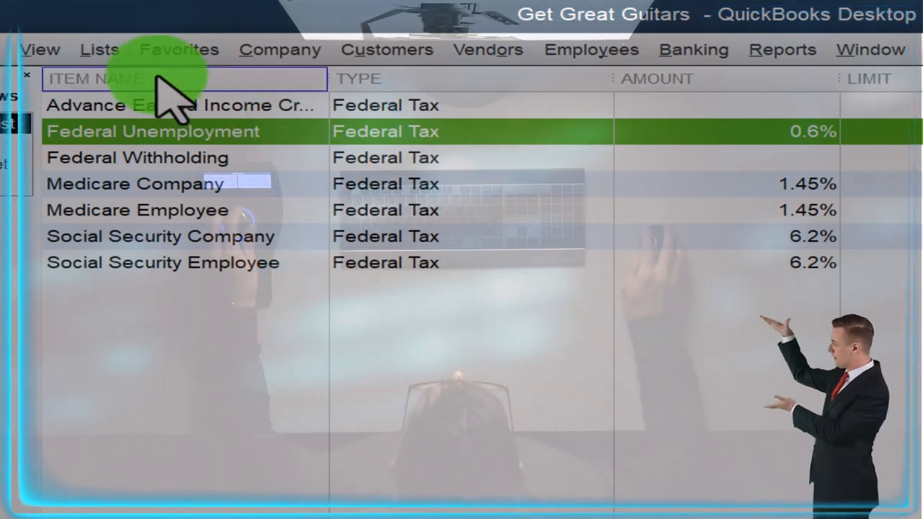
# - Bring up the Item List of services, inventory parts and sales taxes from the Lists menu
pyautogui.click(98, 49)
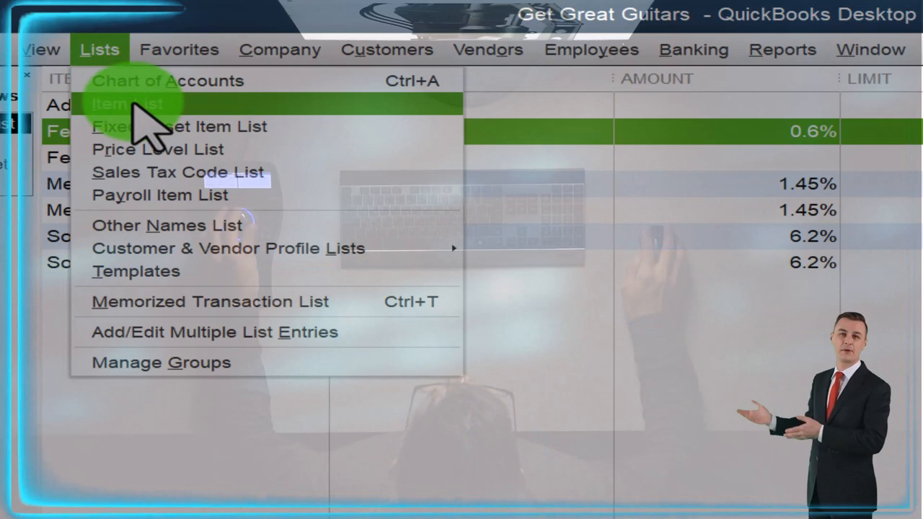
pyautogui.click(127, 104)
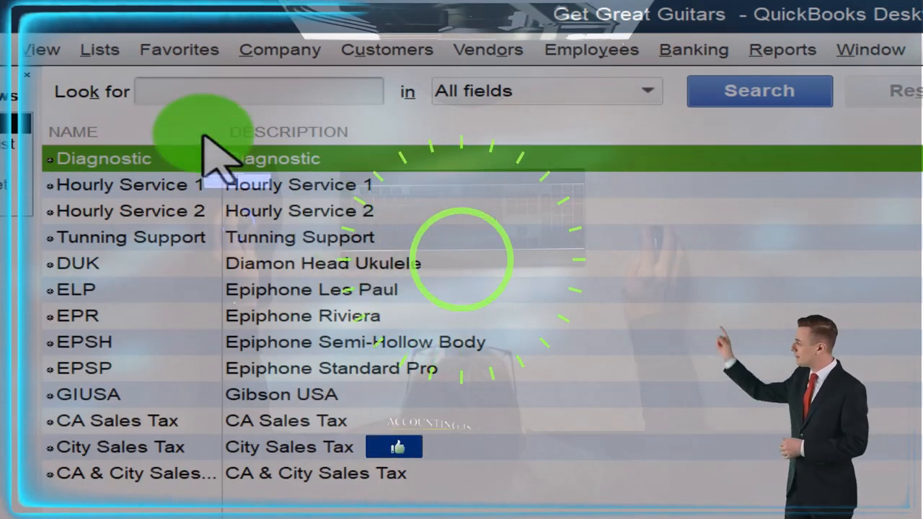
pyautogui.click(100, 49)
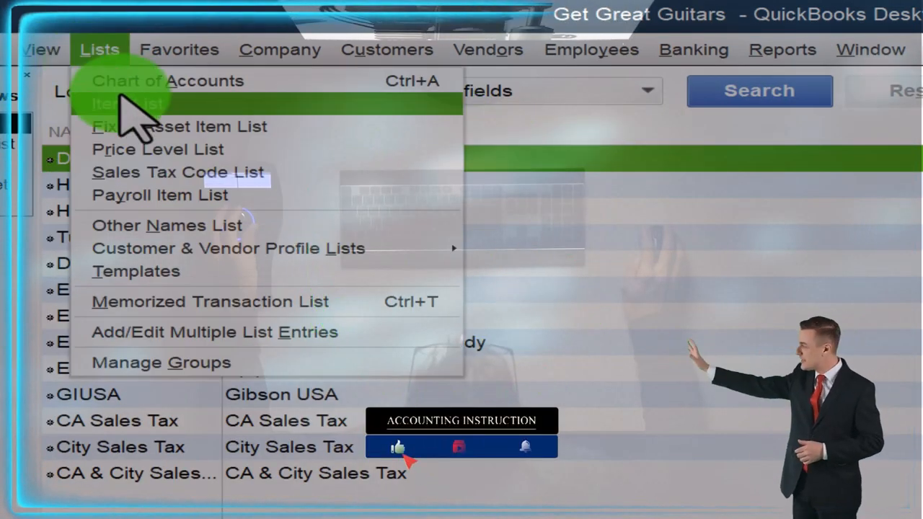
pyautogui.click(128, 104)
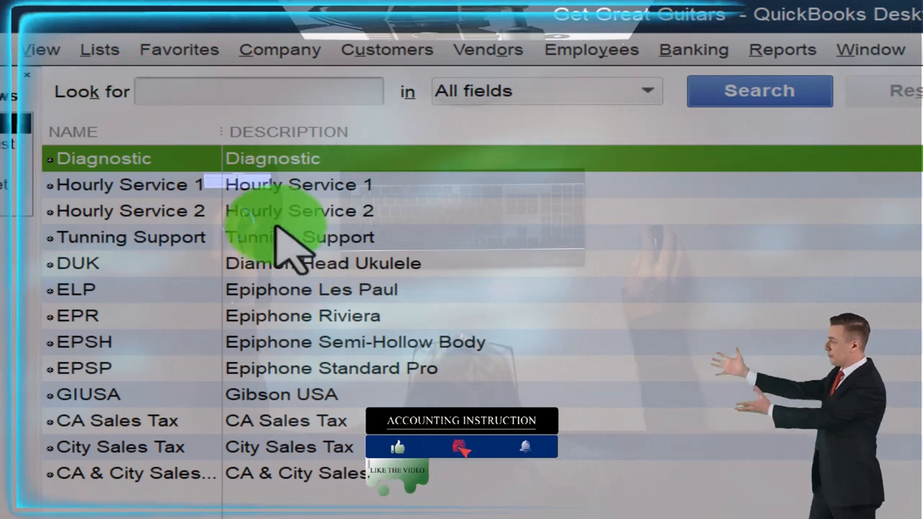
pyautogui.moveTo(332, 317)
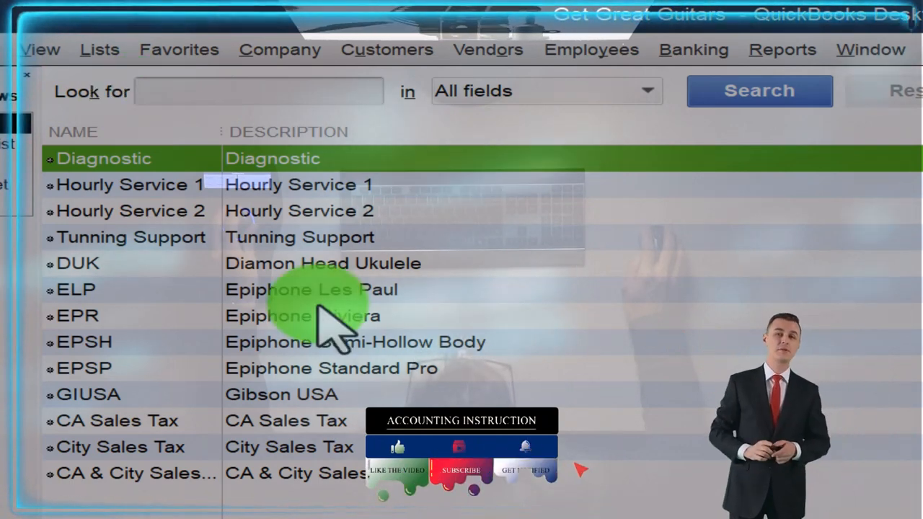
pyautogui.click(461, 260)
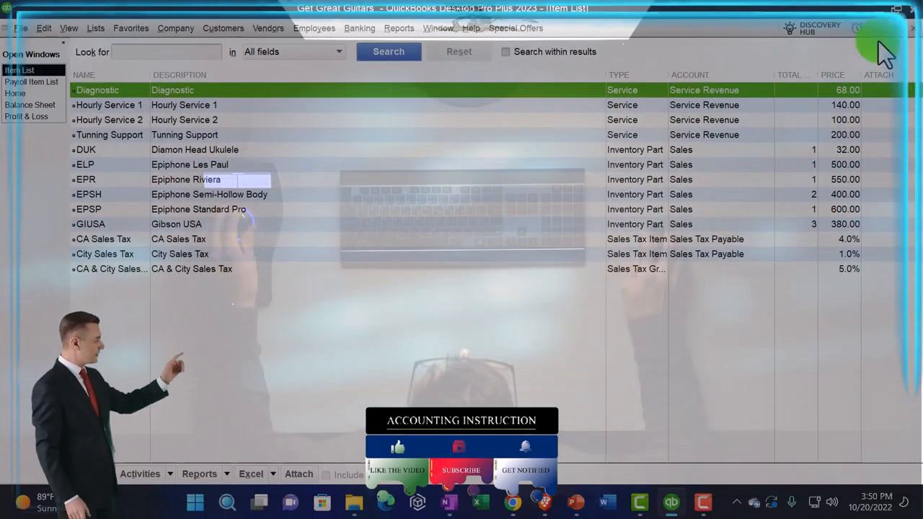
# - Return to the Home page and open the Employee Center with no active employees yet
pyautogui.click(31, 81)
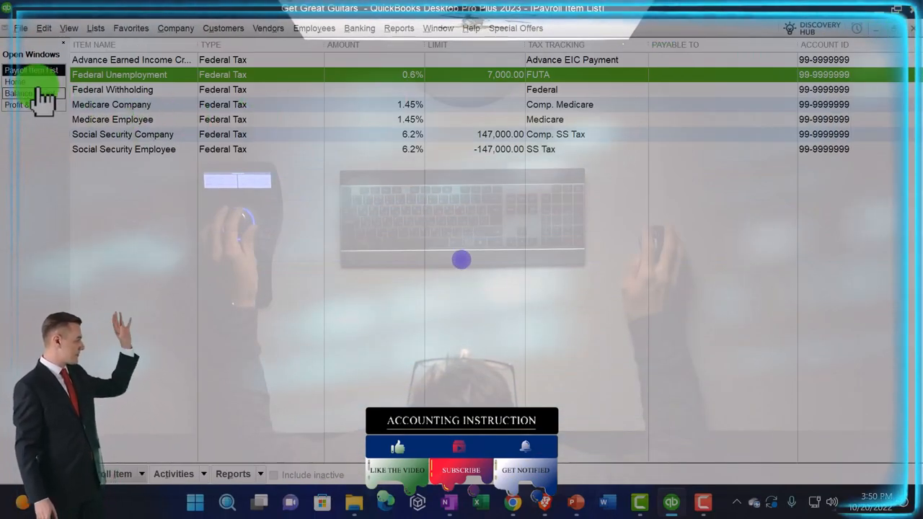
pyautogui.click(14, 80)
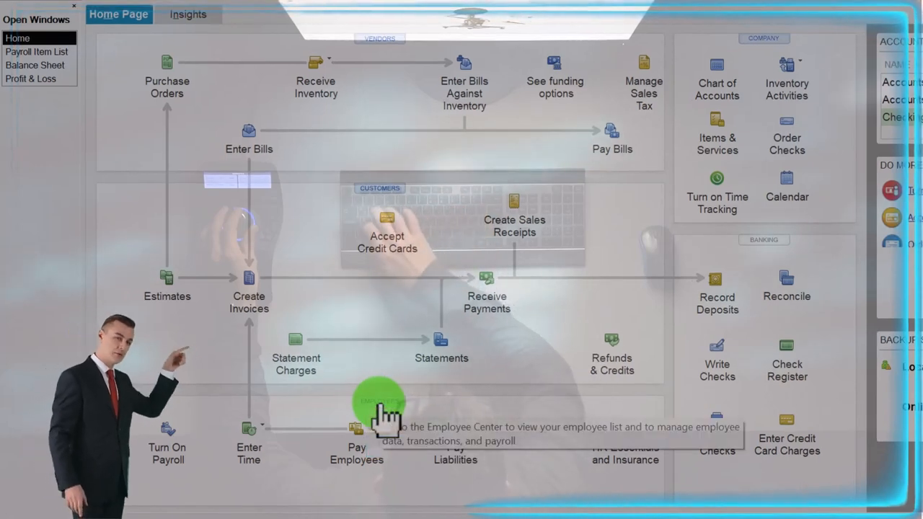
pyautogui.click(317, 49)
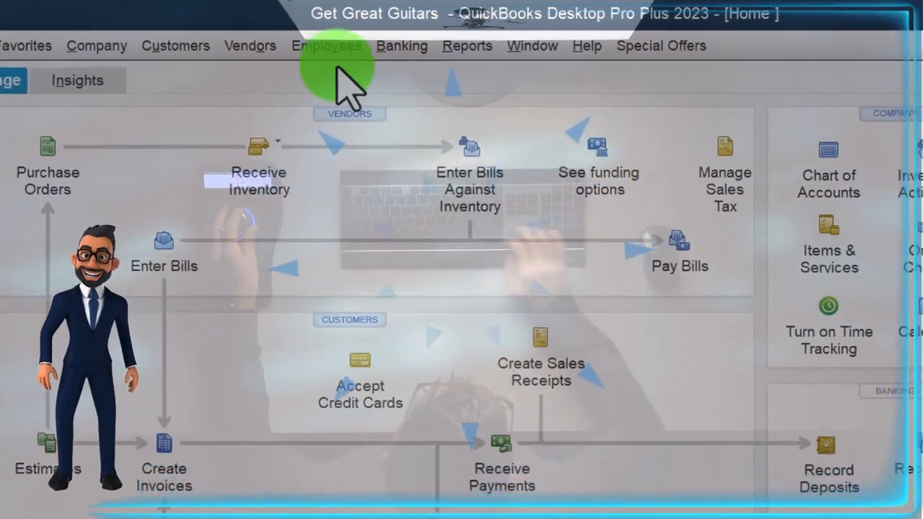
pyautogui.click(326, 45)
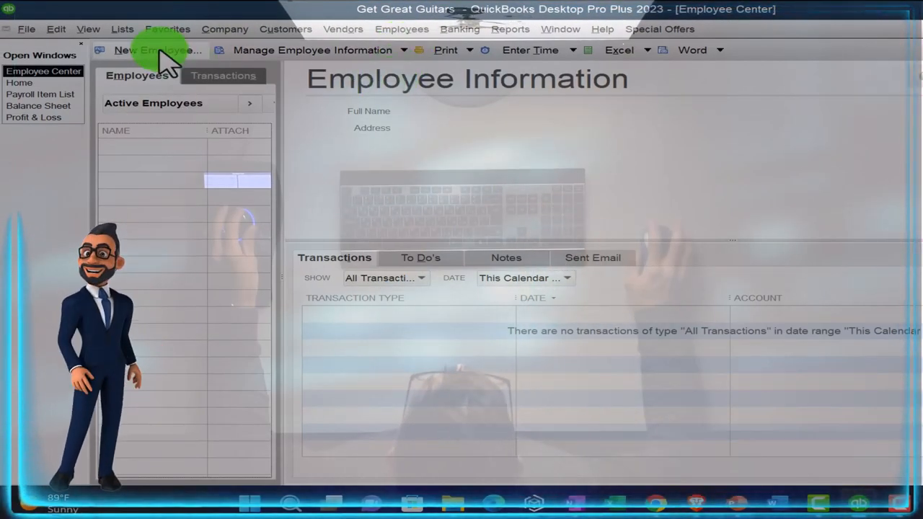
pyautogui.click(157, 49)
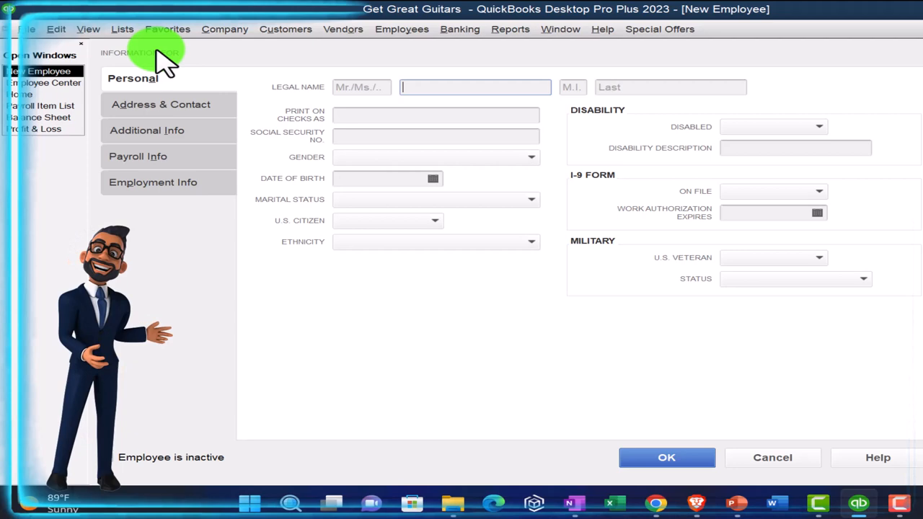
pyautogui.write('Adam H')
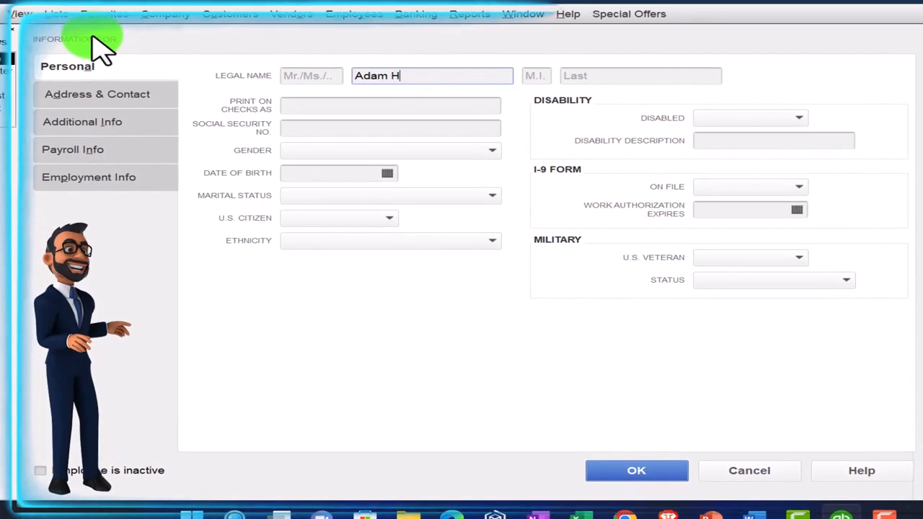
pyautogui.write('amilton')
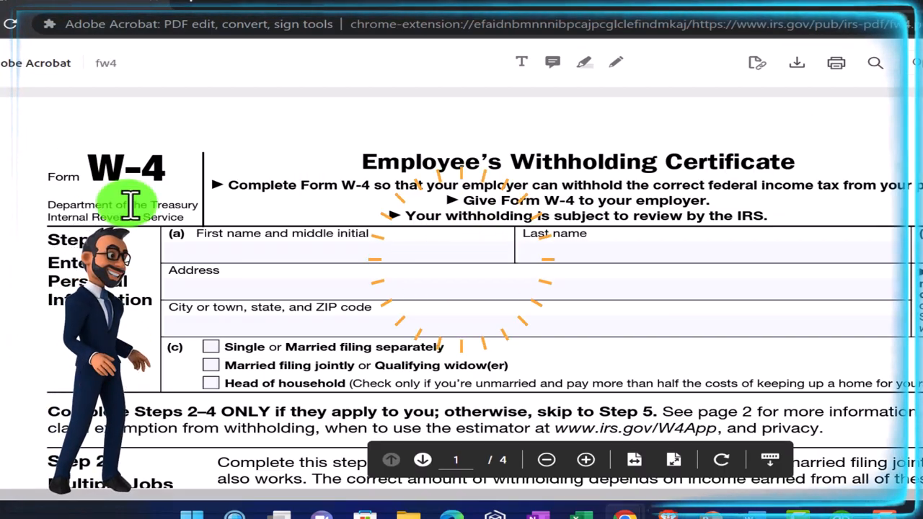
# - Scroll through Step 1 of the W-4 PDF and back to the top
pyautogui.scroll(-3)
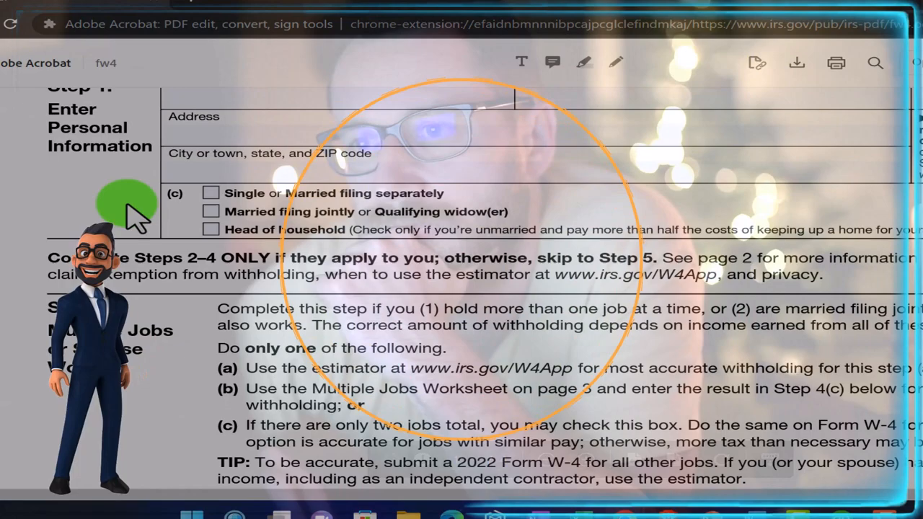
pyautogui.scroll(3)
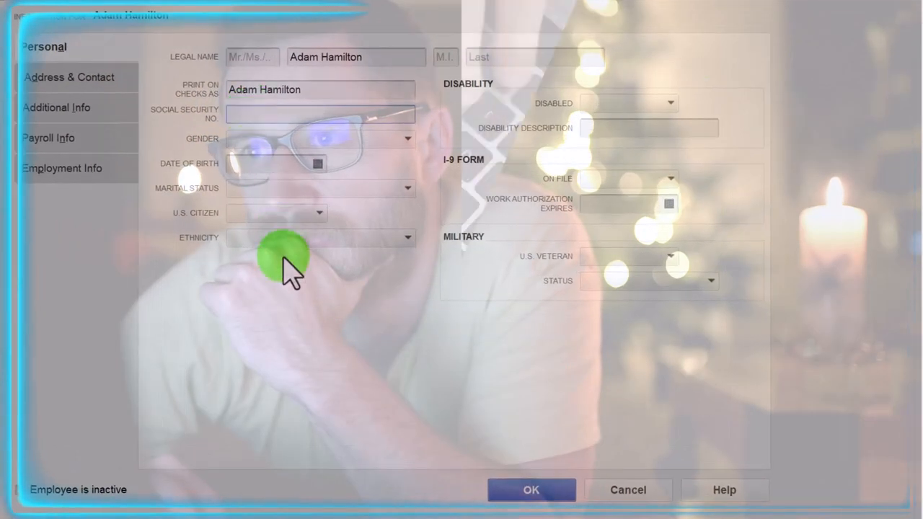
pyautogui.write('5')
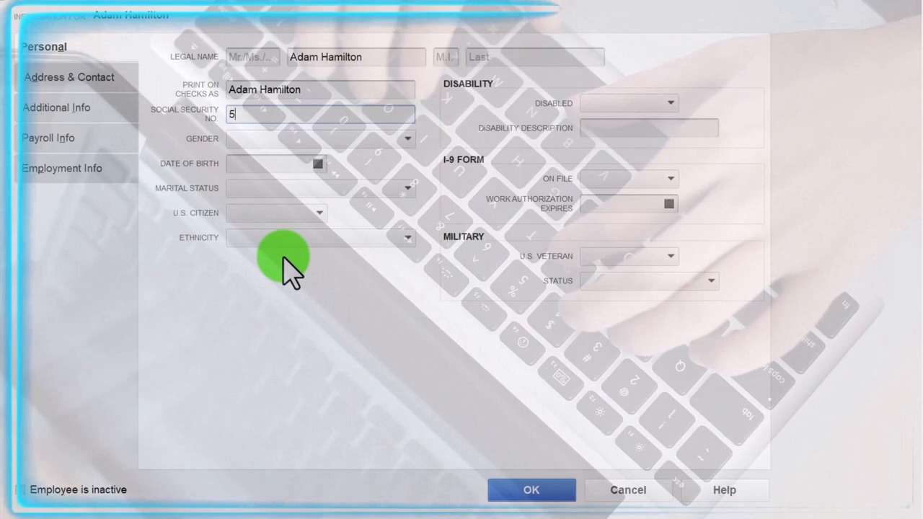
pyautogui.write('6565555')
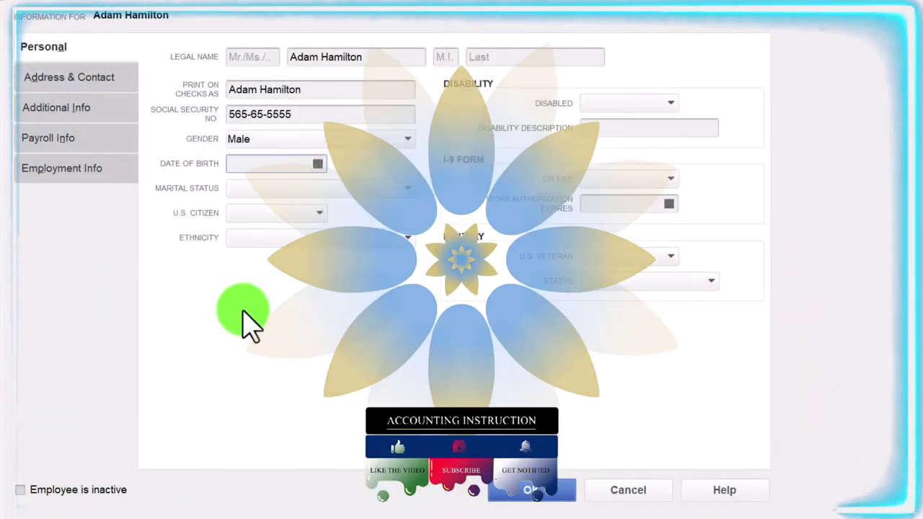
pyautogui.write('09057')
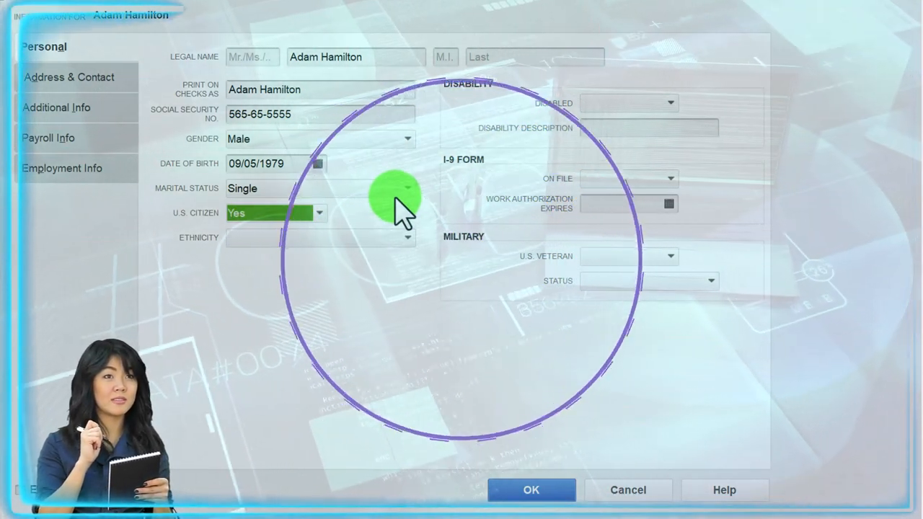
pyautogui.click(407, 236)
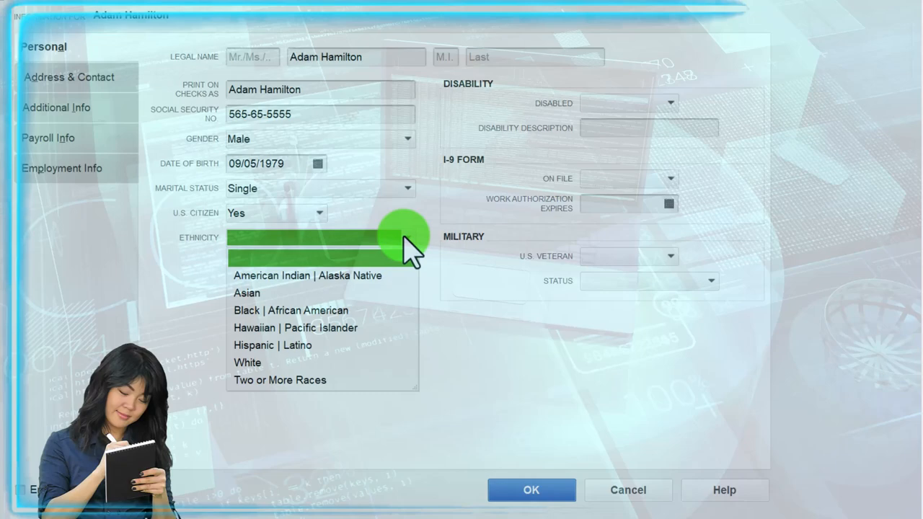
pyautogui.moveTo(166, 346)
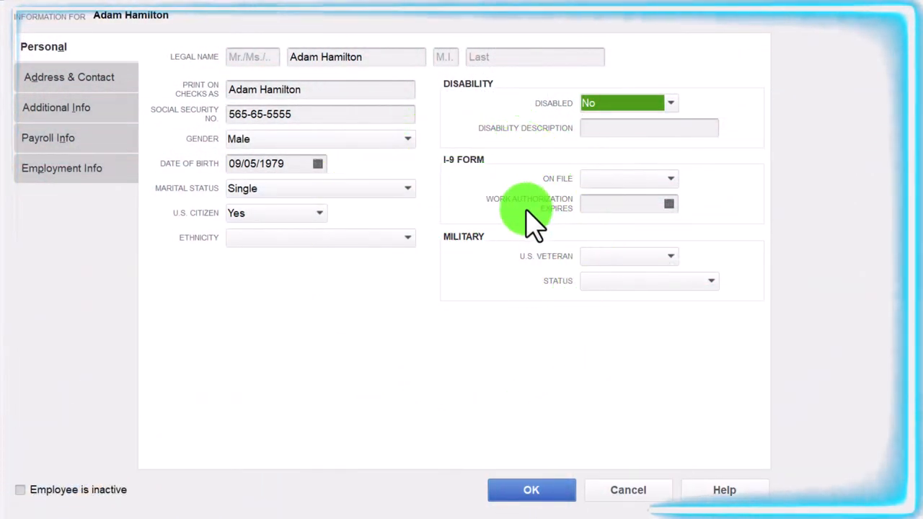
# - Mark I-9 as on file and U.S. veteran as No, then move on to address and contact details
pyautogui.click(669, 179)
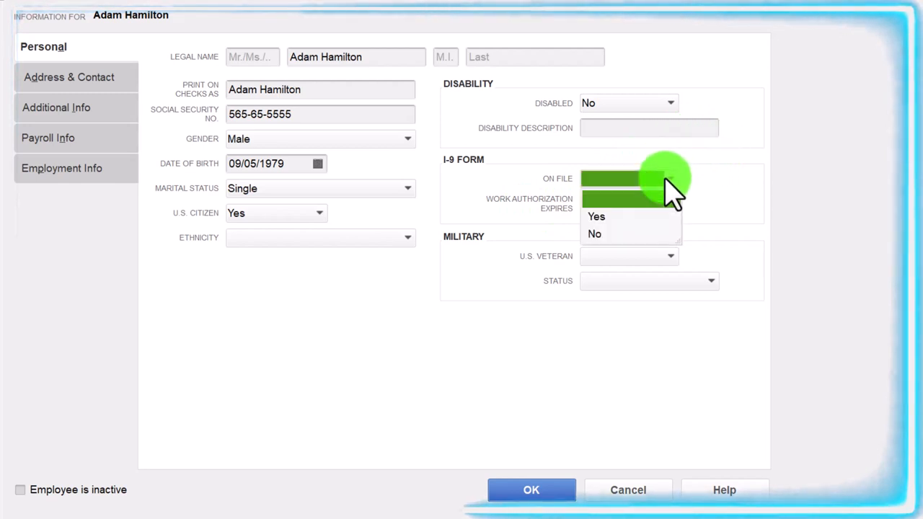
pyautogui.click(597, 216)
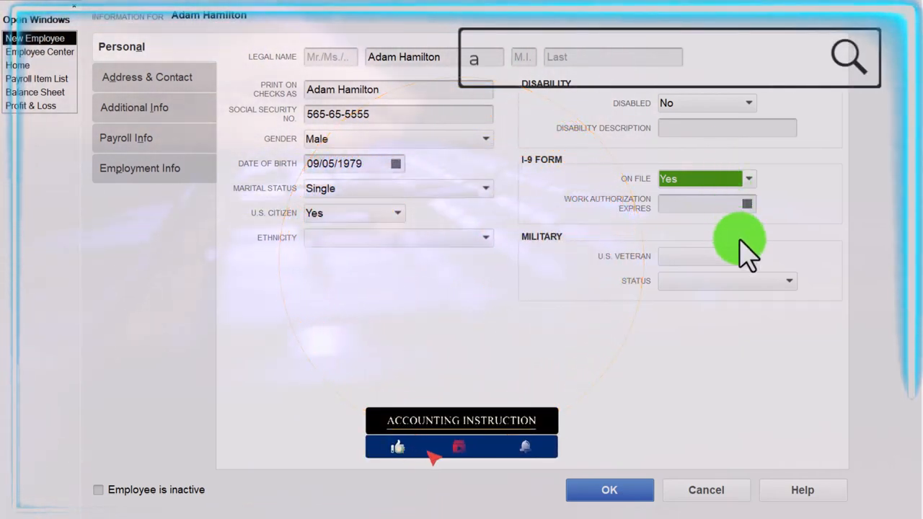
pyautogui.write('accounting instruction help & ho')
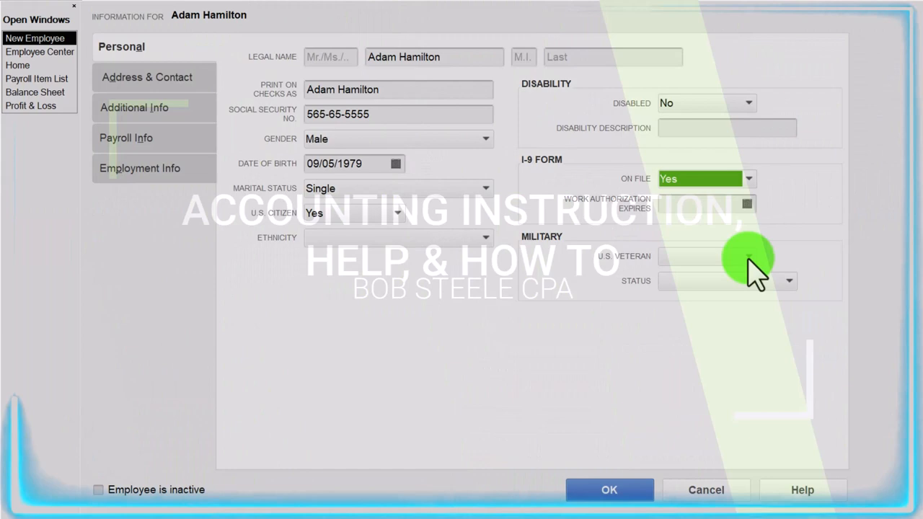
pyautogui.click(747, 256)
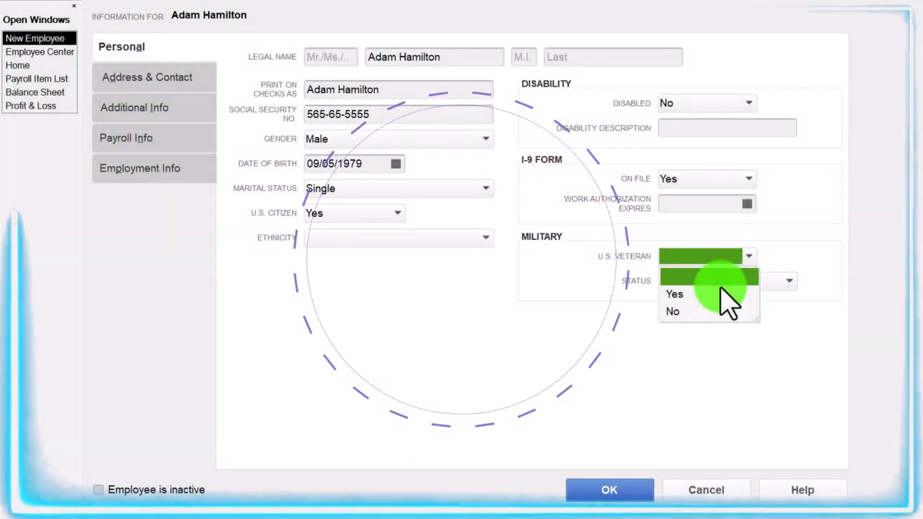
pyautogui.click(672, 311)
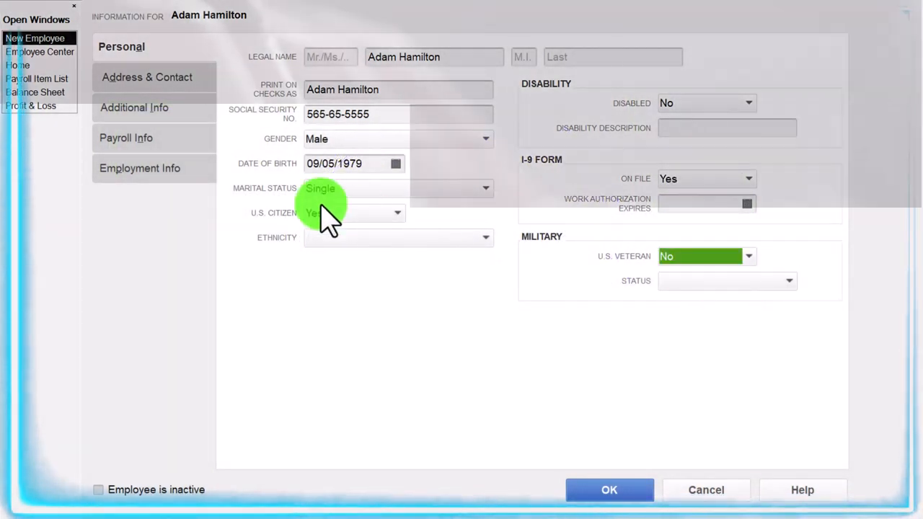
pyautogui.click(148, 77)
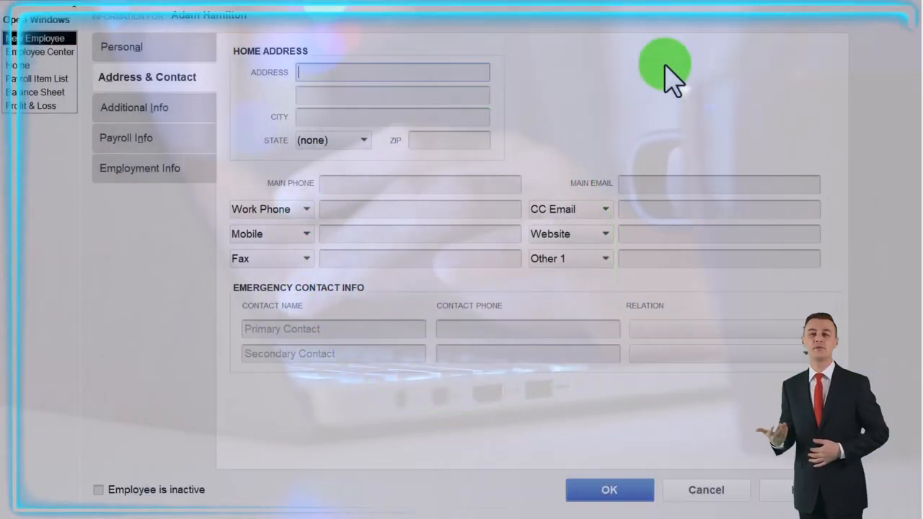
pyautogui.write('1')
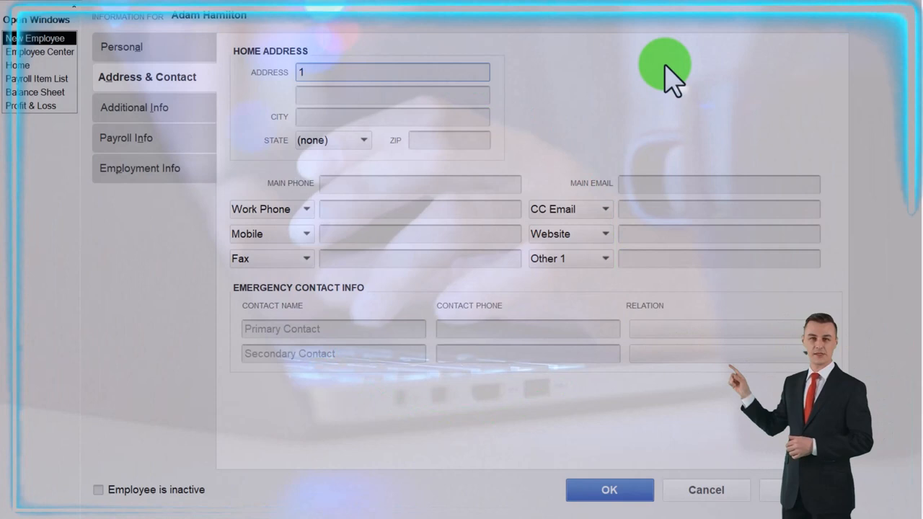
pyautogui.write('231')
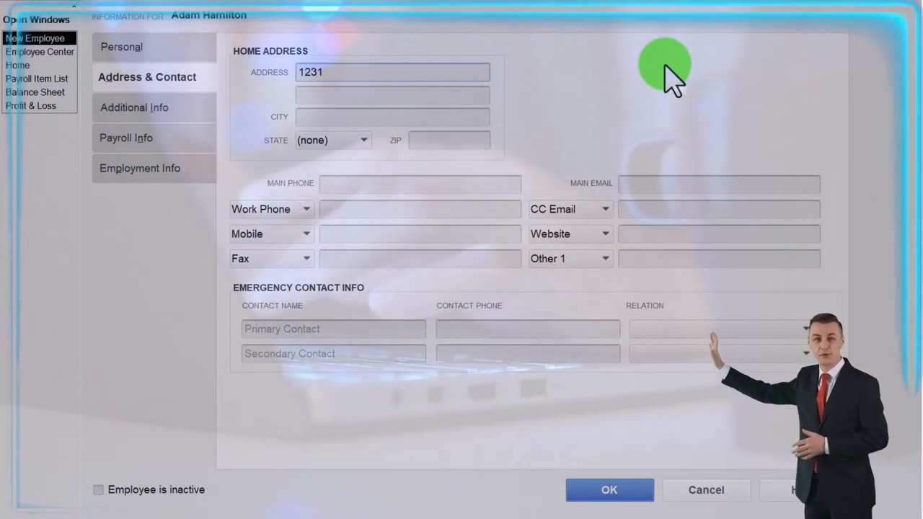
pyautogui.write('L')
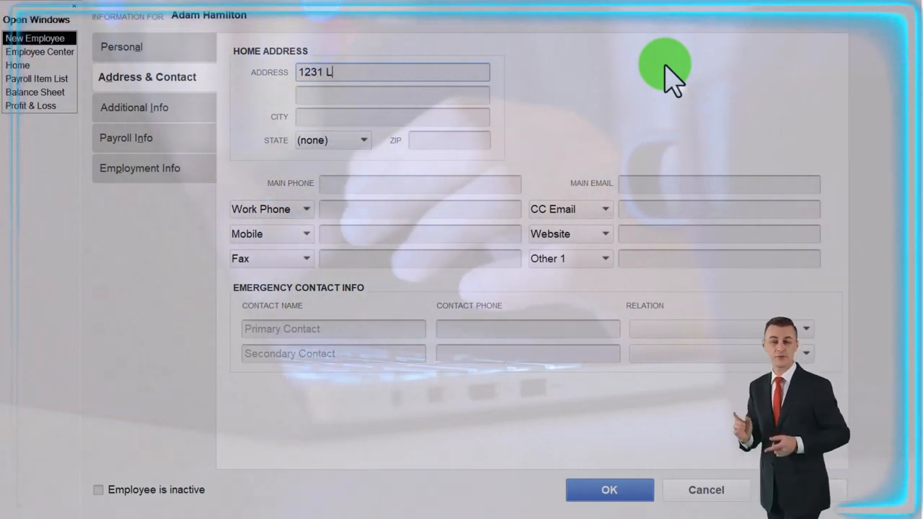
pyautogui.write('ago')
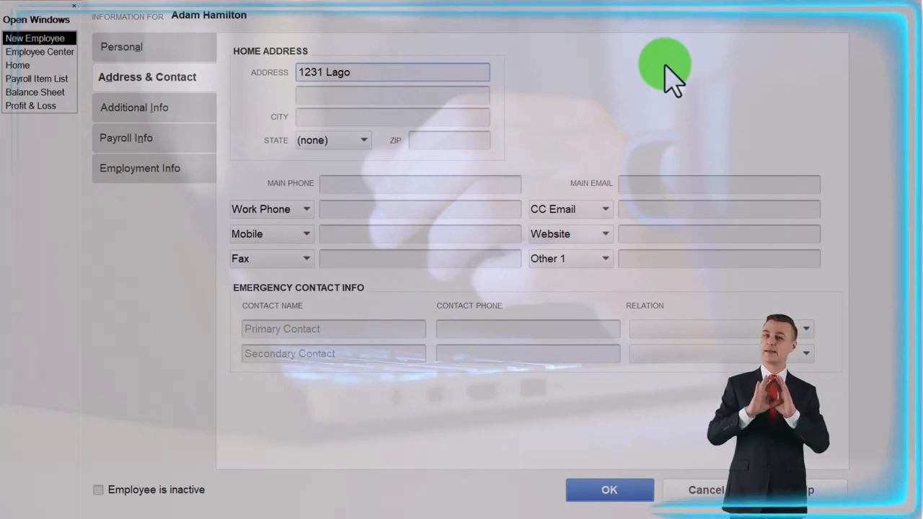
pyautogui.write('Vi')
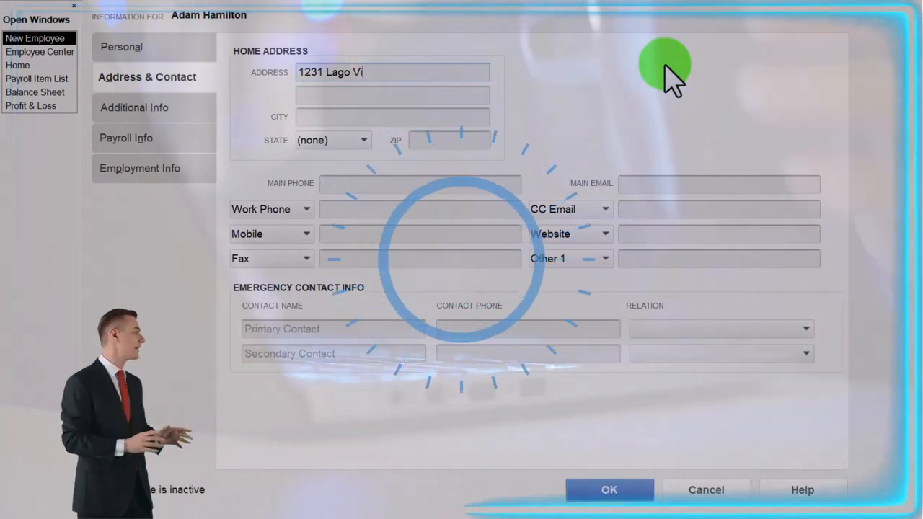
pyautogui.write('sta Dr')
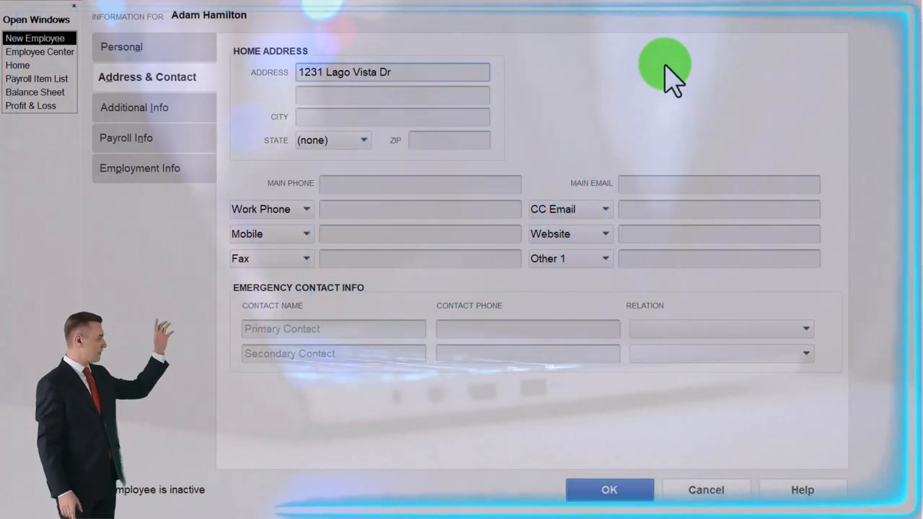
pyautogui.write('Beverly Hills')
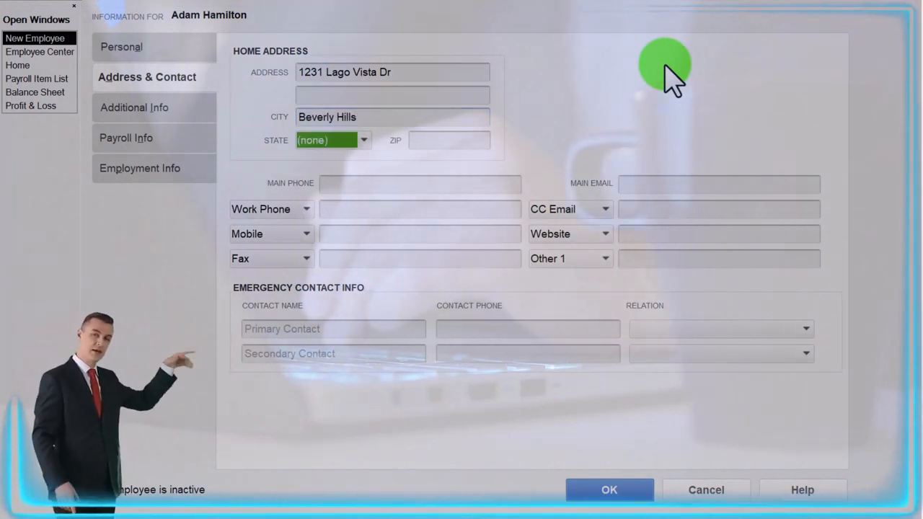
pyautogui.click(331, 140)
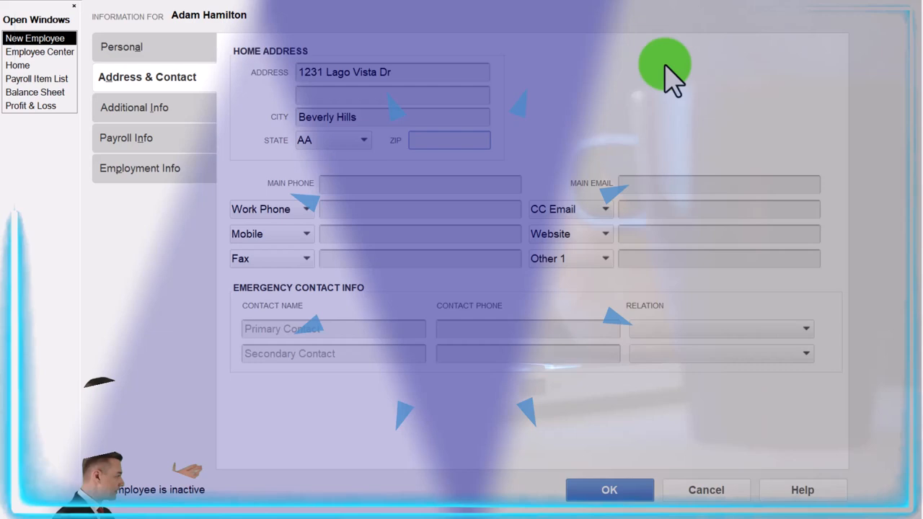
pyautogui.click(333, 140)
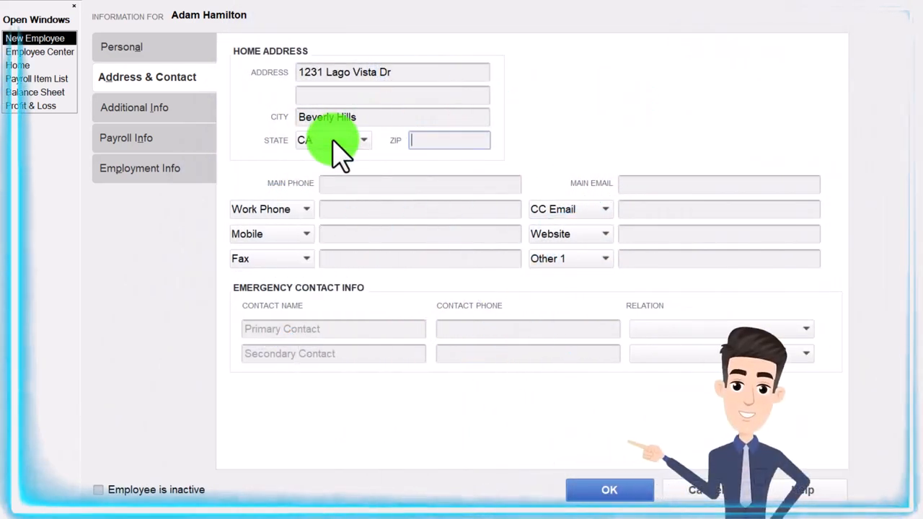
pyautogui.write('90210')
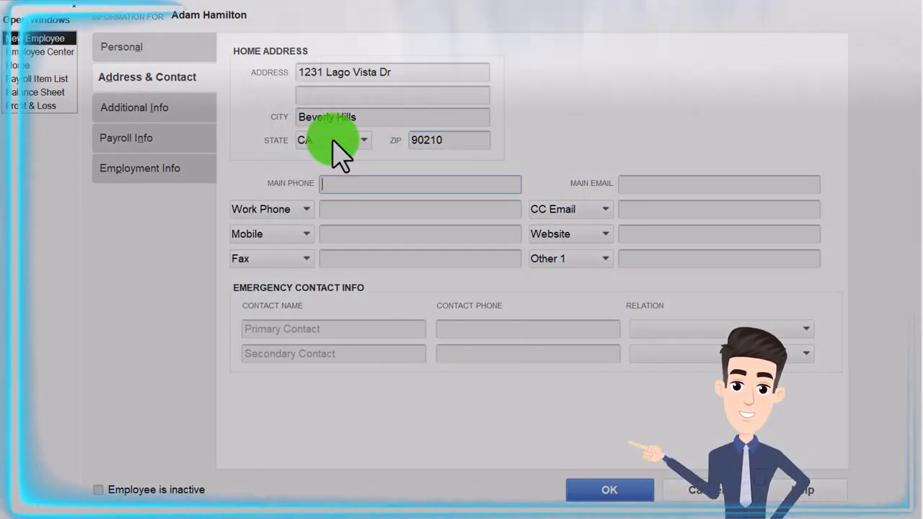
pyautogui.write('555')
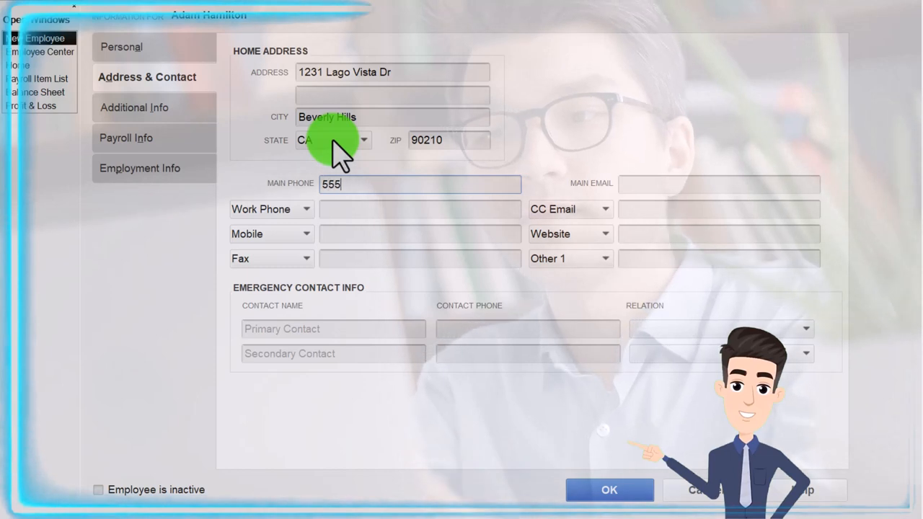
pyautogui.write('-555-579')
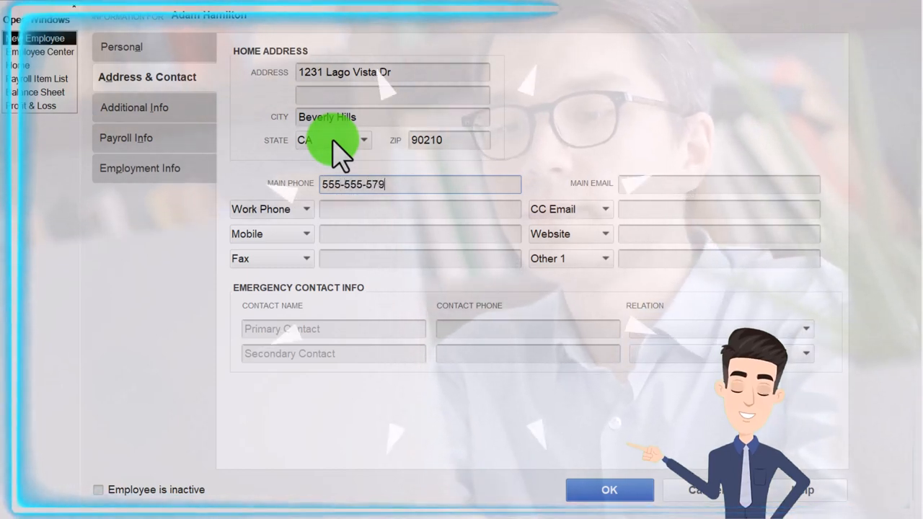
pyautogui.write('1')
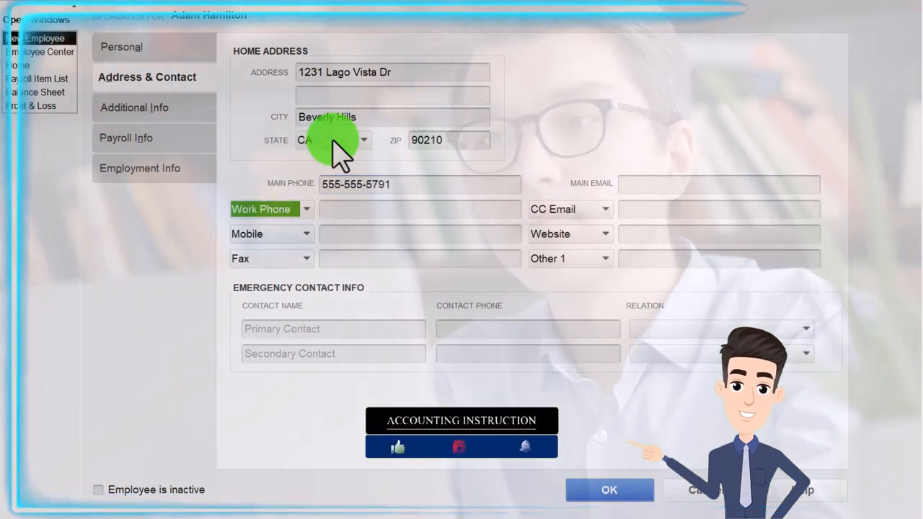
pyautogui.click(570, 233)
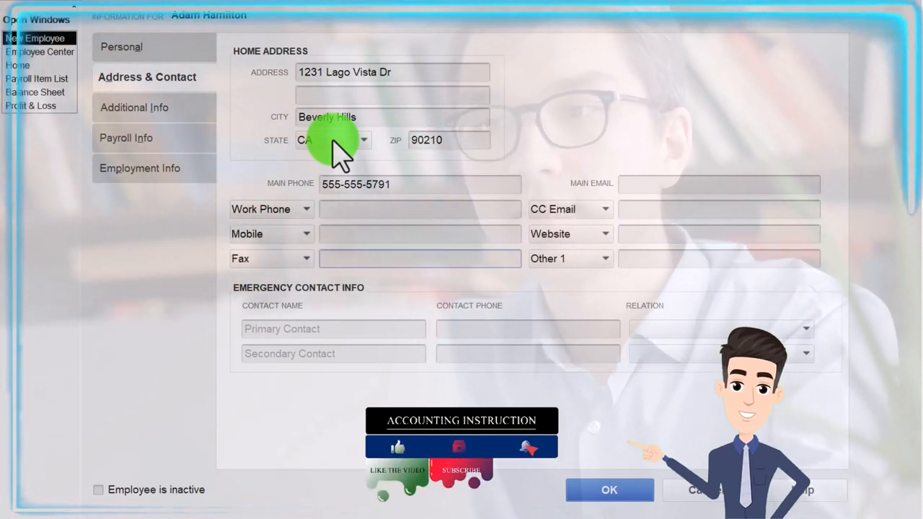
pyautogui.click(134, 107)
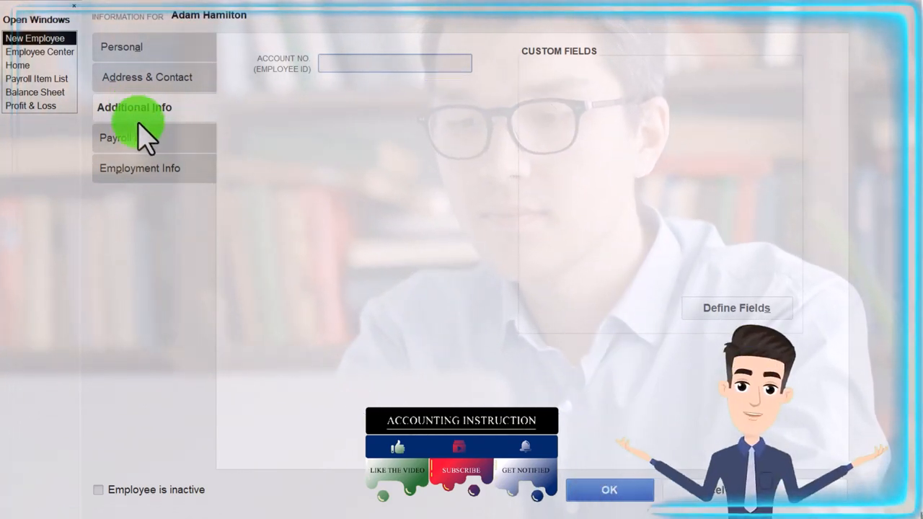
# - Show Payroll Info and set the pay frequency to Monthly
pyautogui.click(127, 139)
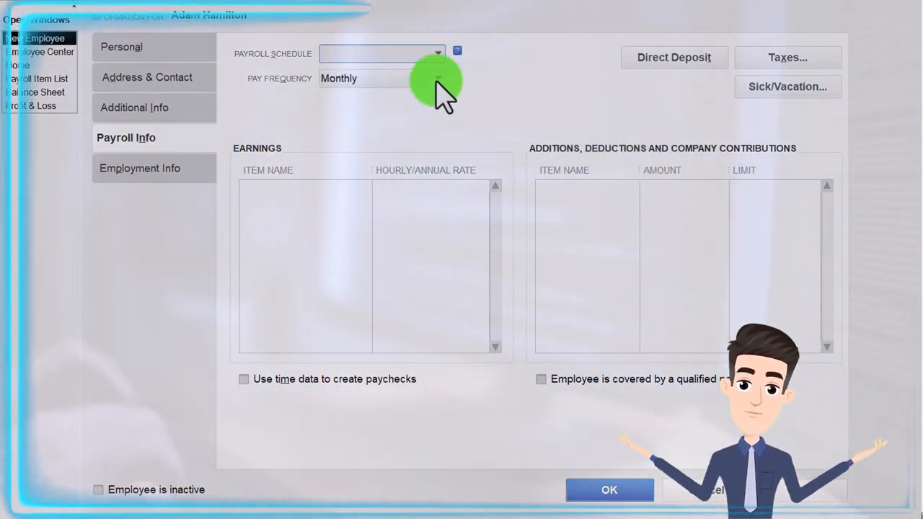
pyautogui.click(438, 78)
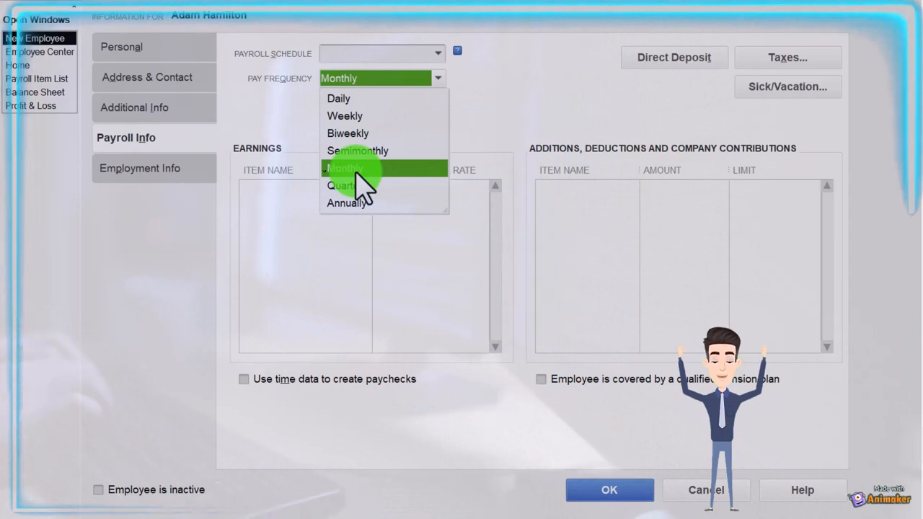
pyautogui.moveTo(368, 141)
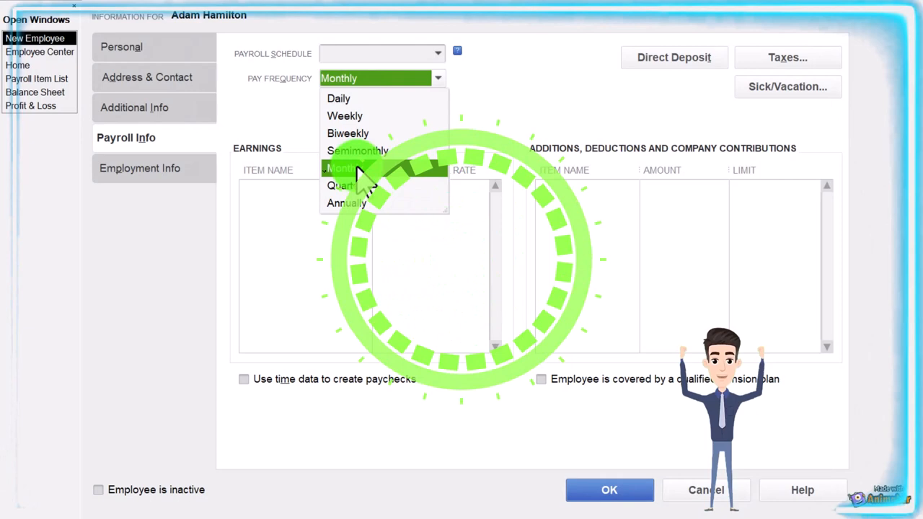
pyautogui.click(346, 167)
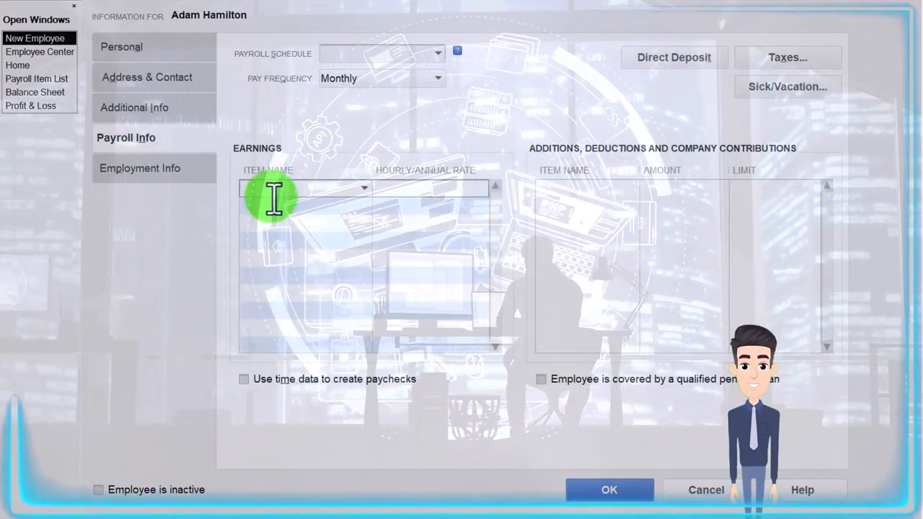
# - Enter Salary as the earnings item and choose to set it up as a new payroll item
pyautogui.click(363, 187)
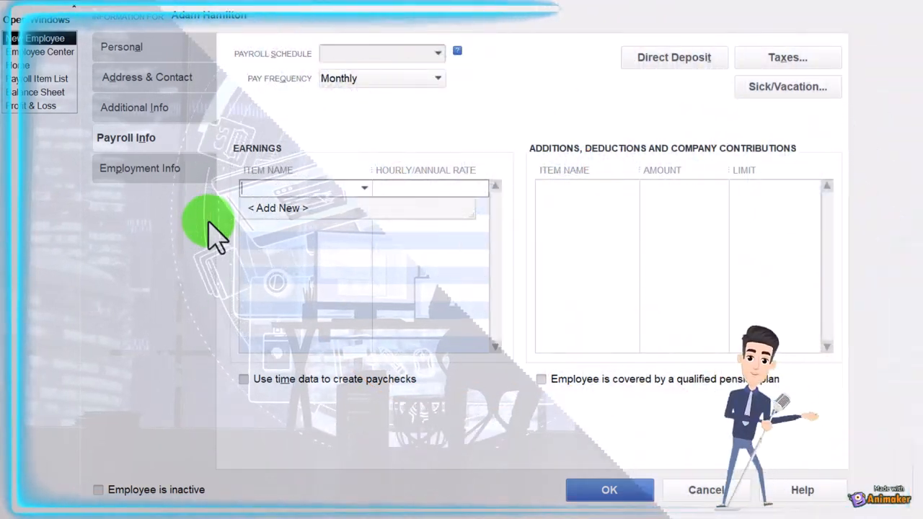
pyautogui.write('Salary')
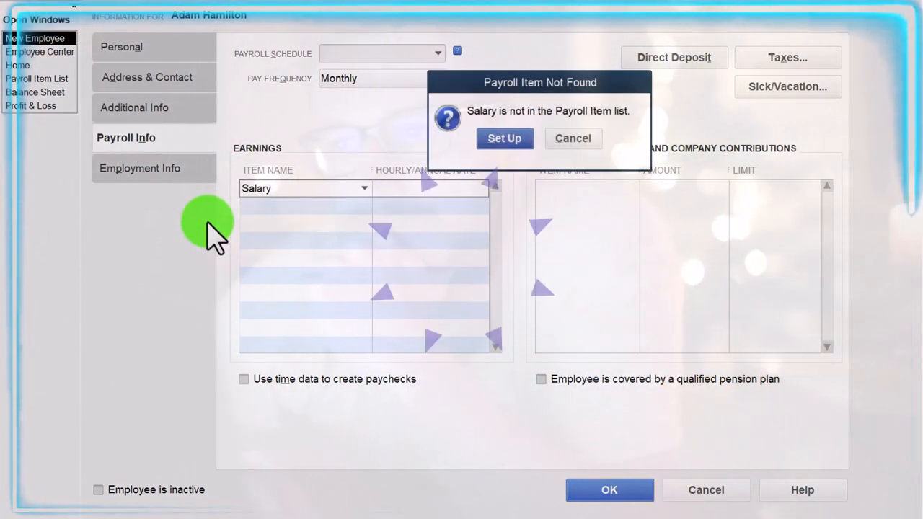
pyautogui.moveTo(504, 138)
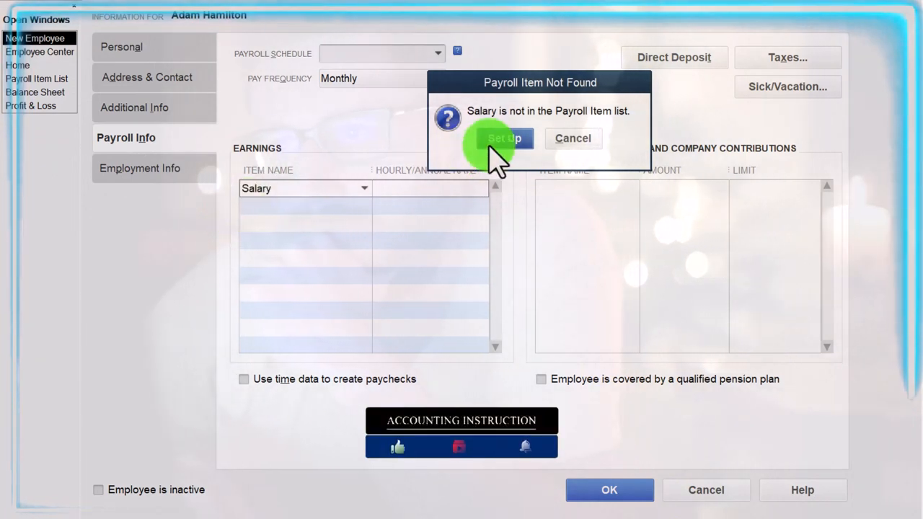
pyautogui.click(505, 139)
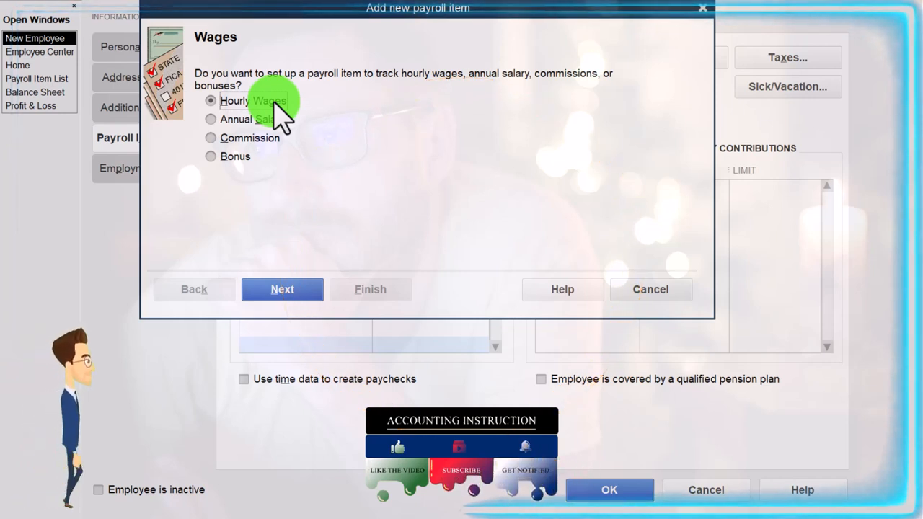
pyautogui.moveTo(353, 101)
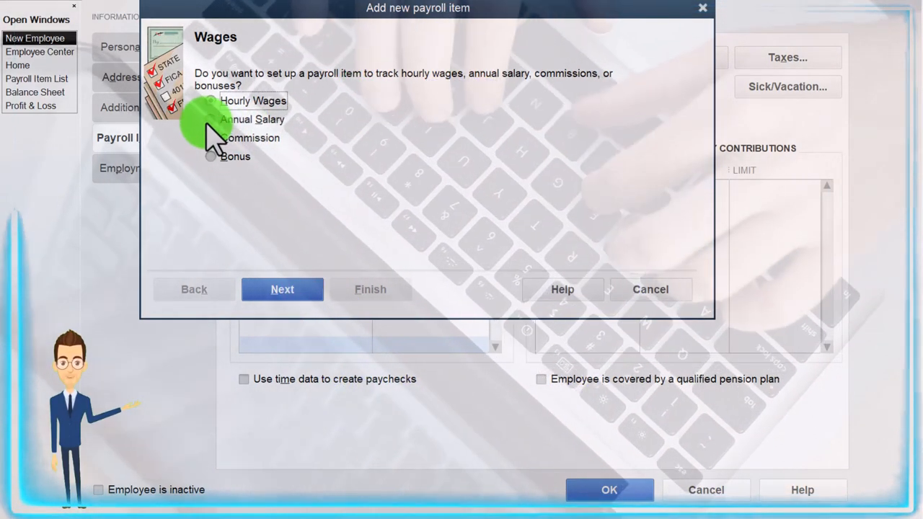
# - Create Salary as an annual-salary regular pay item charged to Payroll Expenses
pyautogui.click(210, 118)
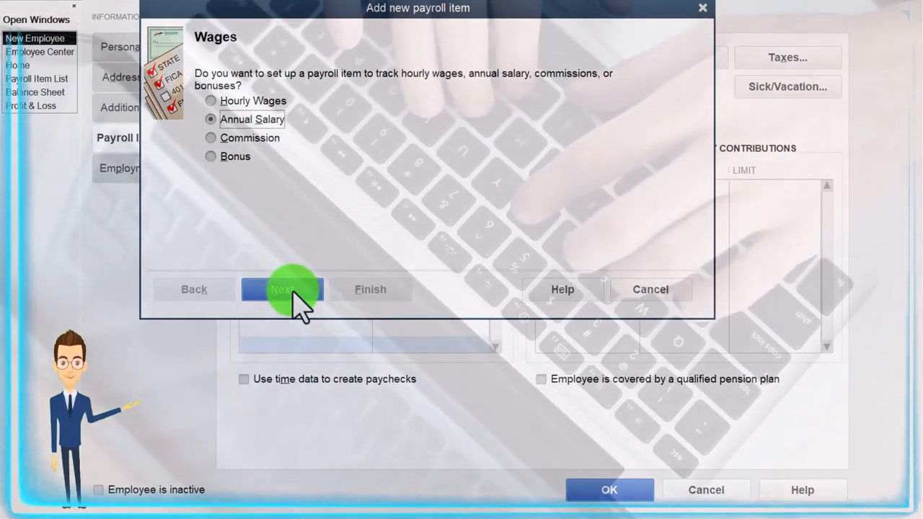
pyautogui.click(282, 289)
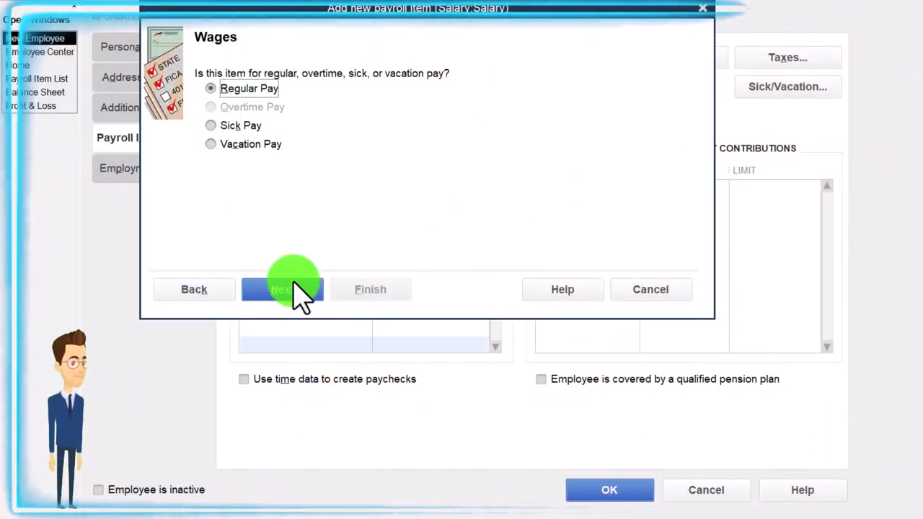
pyautogui.click(283, 288)
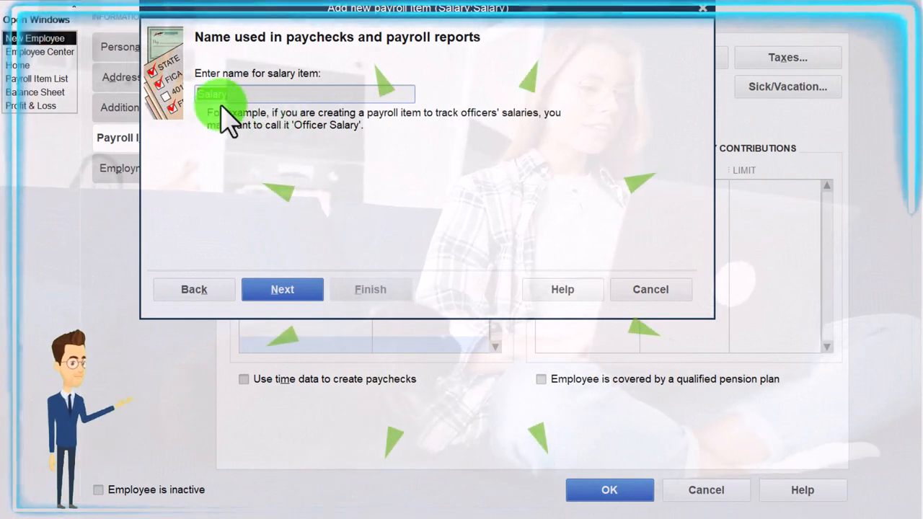
pyautogui.click(282, 289)
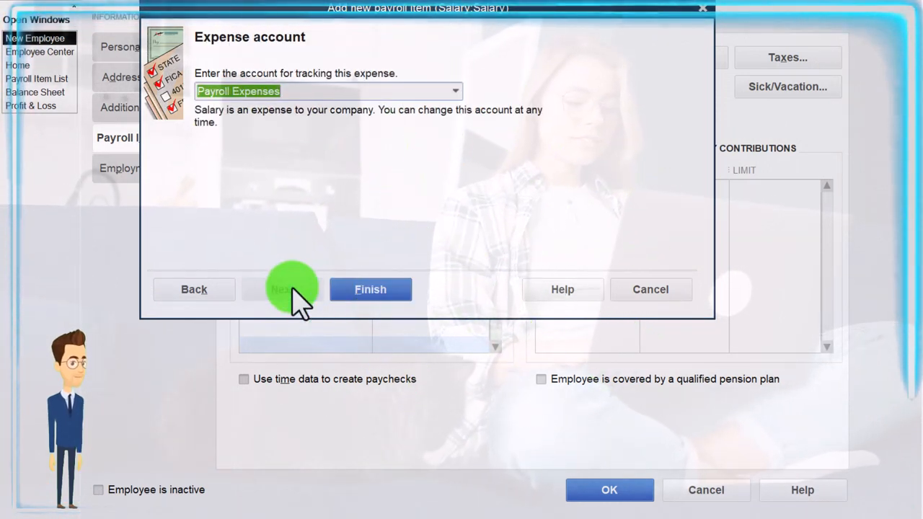
pyautogui.moveTo(295, 91)
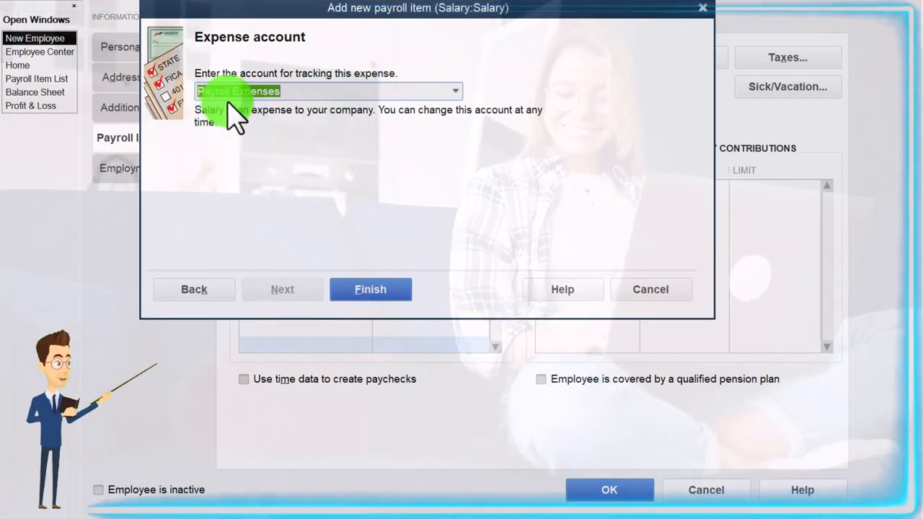
pyautogui.click(369, 289)
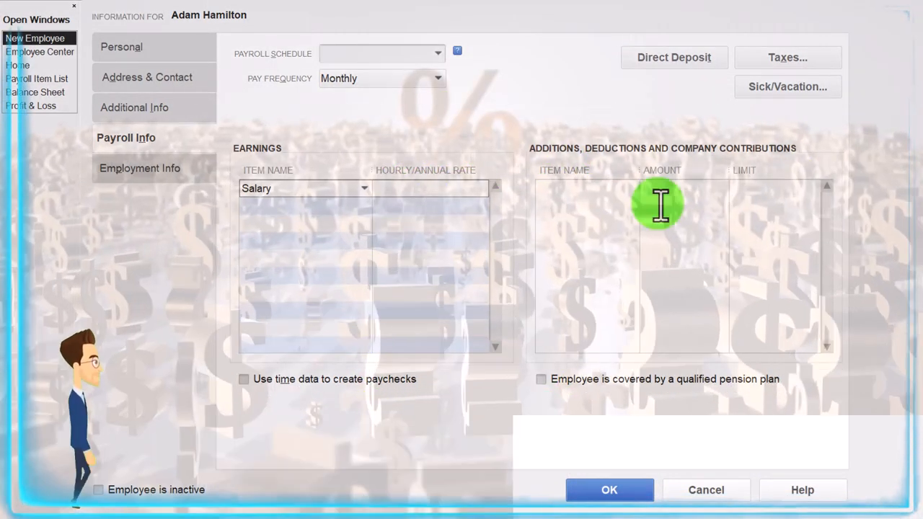
# - Set the Salary annual rate to 55,000.00
pyautogui.write('55,000.00')
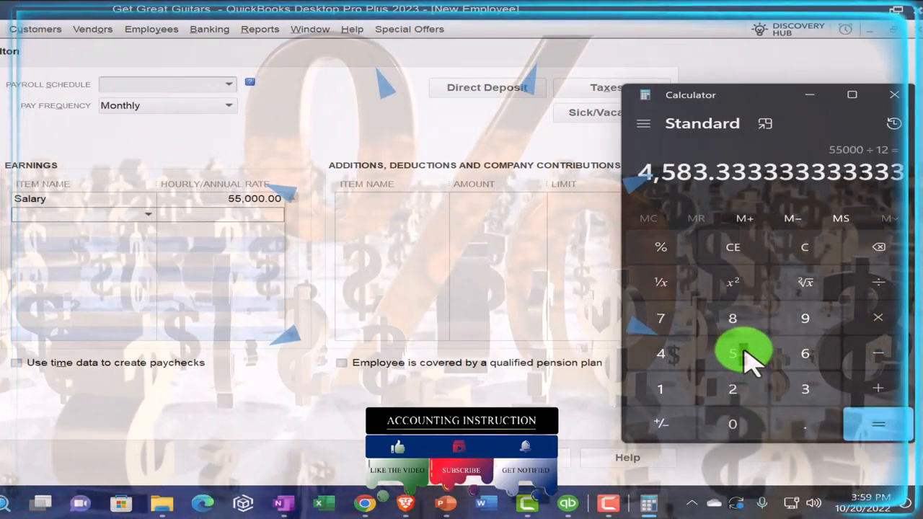
pyautogui.moveTo(674, 204)
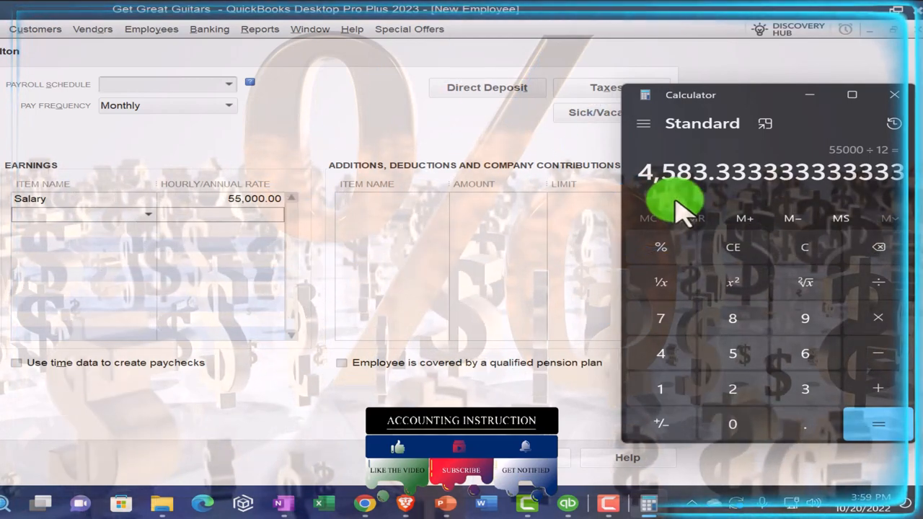
pyautogui.moveTo(346, 108)
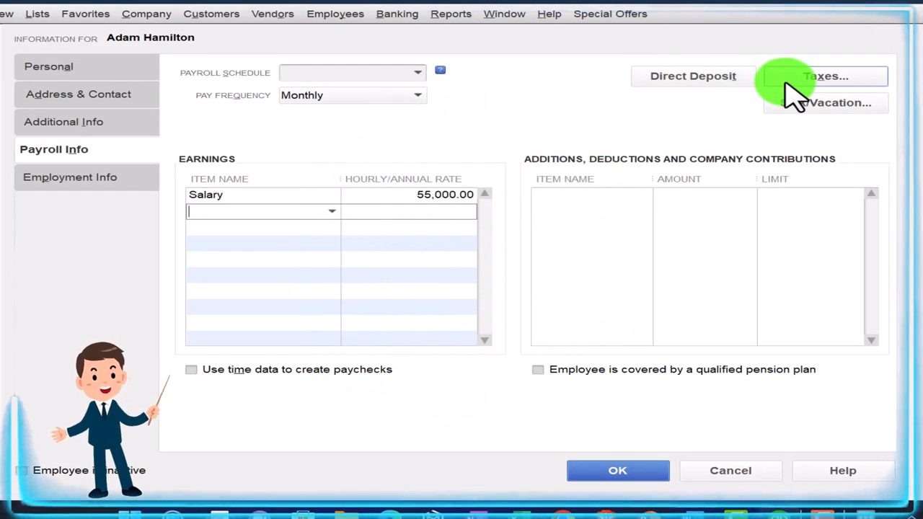
# - In Adam's tax settings choose the 2020 and Later W-4 form and accept the notice
pyautogui.click(825, 75)
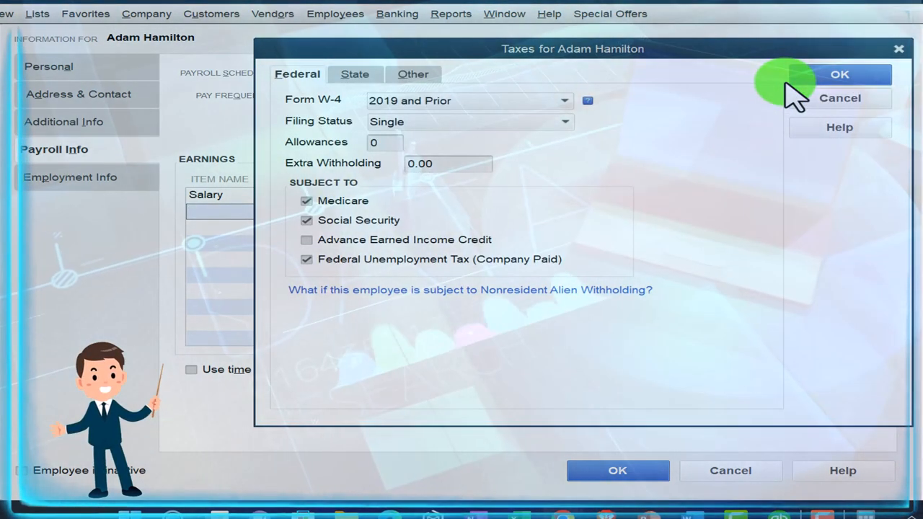
pyautogui.moveTo(368, 123)
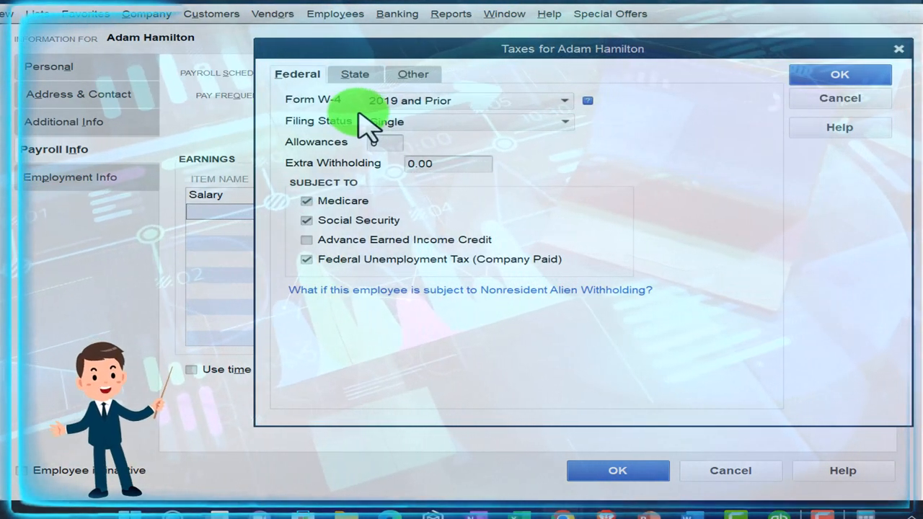
pyautogui.click(565, 101)
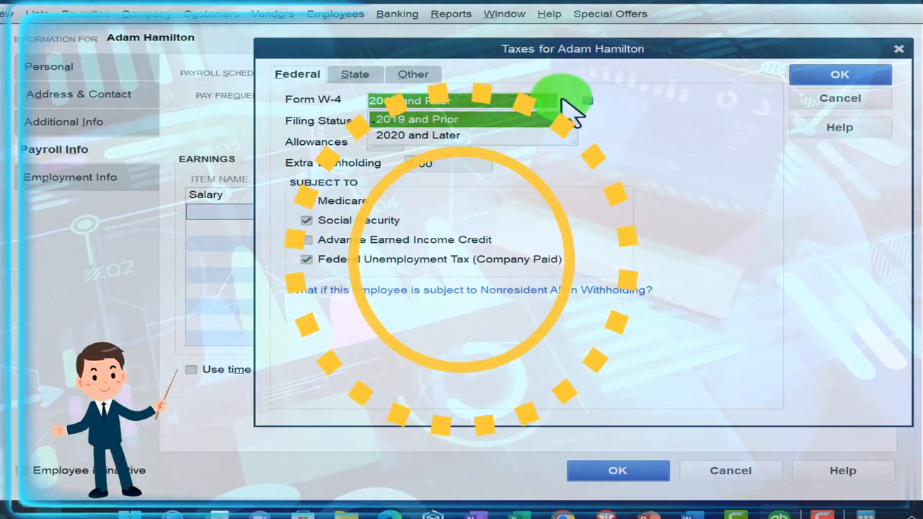
pyautogui.click(418, 135)
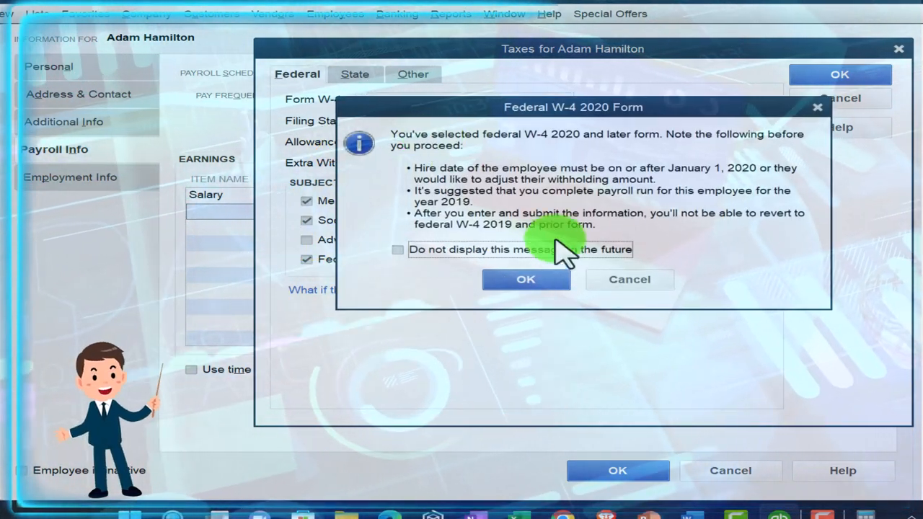
pyautogui.moveTo(637, 151)
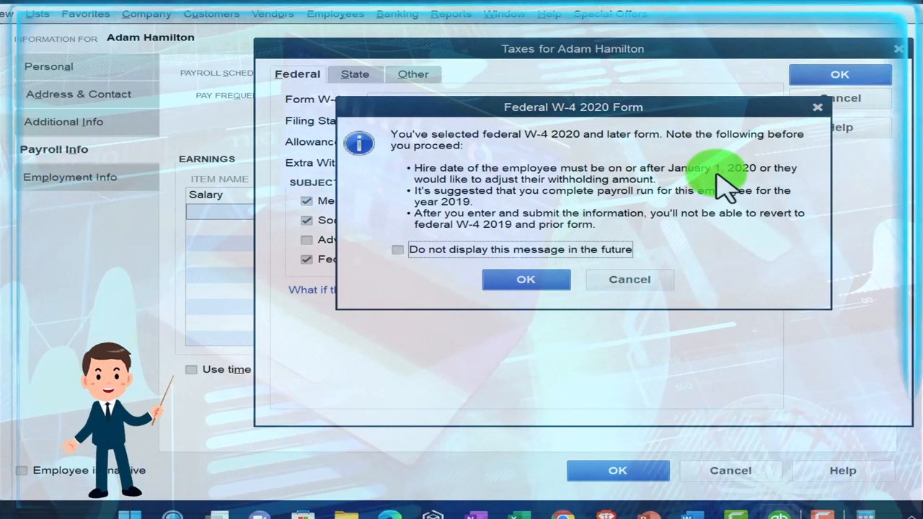
pyautogui.click(525, 280)
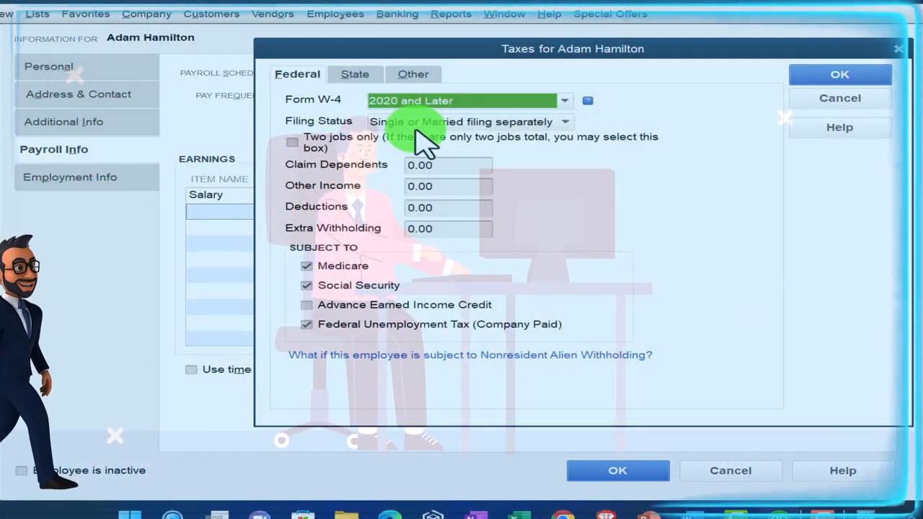
pyautogui.moveTo(577, 132)
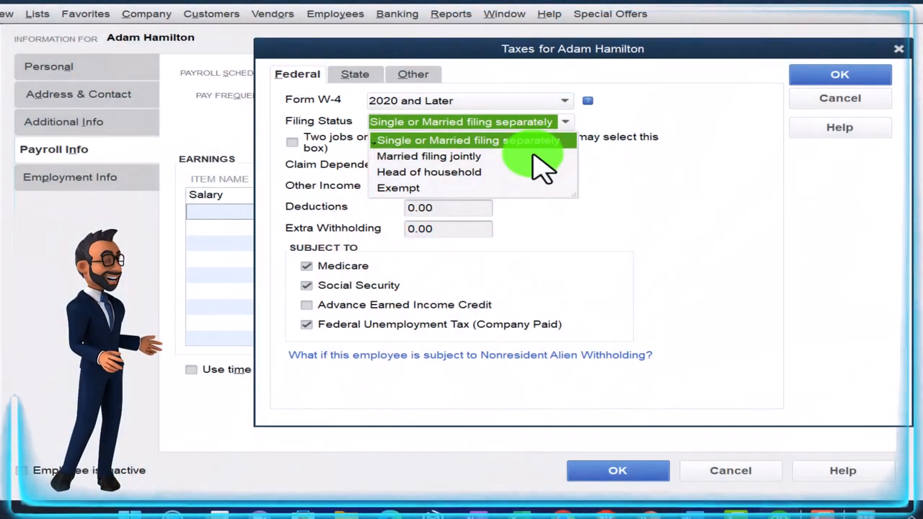
# - Keep federal filing status as Single or Married filing separately
pyautogui.click(460, 140)
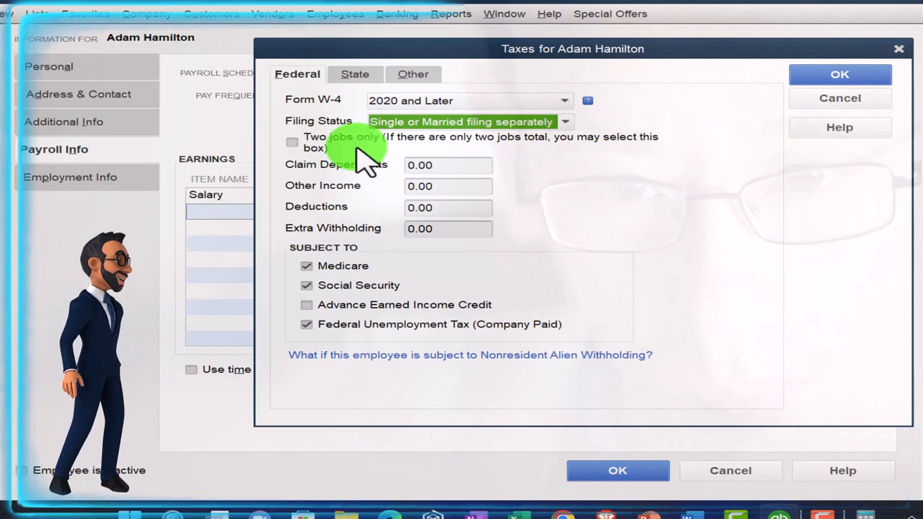
pyautogui.moveTo(545, 190)
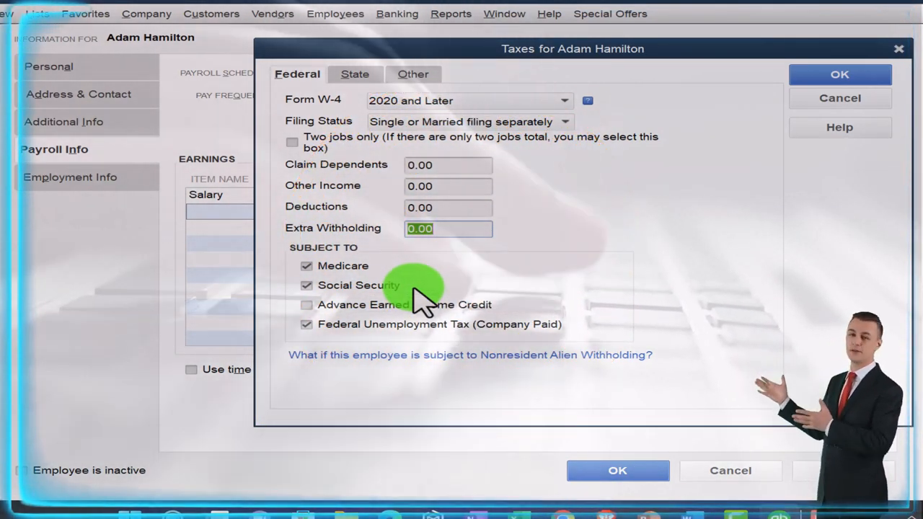
pyautogui.moveTo(397, 339)
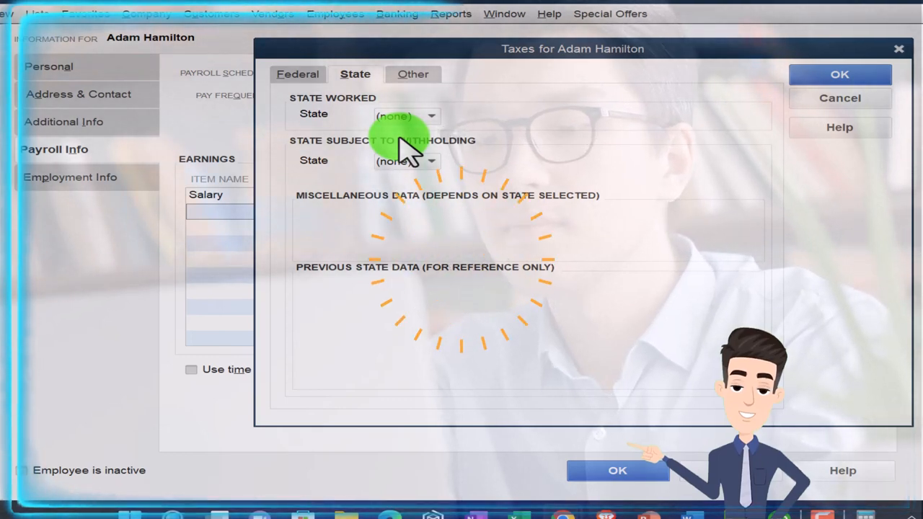
pyautogui.click(839, 73)
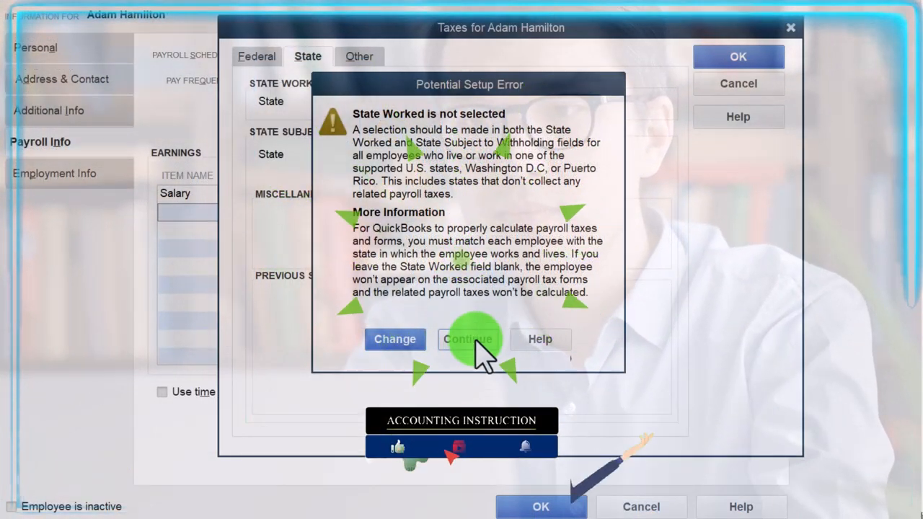
pyautogui.click(467, 339)
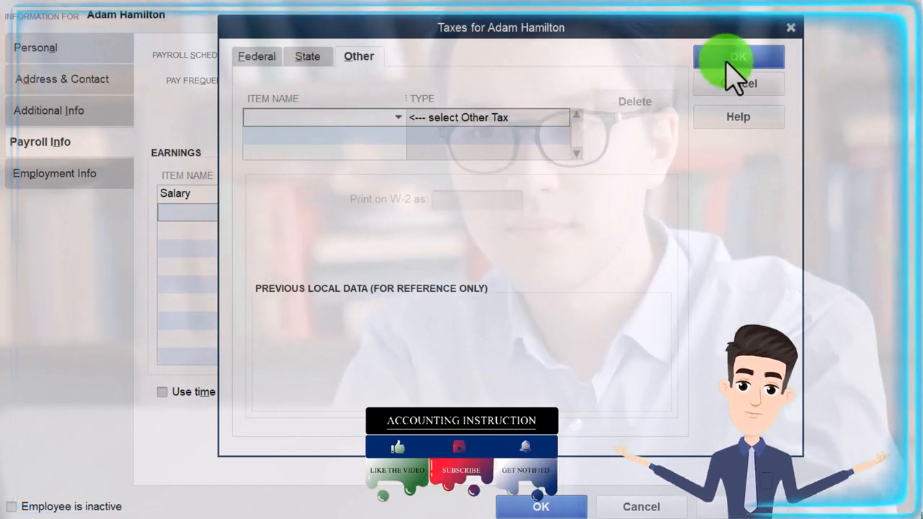
pyautogui.click(739, 56)
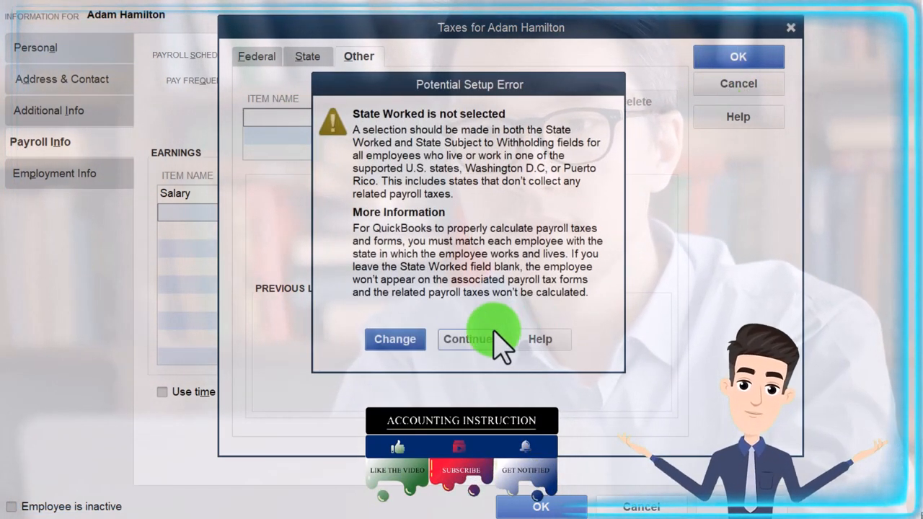
pyautogui.click(467, 339)
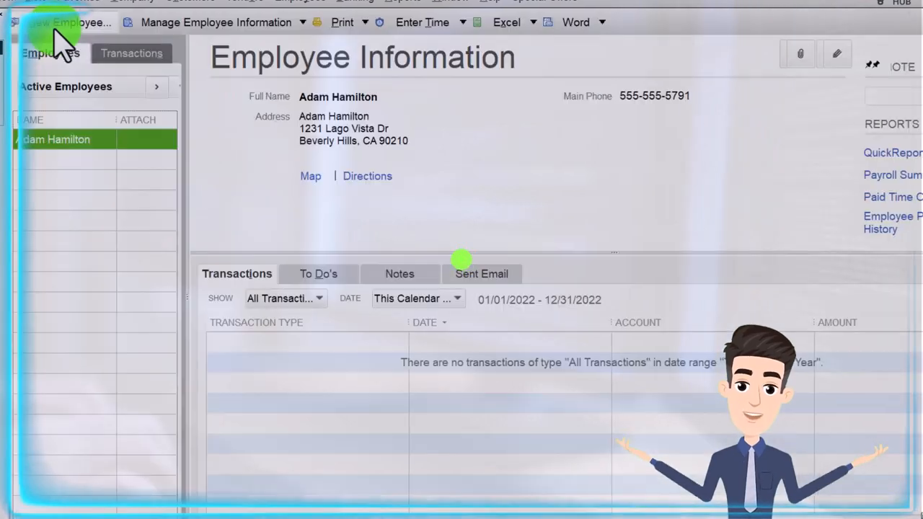
pyautogui.click(70, 21)
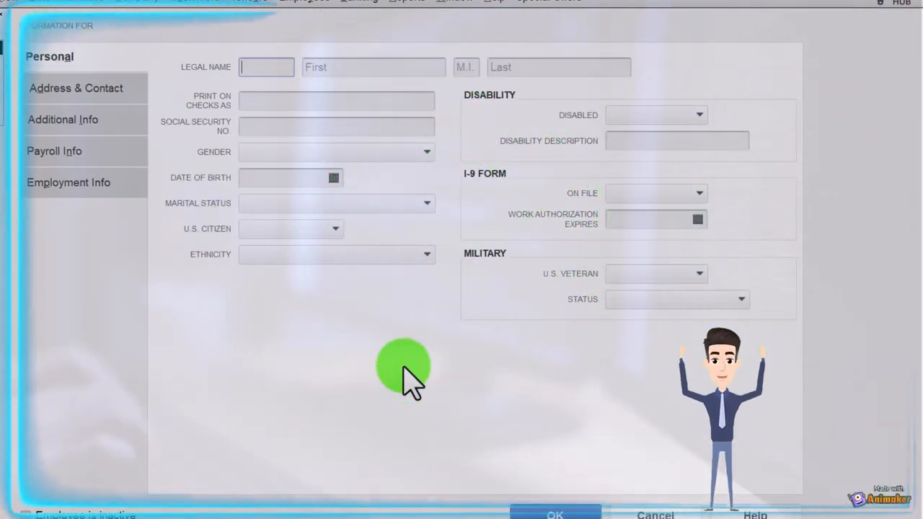
pyautogui.write('Erica')
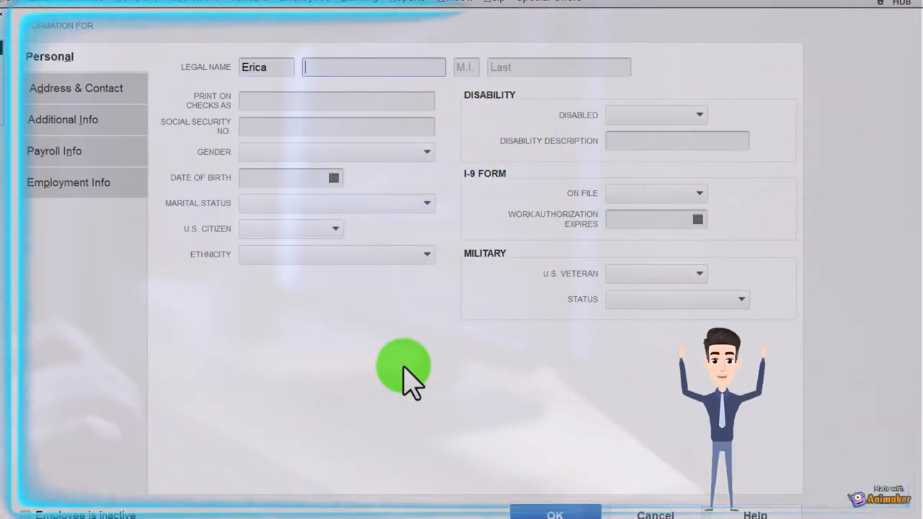
pyautogui.write('Smith')
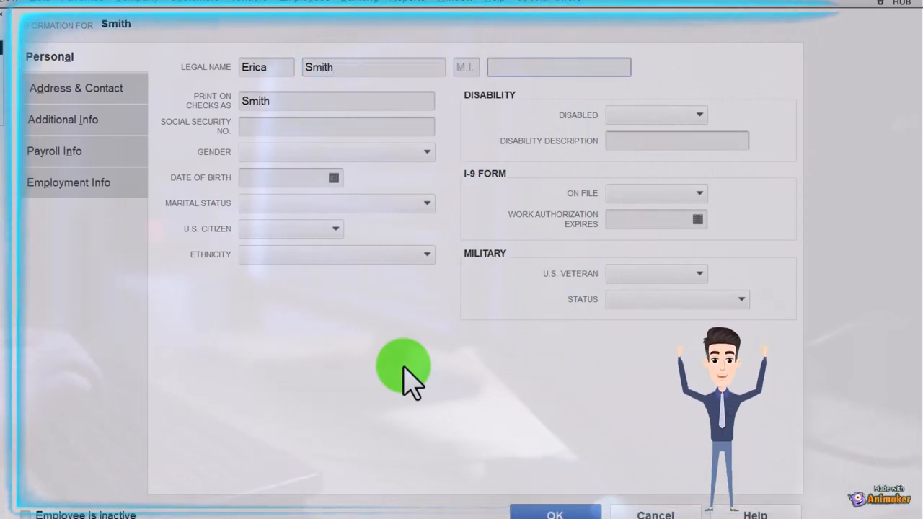
pyautogui.write('56')
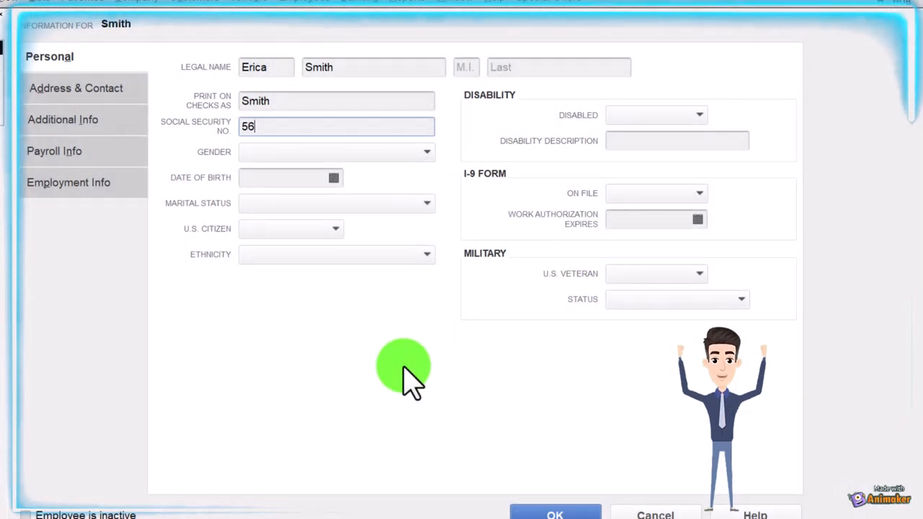
pyautogui.write('4574941')
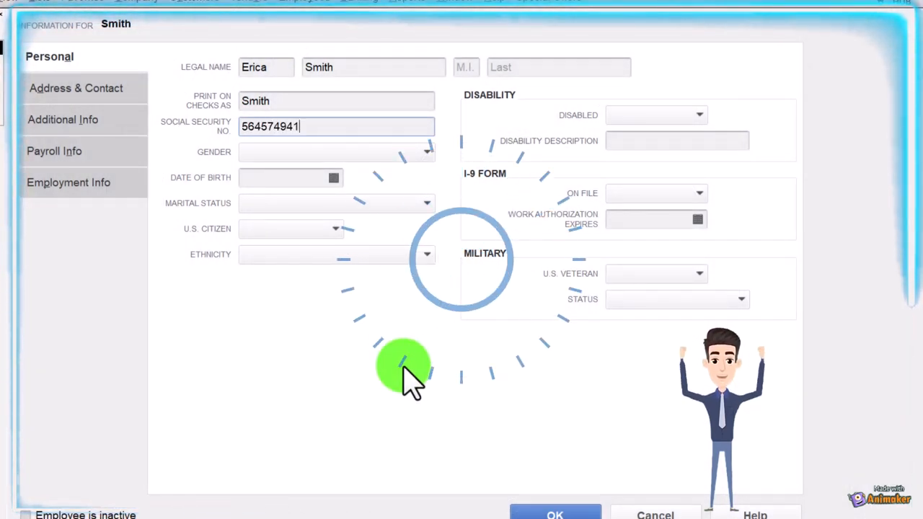
pyautogui.click(334, 152)
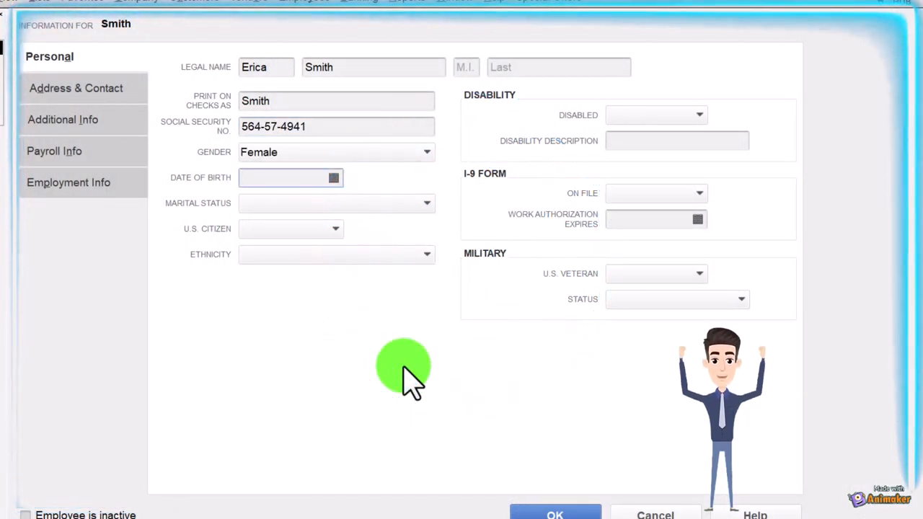
pyautogui.write('12319')
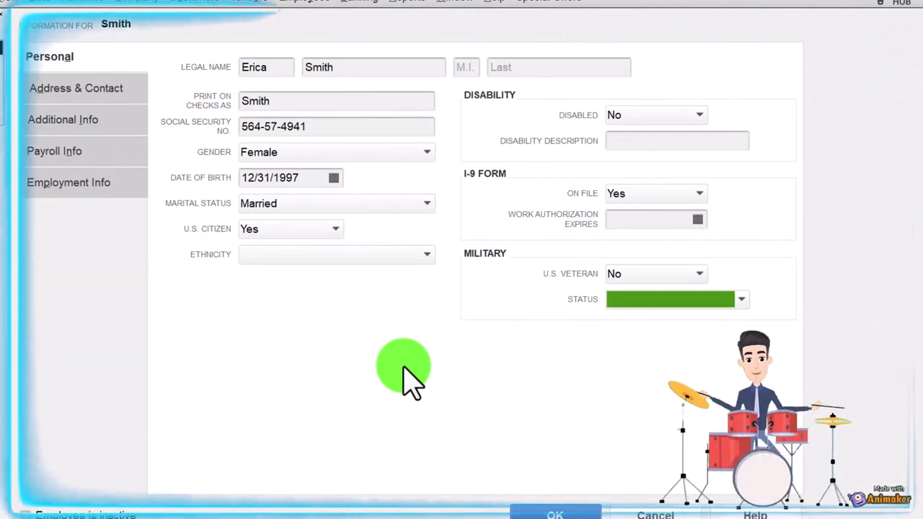
pyautogui.click(75, 88)
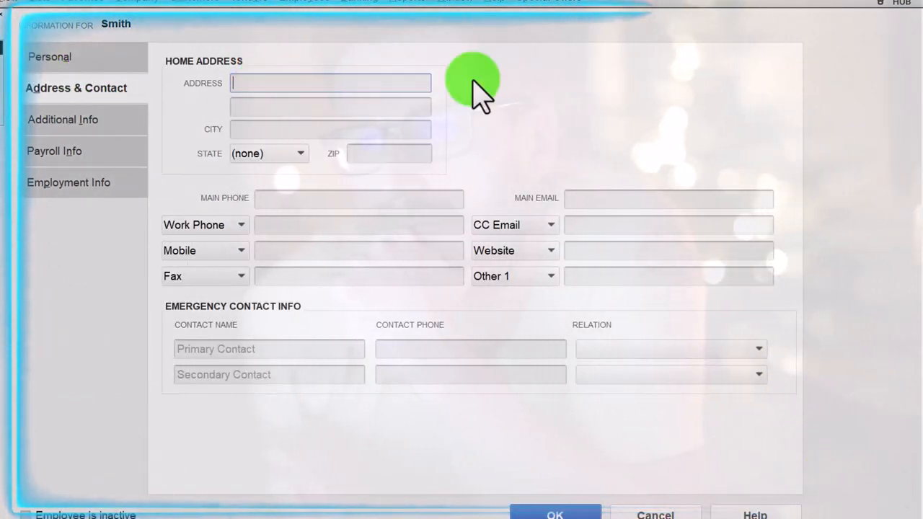
pyautogui.write('9425')
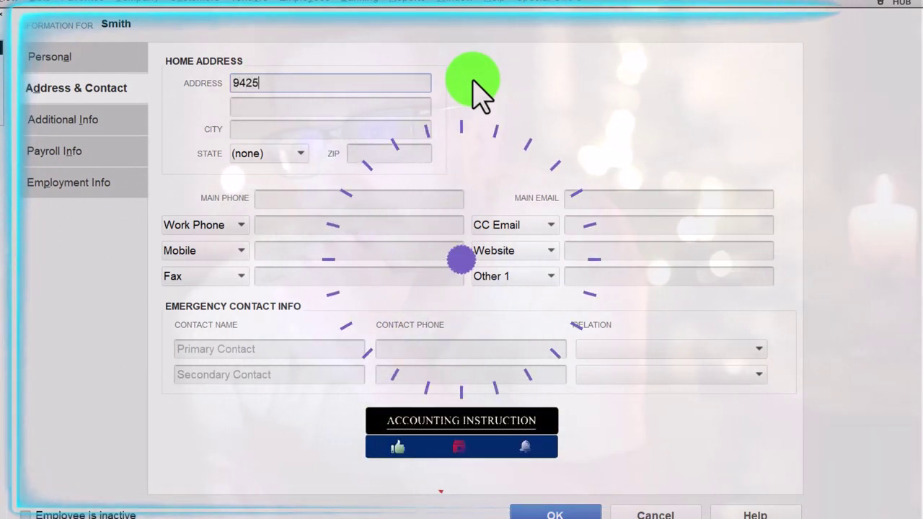
pyautogui.write('Sunset Bl')
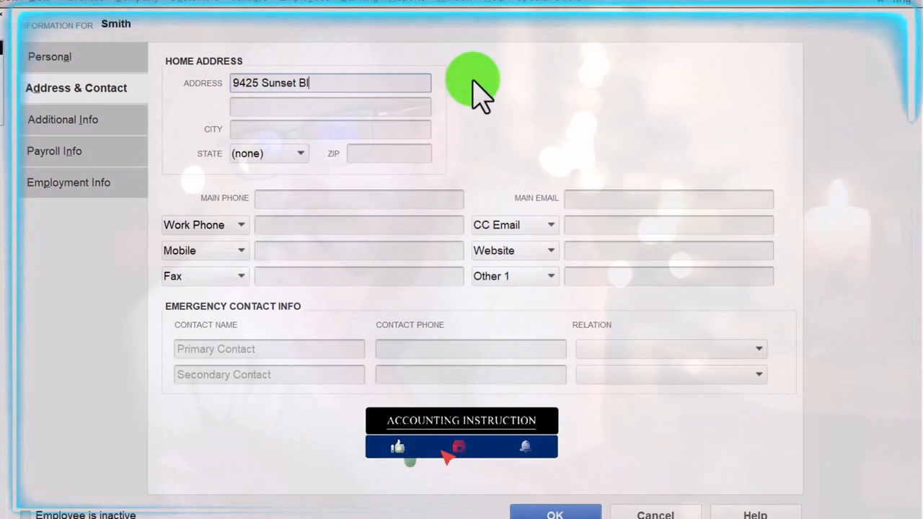
pyautogui.click(328, 129)
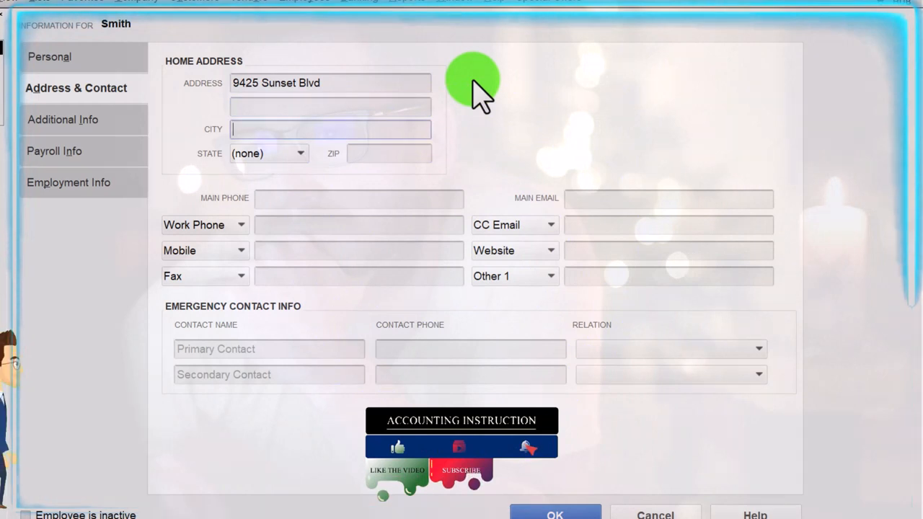
pyautogui.write('Beverly Hill')
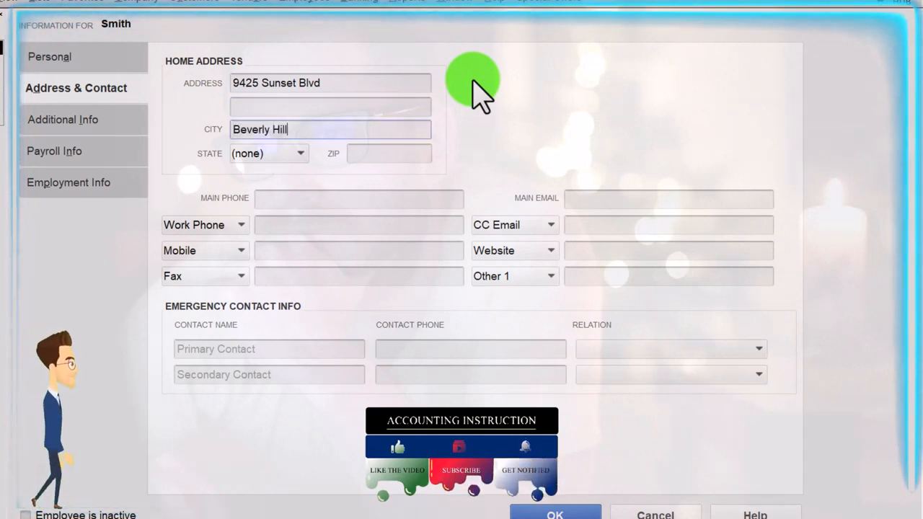
pyautogui.write('90210')
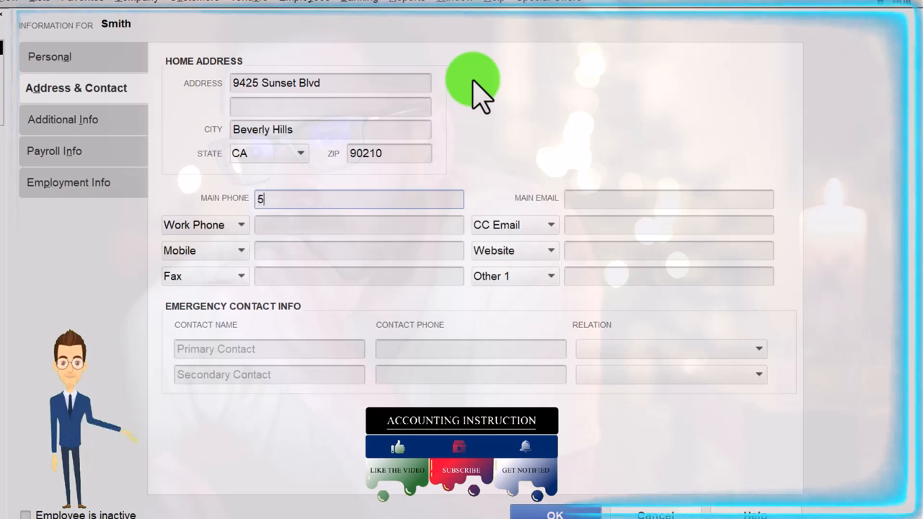
pyautogui.write('55671')
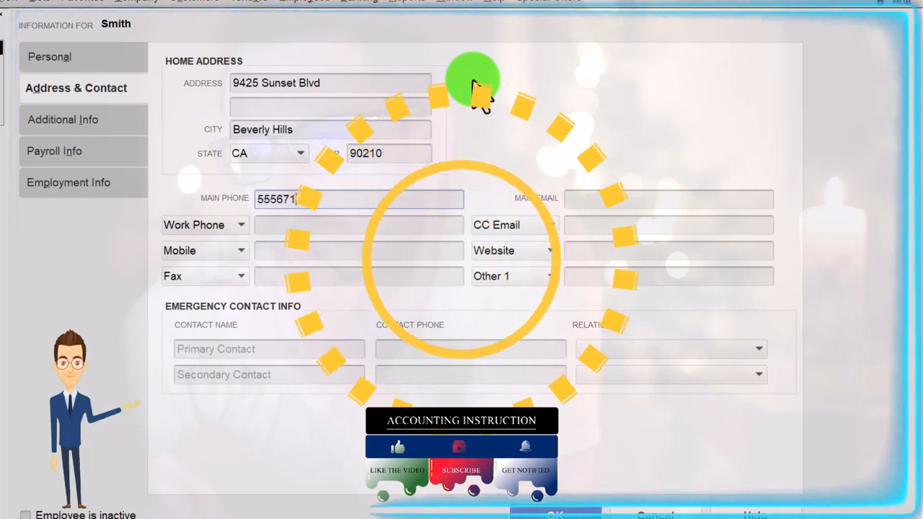
pyautogui.write('5174')
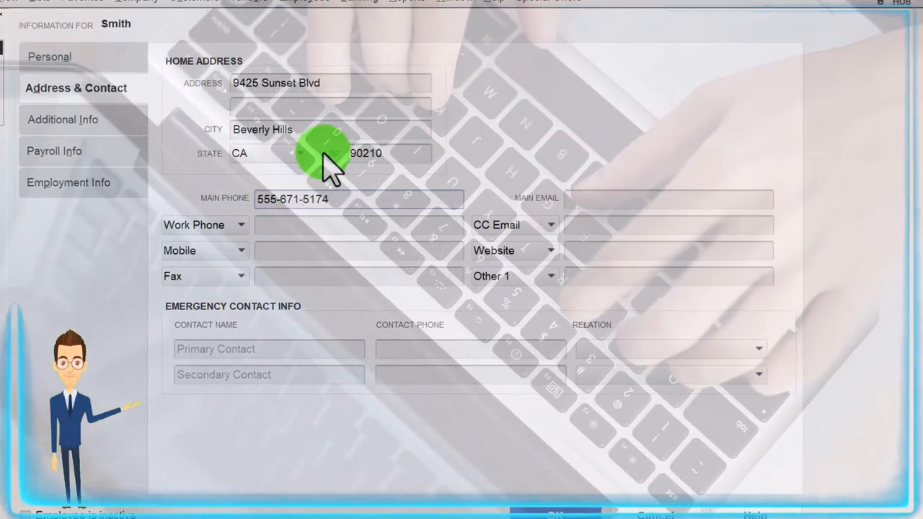
pyautogui.click(63, 118)
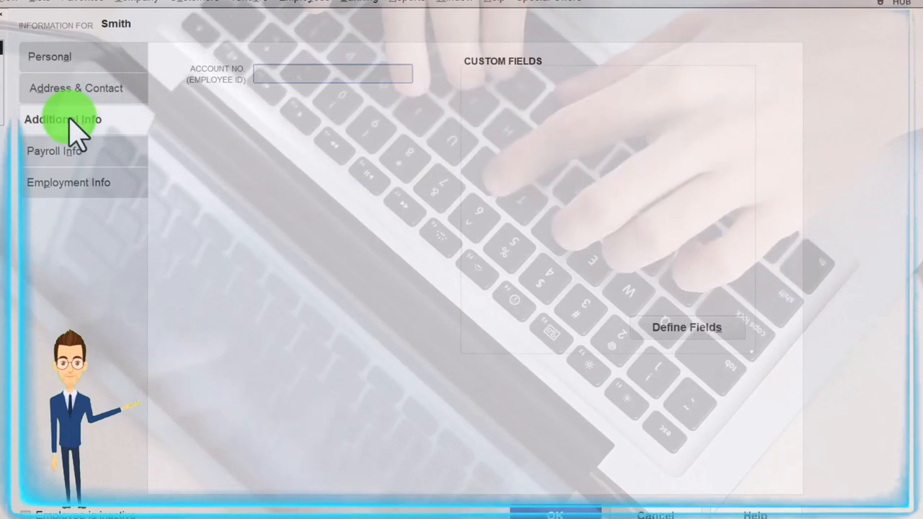
pyautogui.click(55, 151)
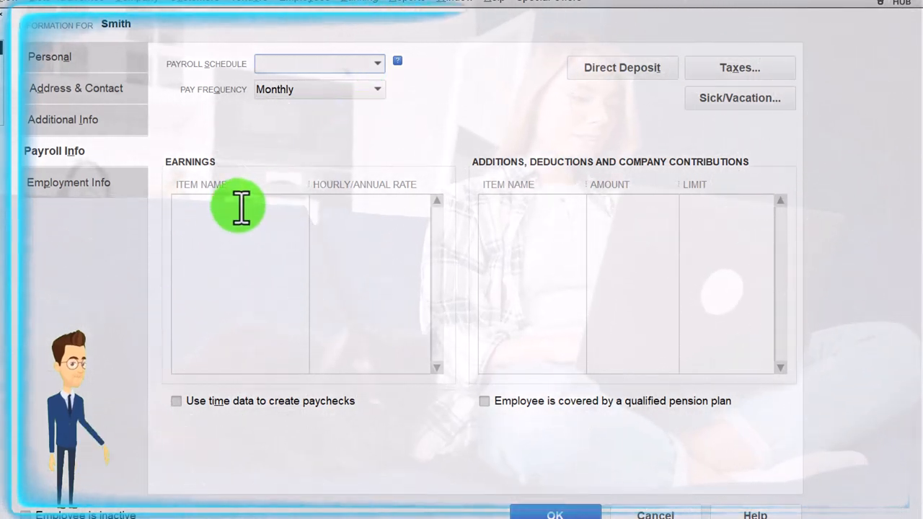
pyautogui.click(239, 202)
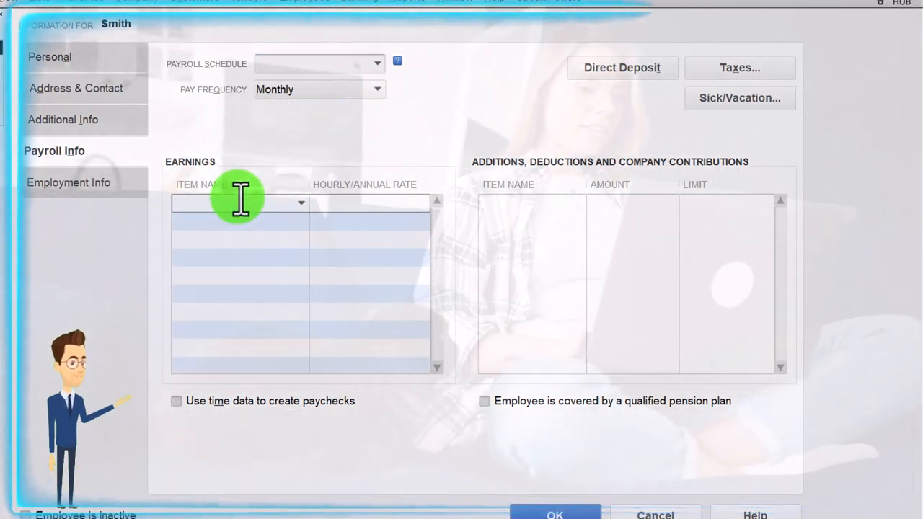
pyautogui.write('Hou')
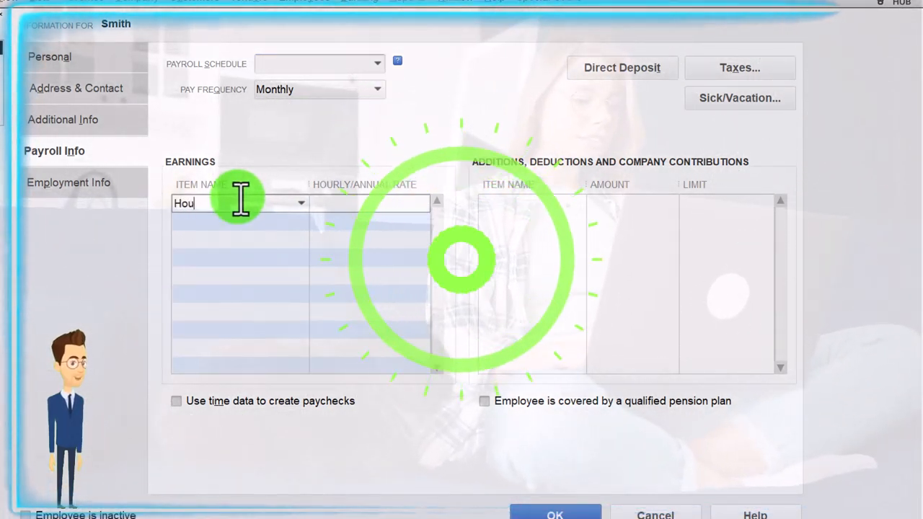
pyautogui.write('rly')
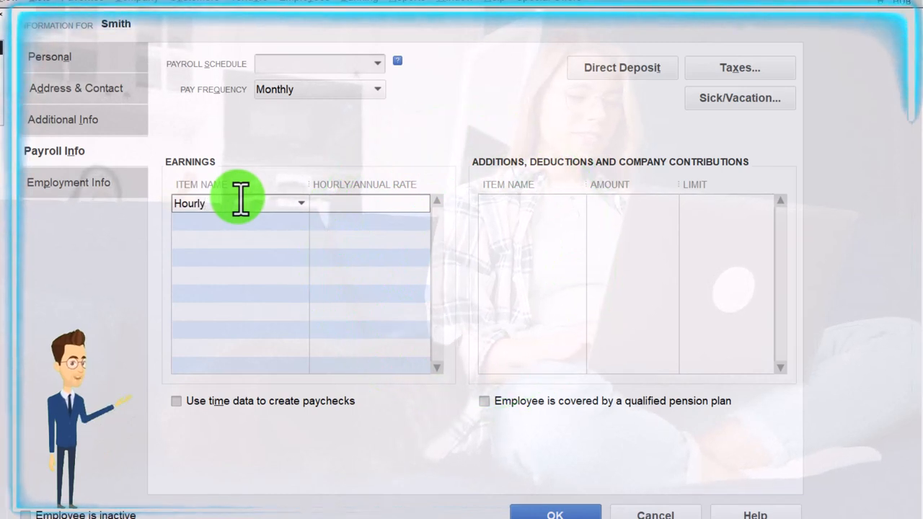
pyautogui.moveTo(251, 273)
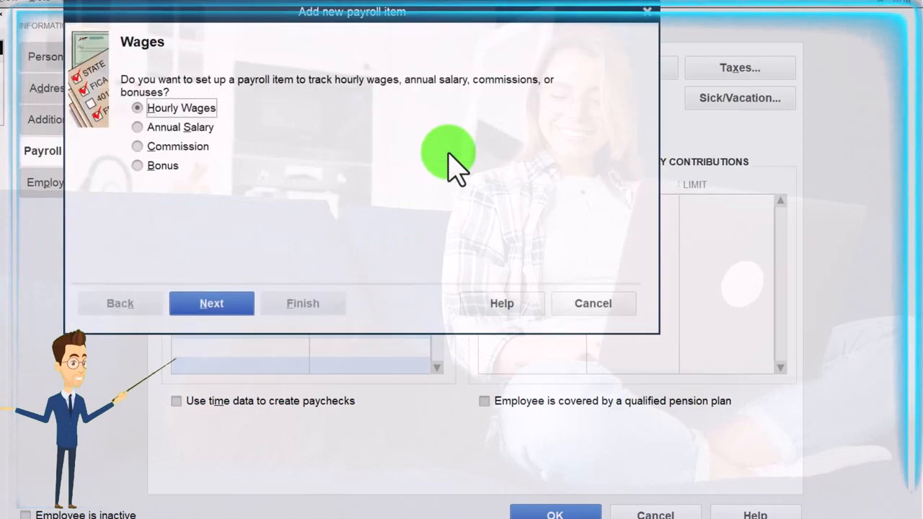
pyautogui.moveTo(209, 271)
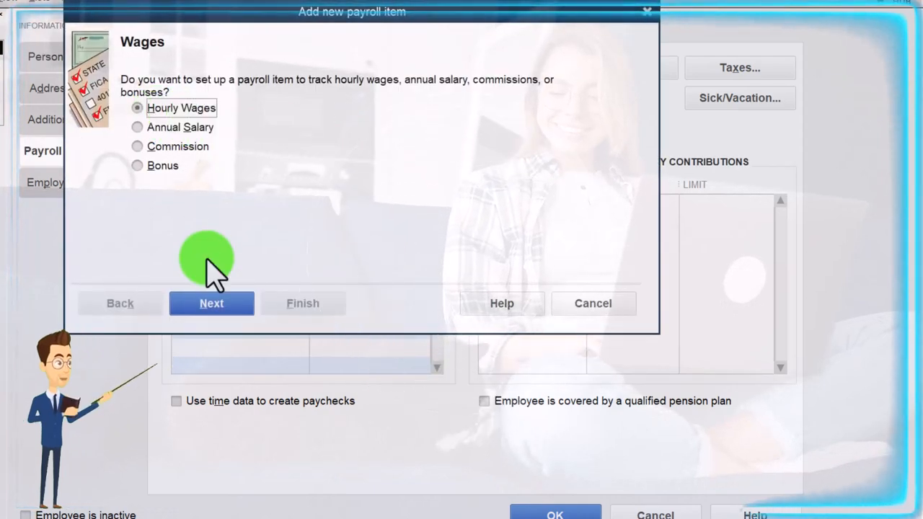
# - Create Hourly as a Regular Pay hourly-wage item charged to Payroll Expenses
pyautogui.click(211, 303)
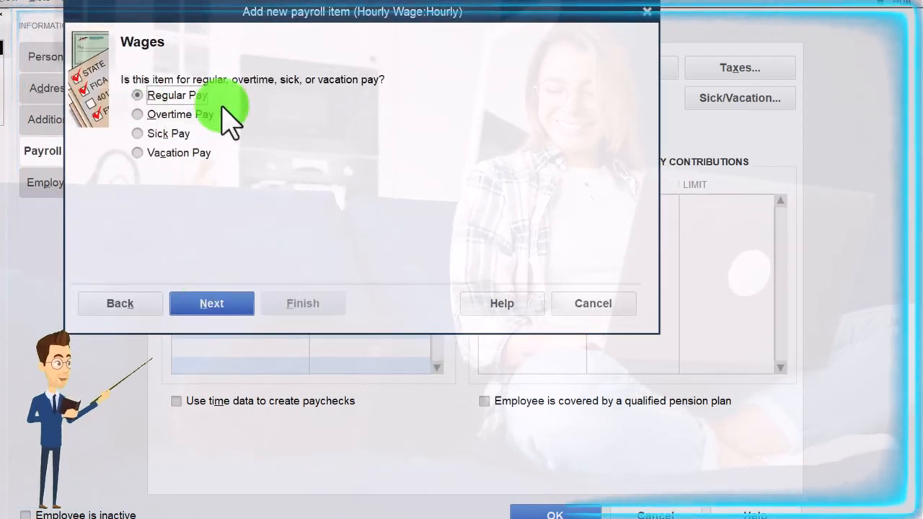
pyautogui.click(210, 302)
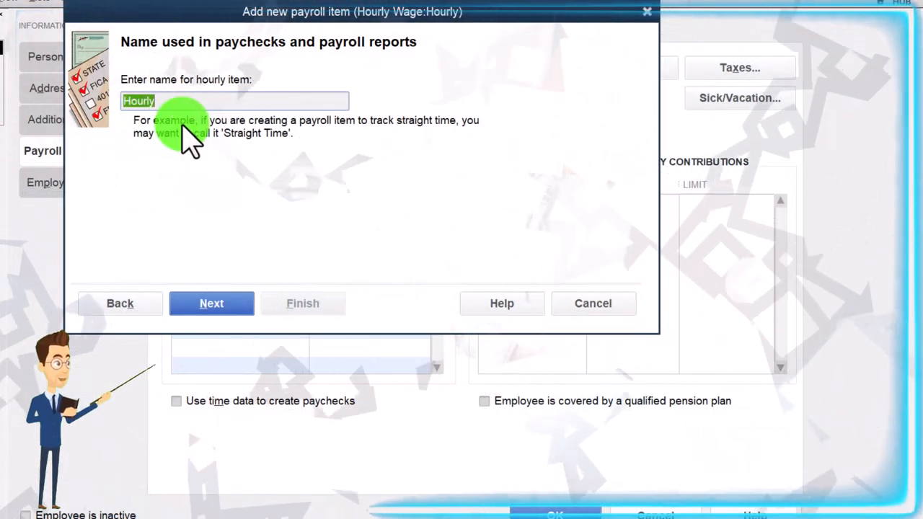
pyautogui.click(210, 303)
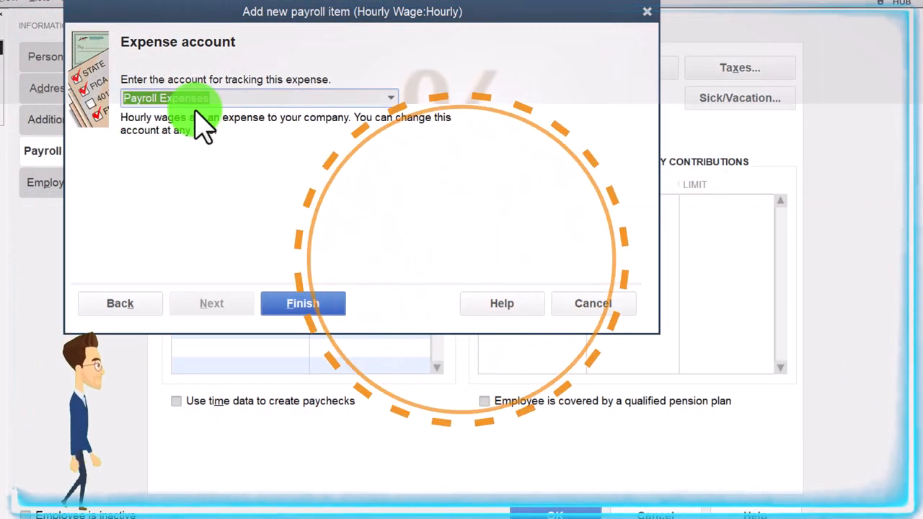
pyautogui.click(303, 303)
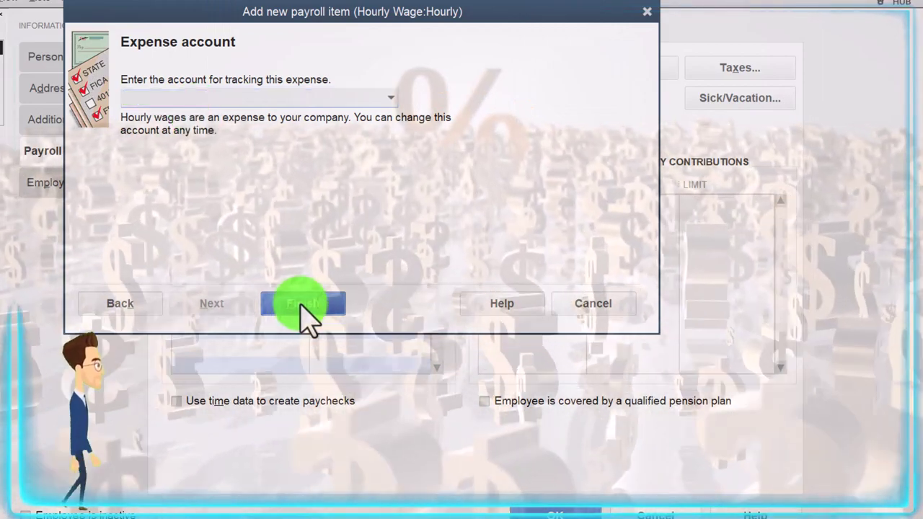
pyautogui.click(303, 303)
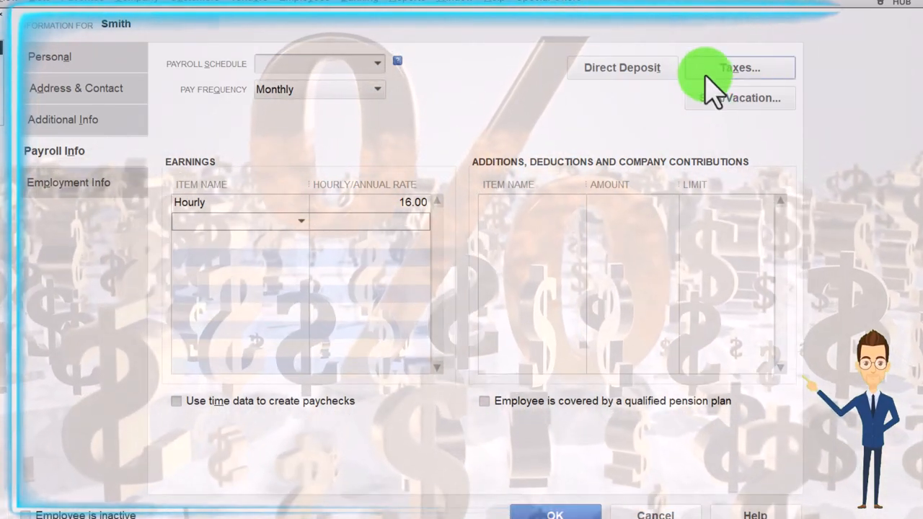
pyautogui.click(738, 68)
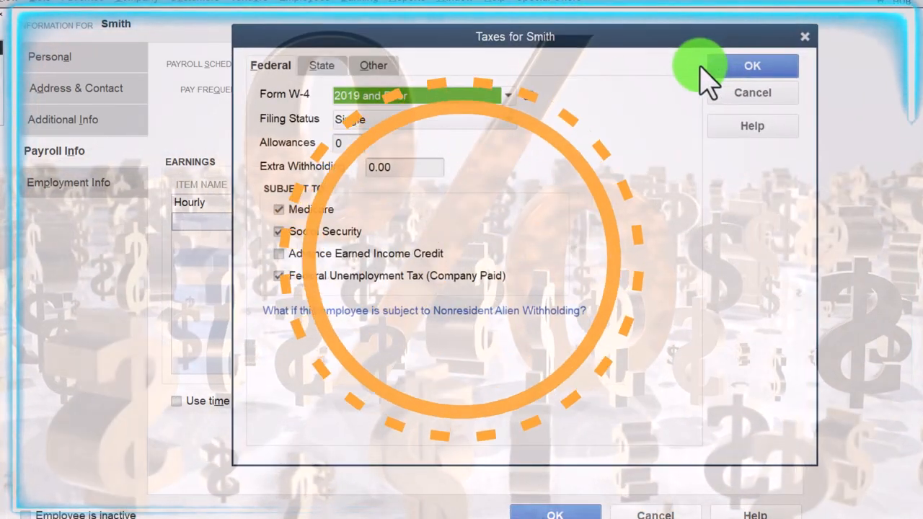
pyautogui.click(507, 95)
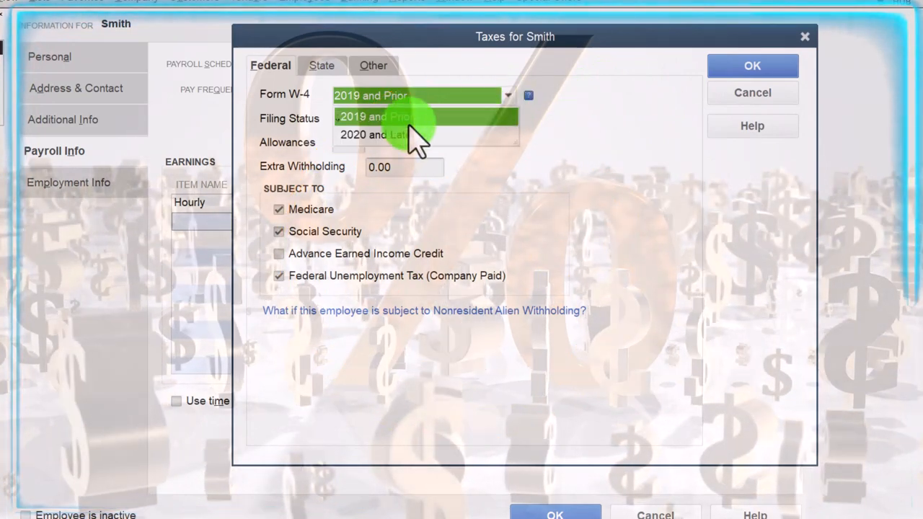
pyautogui.click(373, 136)
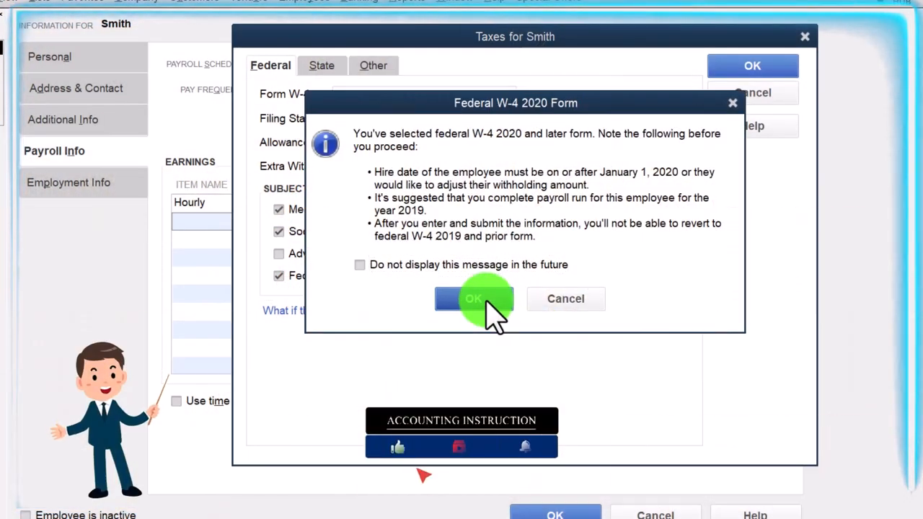
pyautogui.click(473, 299)
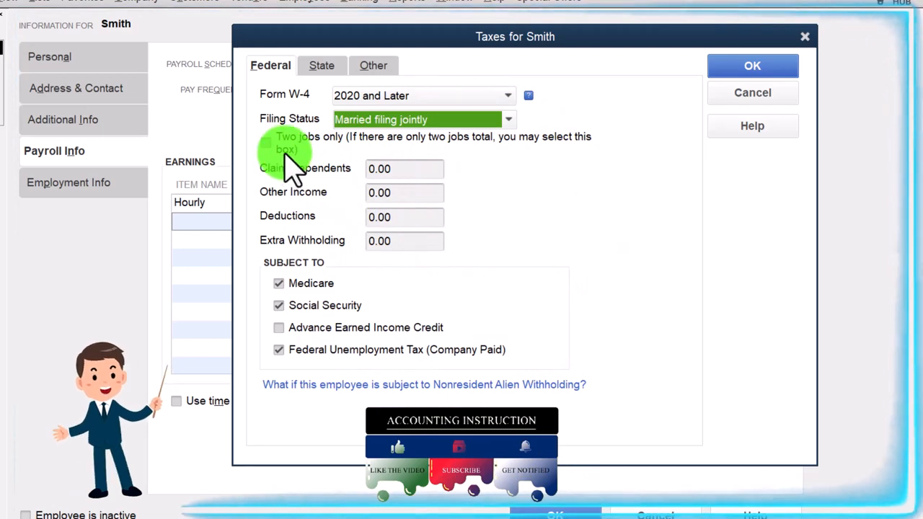
pyautogui.moveTo(459, 156)
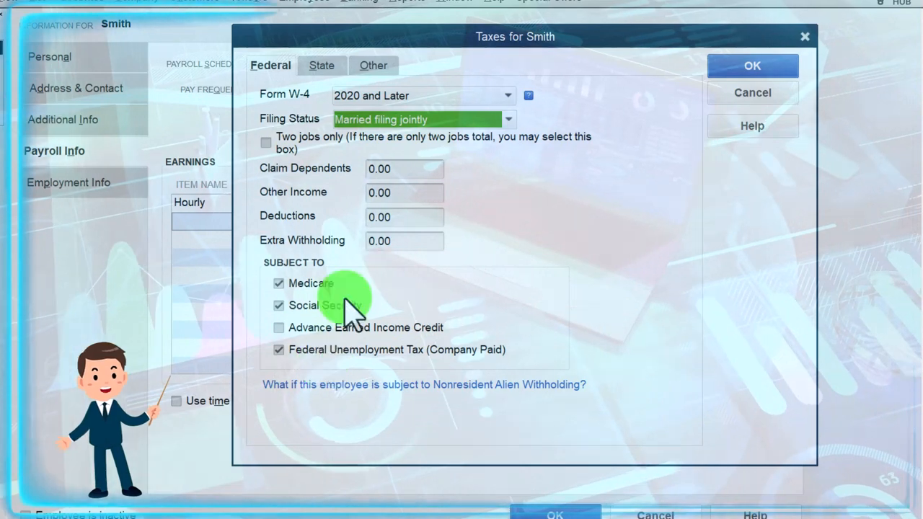
# - Review State and Other taxes and save without a state, continuing past the warnings
pyautogui.click(322, 64)
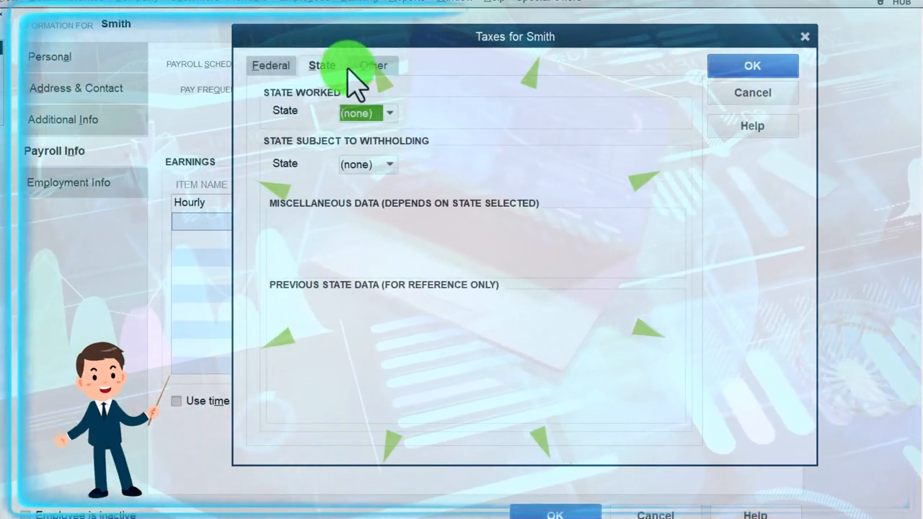
pyautogui.click(753, 67)
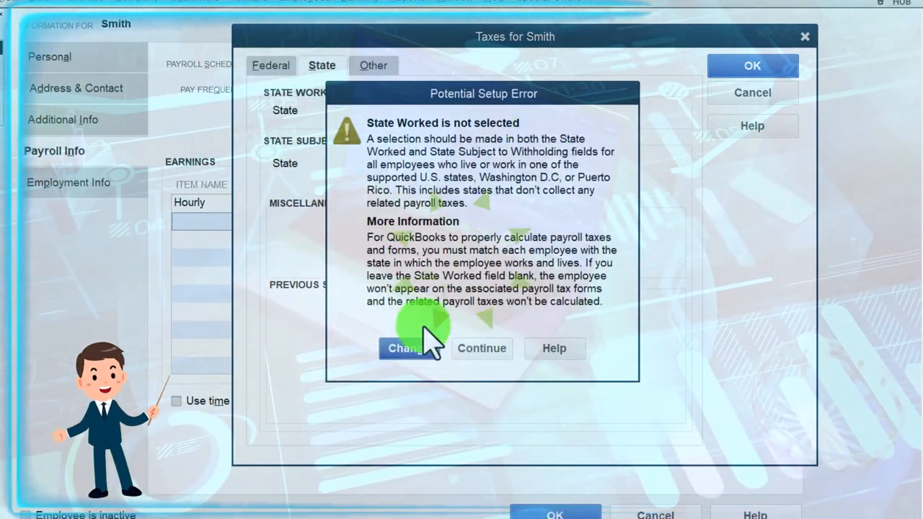
pyautogui.click(482, 348)
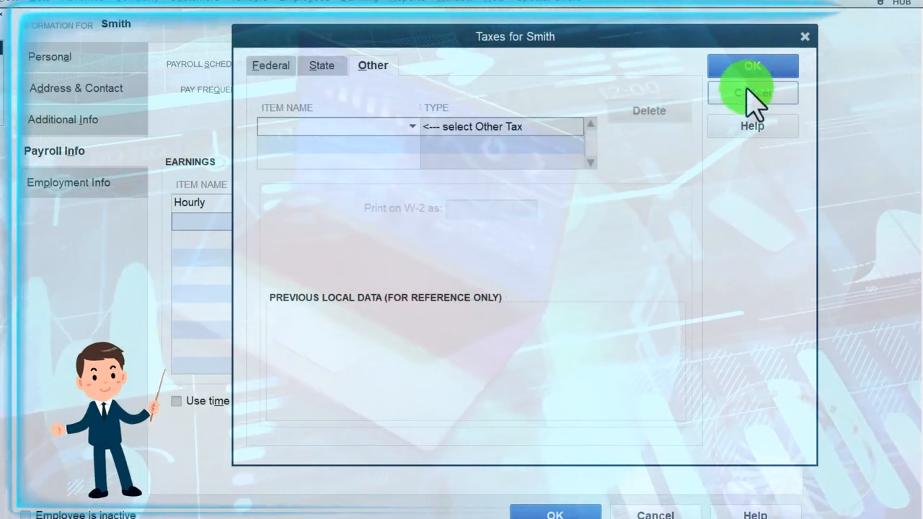
pyautogui.click(753, 67)
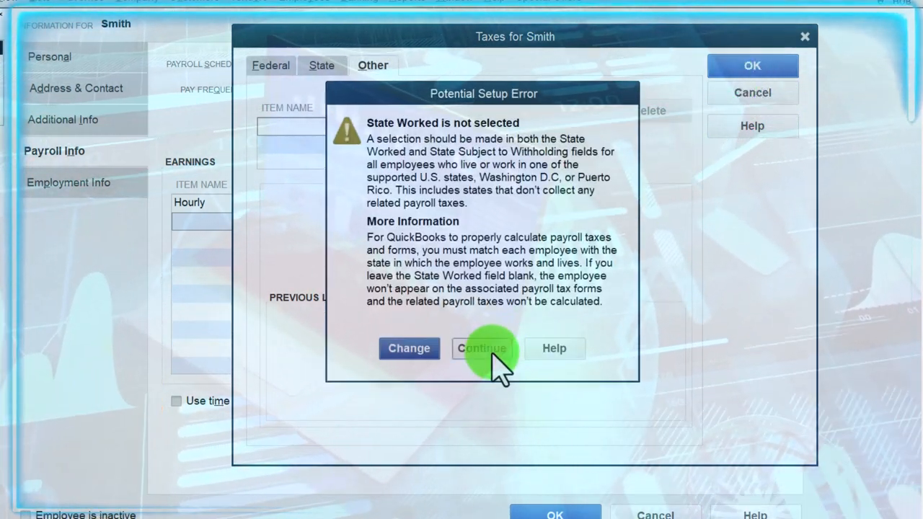
pyautogui.click(481, 347)
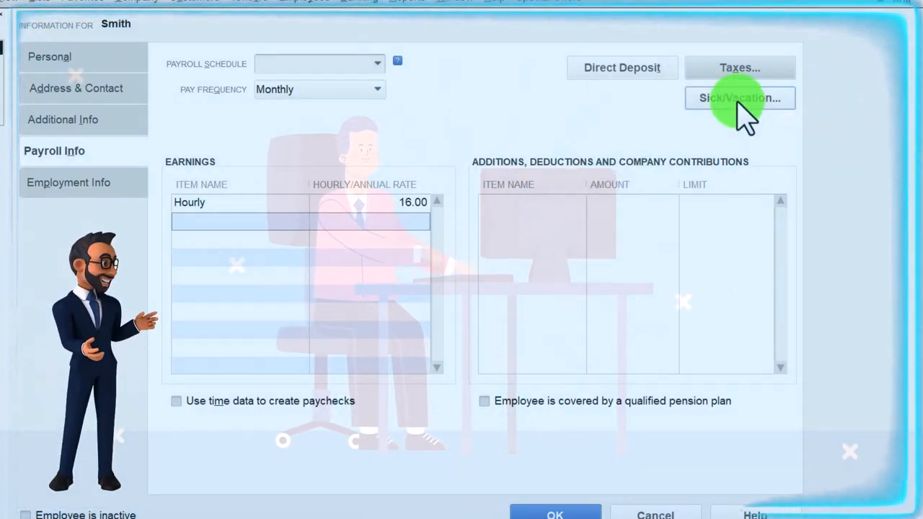
pyautogui.click(69, 182)
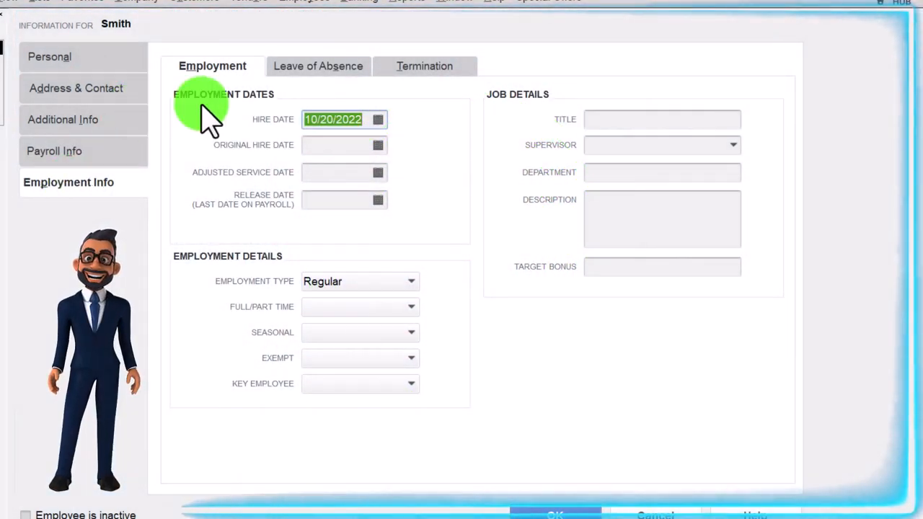
pyautogui.click(377, 118)
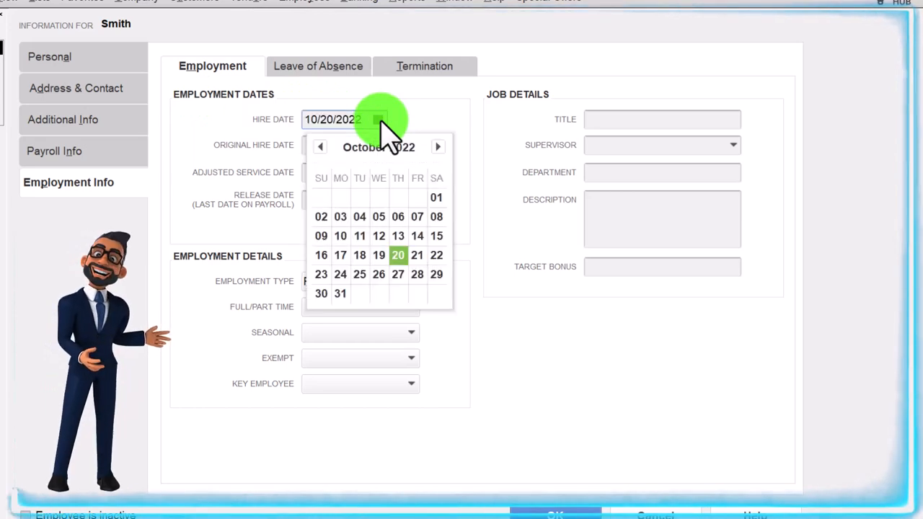
pyautogui.click(320, 147)
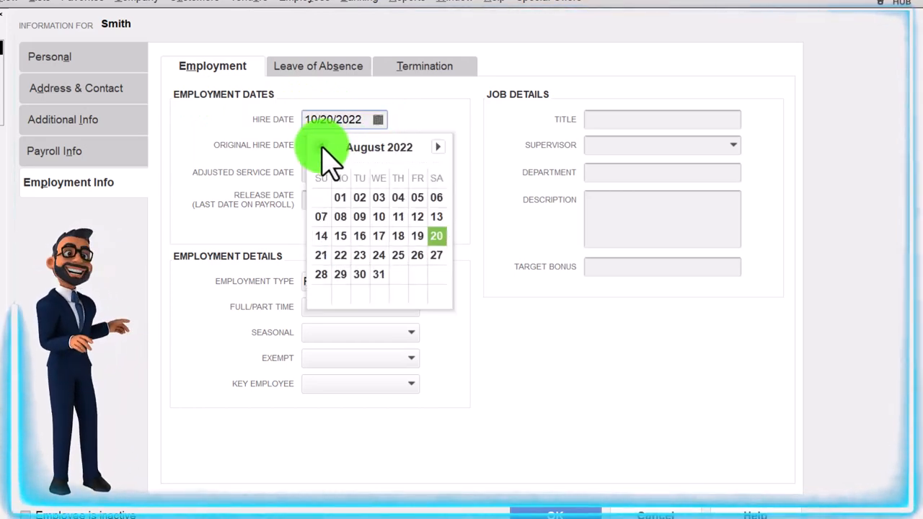
pyautogui.click(320, 147)
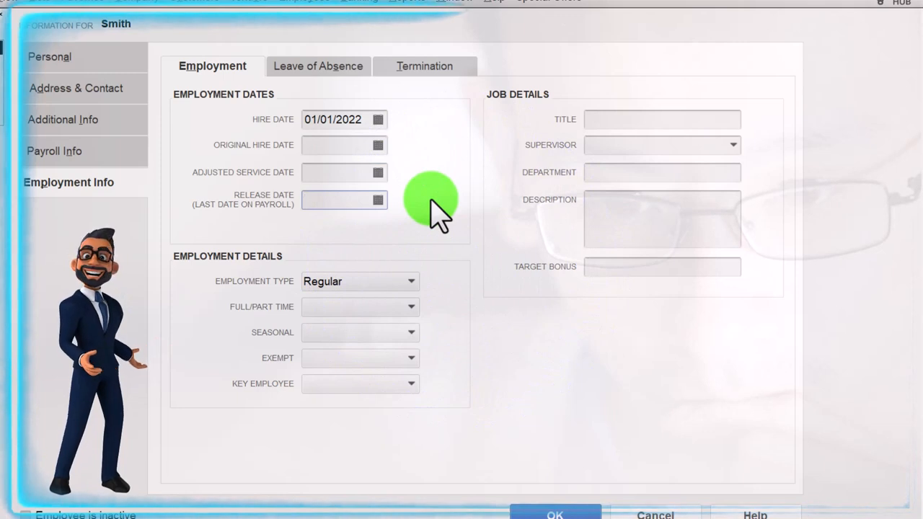
# - Keep employment type Regular and save her employment details
pyautogui.click(353, 281)
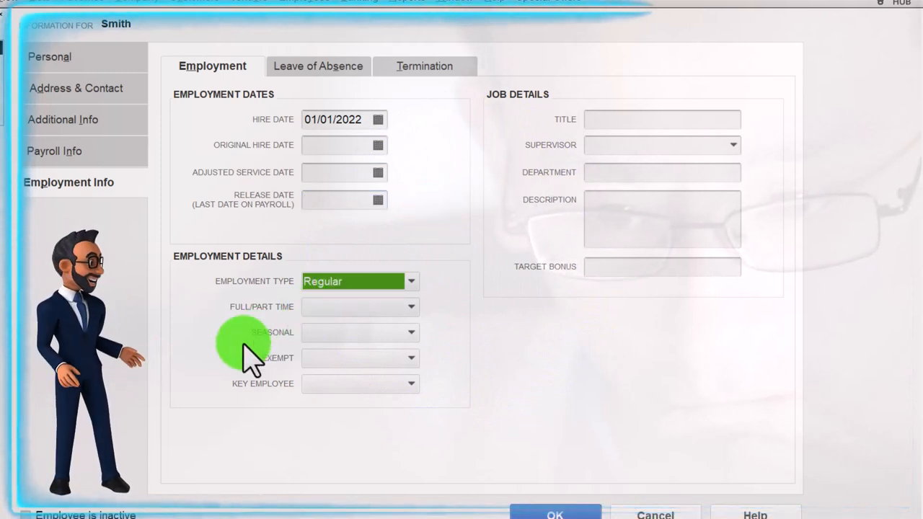
pyautogui.click(411, 281)
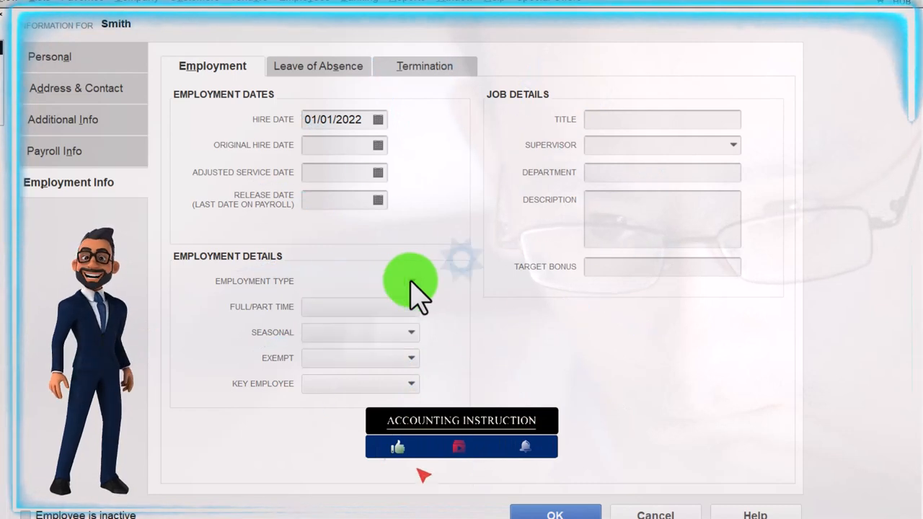
pyautogui.click(360, 281)
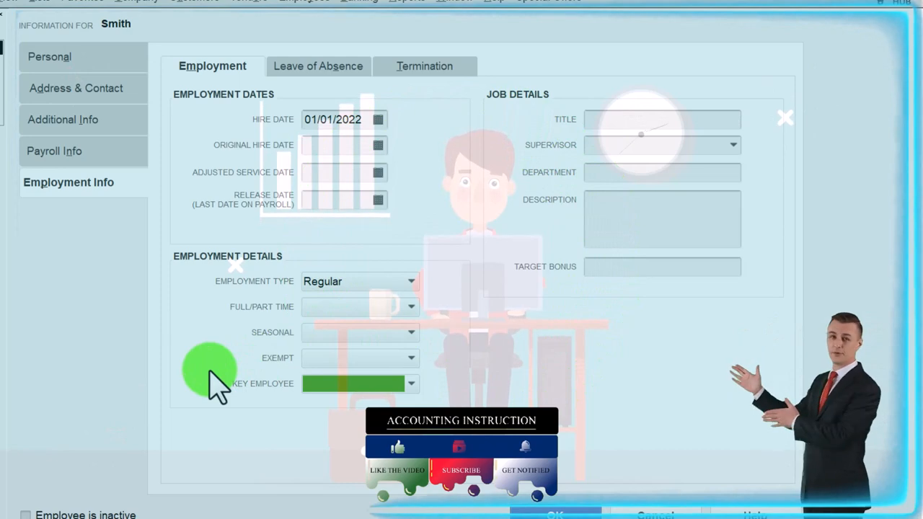
pyautogui.moveTo(566, 217)
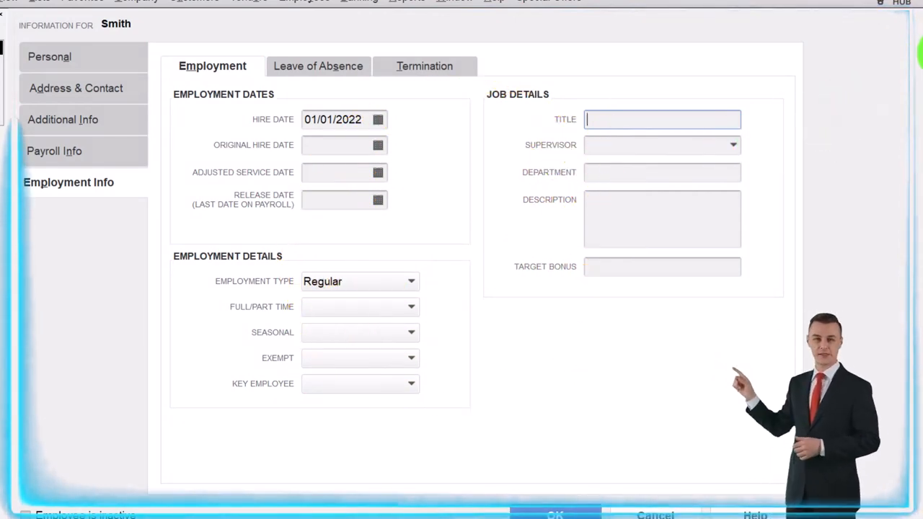
pyautogui.click(553, 513)
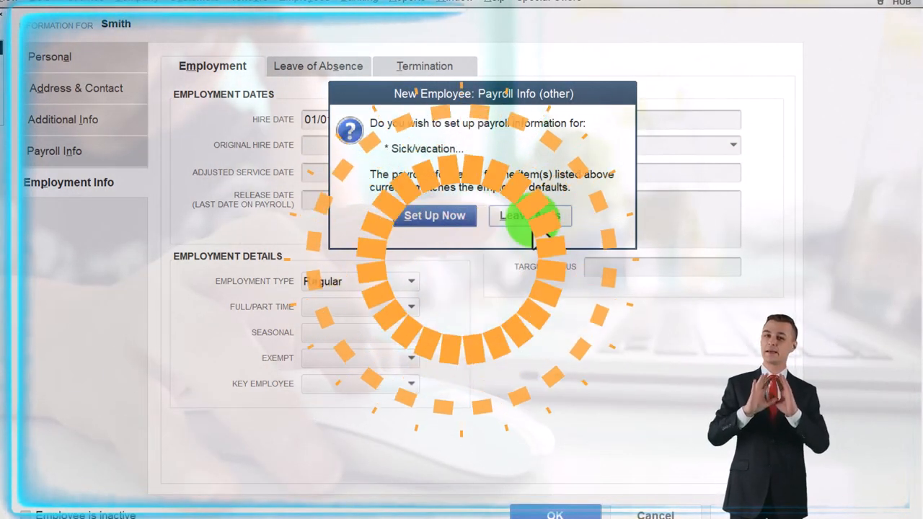
pyautogui.click(531, 217)
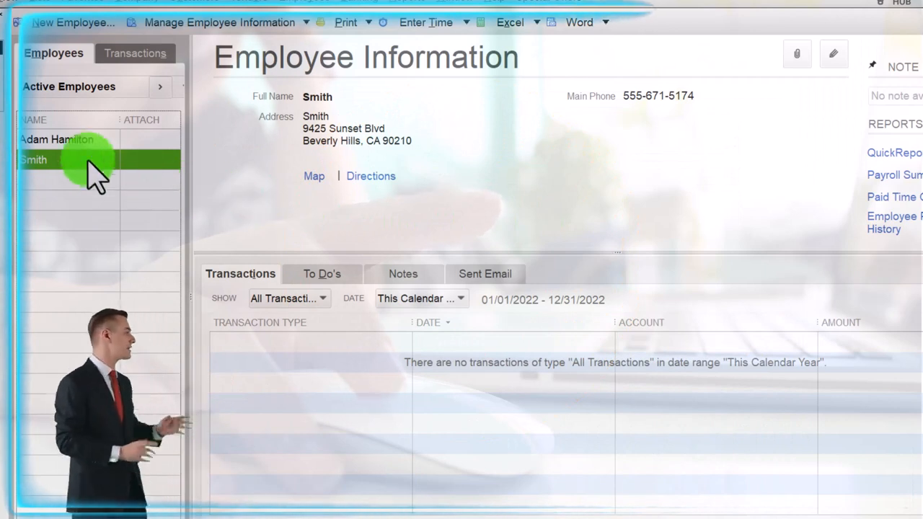
pyautogui.rightClick(65, 138)
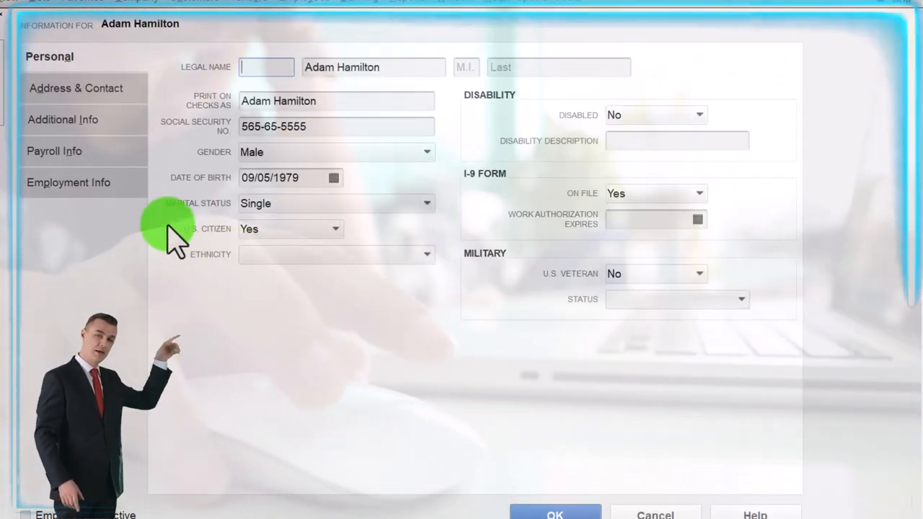
pyautogui.click(69, 181)
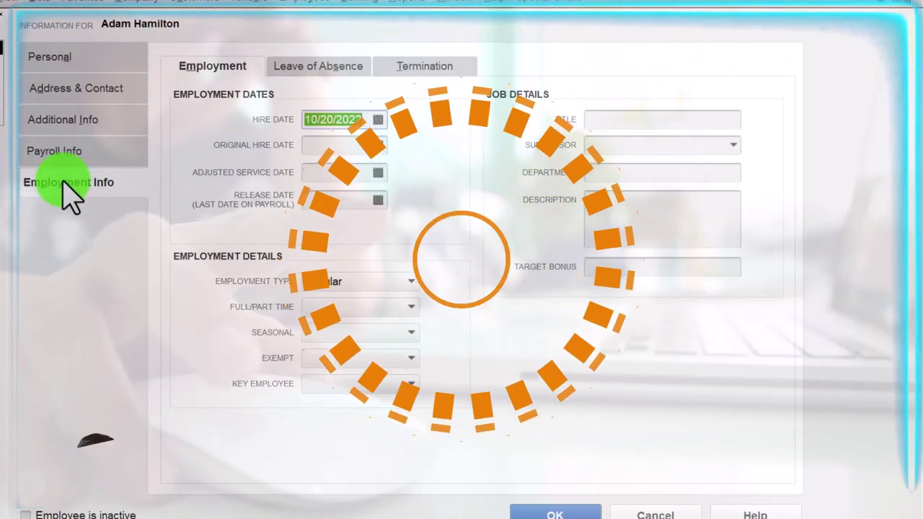
pyautogui.click(378, 119)
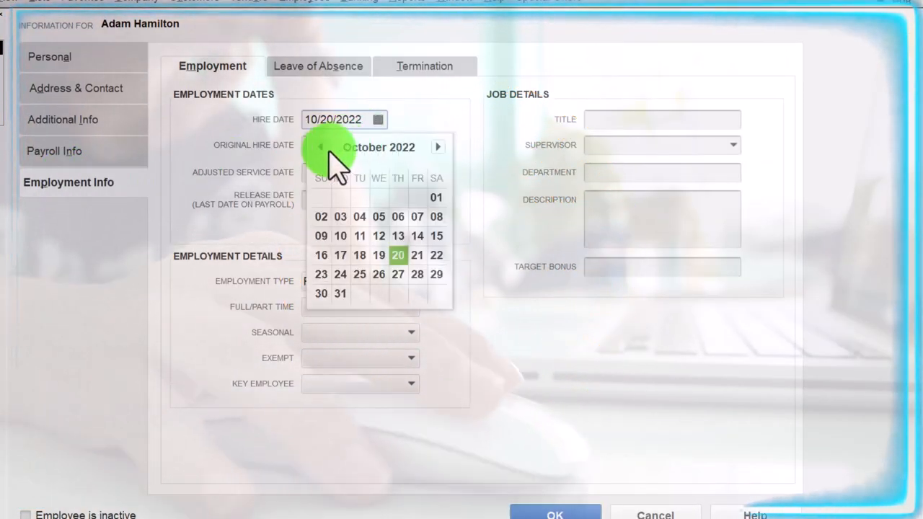
pyautogui.click(320, 147)
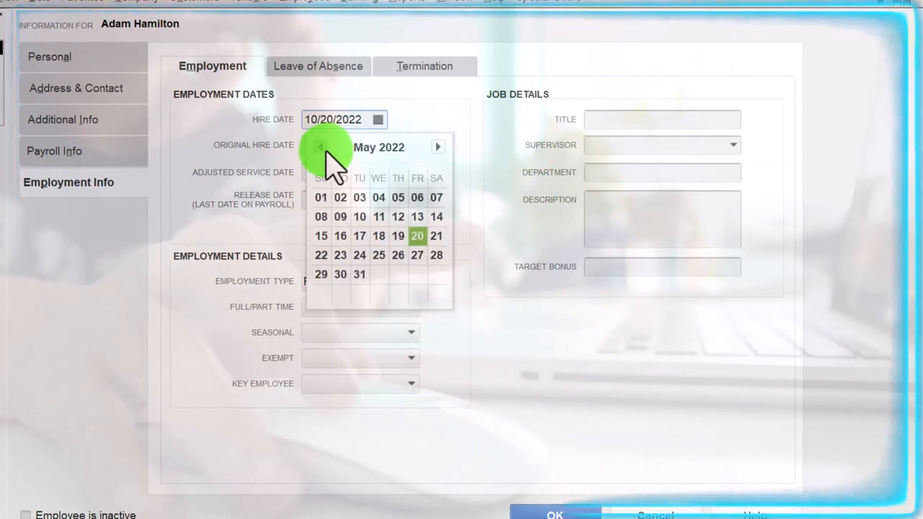
pyautogui.click(320, 147)
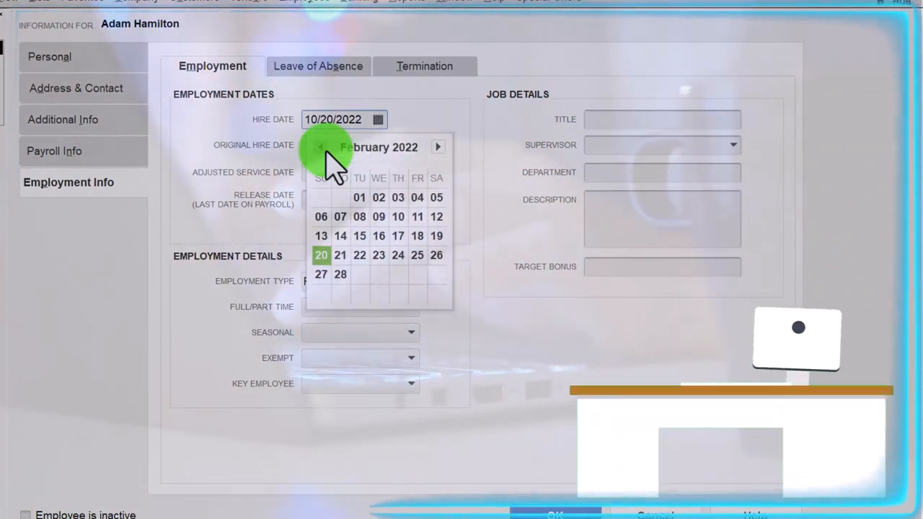
pyautogui.click(320, 147)
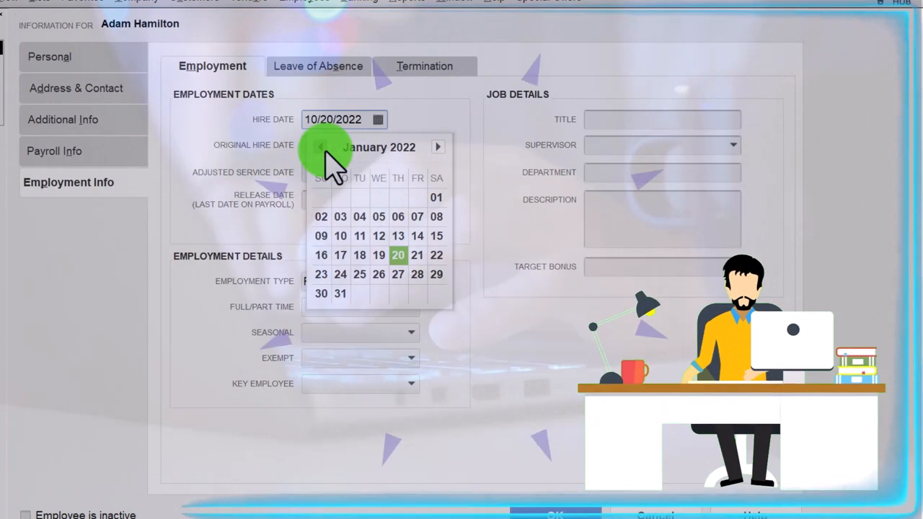
pyautogui.click(438, 147)
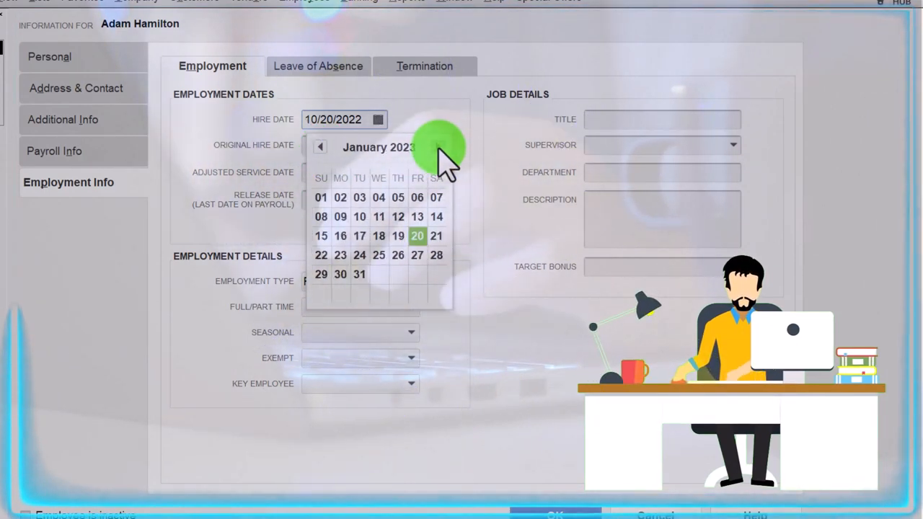
pyautogui.click(438, 147)
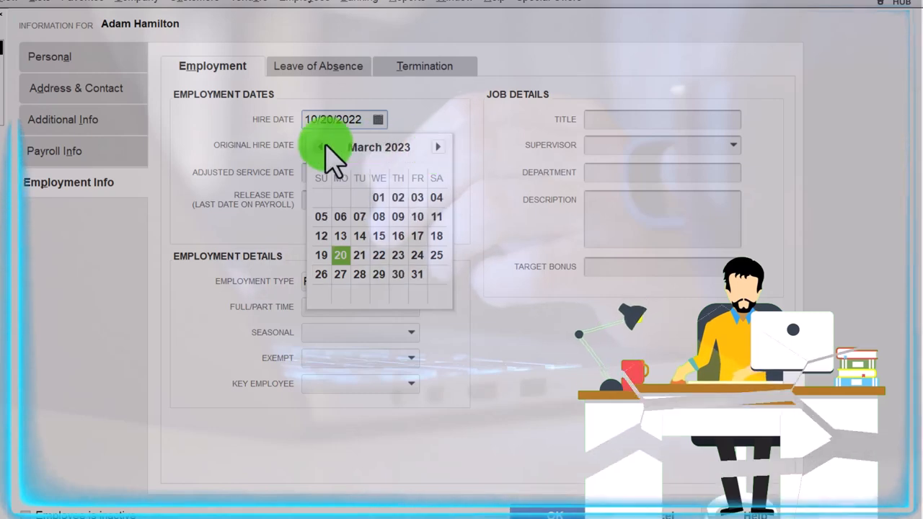
pyautogui.click(320, 148)
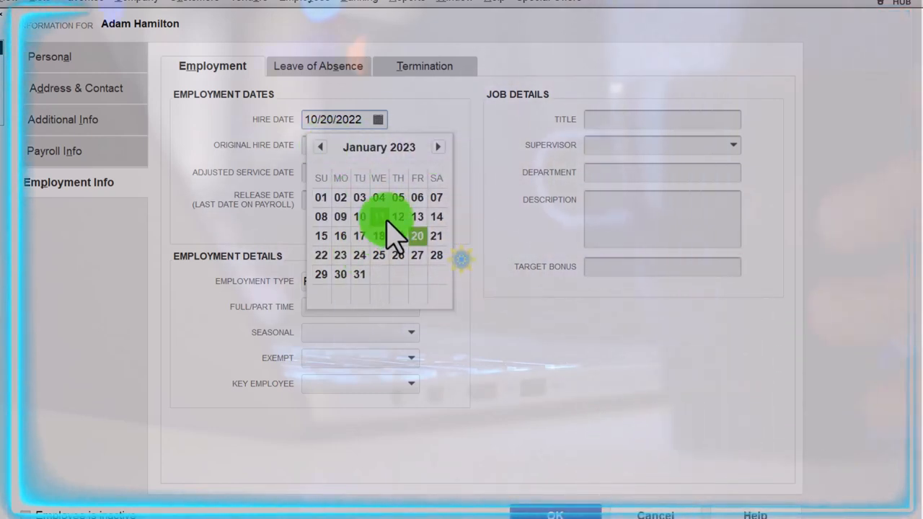
pyautogui.click(320, 196)
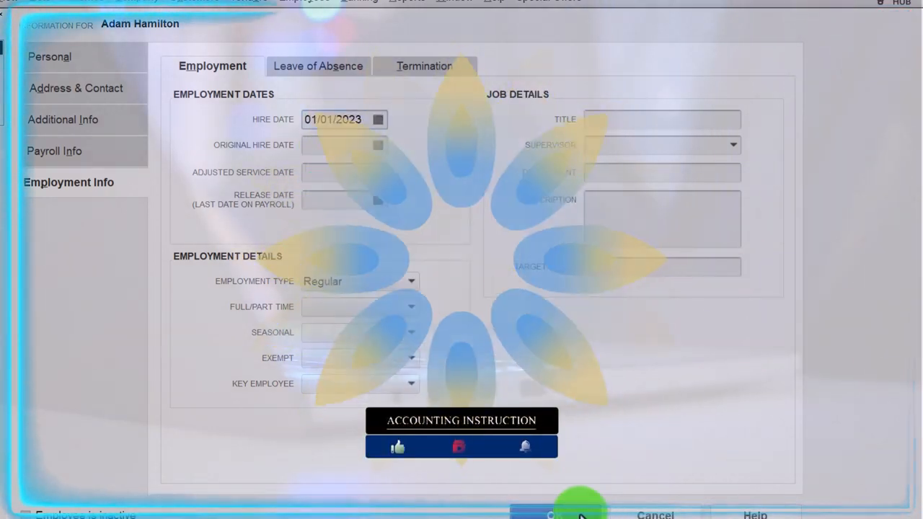
pyautogui.click(555, 513)
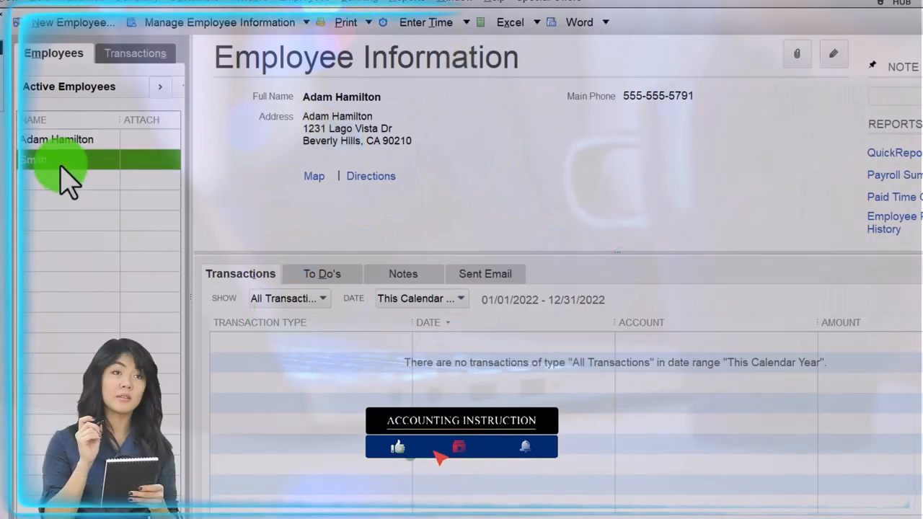
pyautogui.rightClick(33, 158)
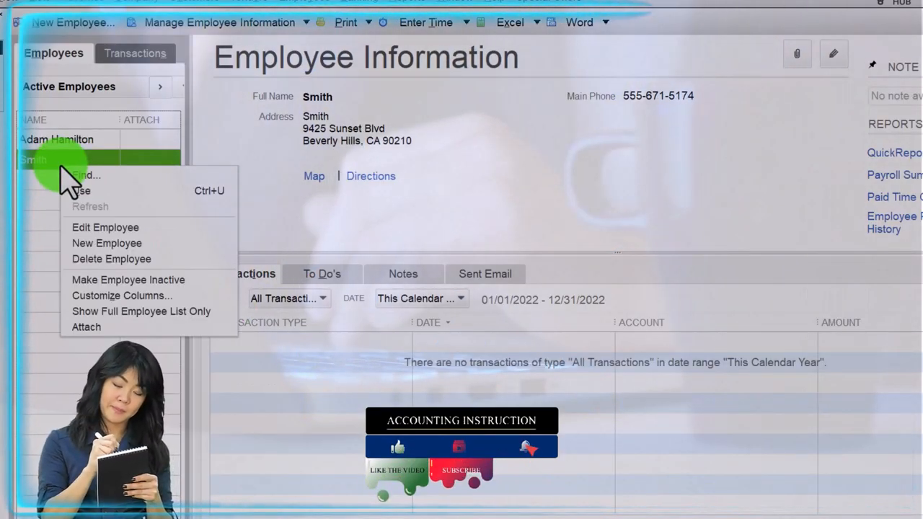
pyautogui.click(108, 230)
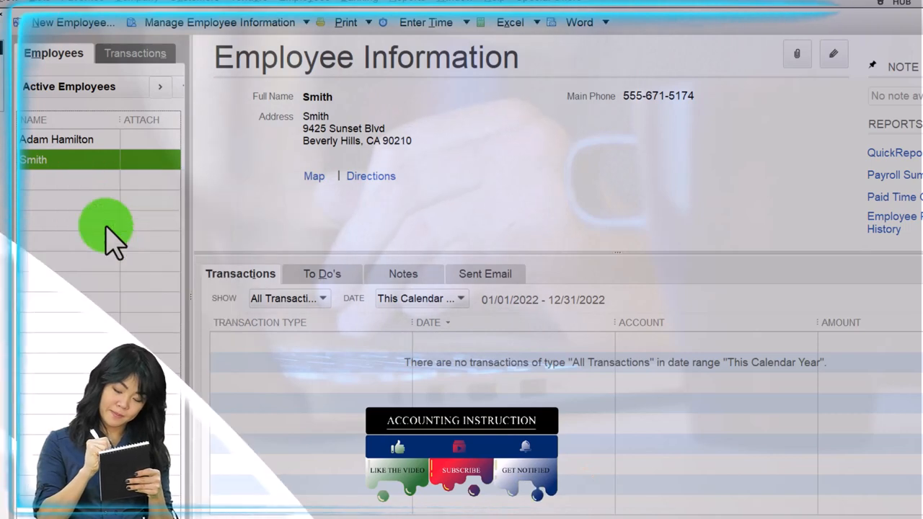
pyautogui.doubleClick(33, 159)
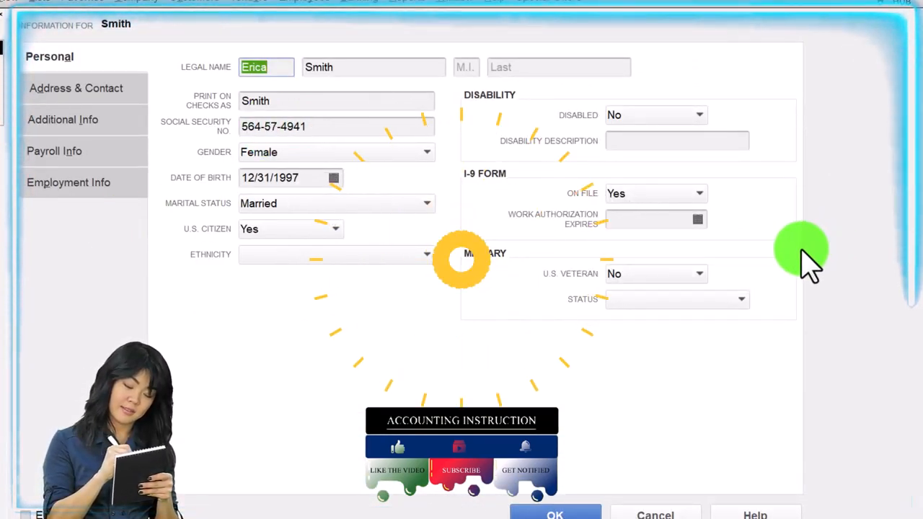
pyautogui.click(336, 101)
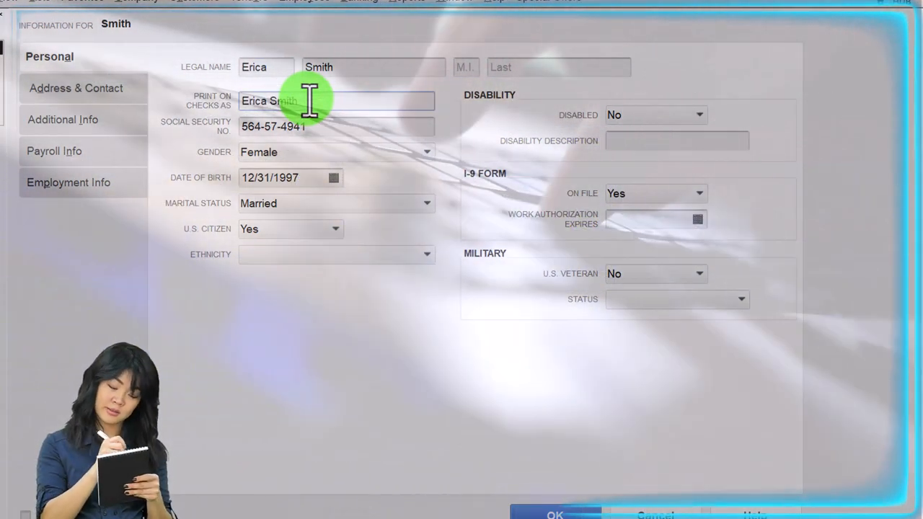
pyautogui.tripleClick(337, 127)
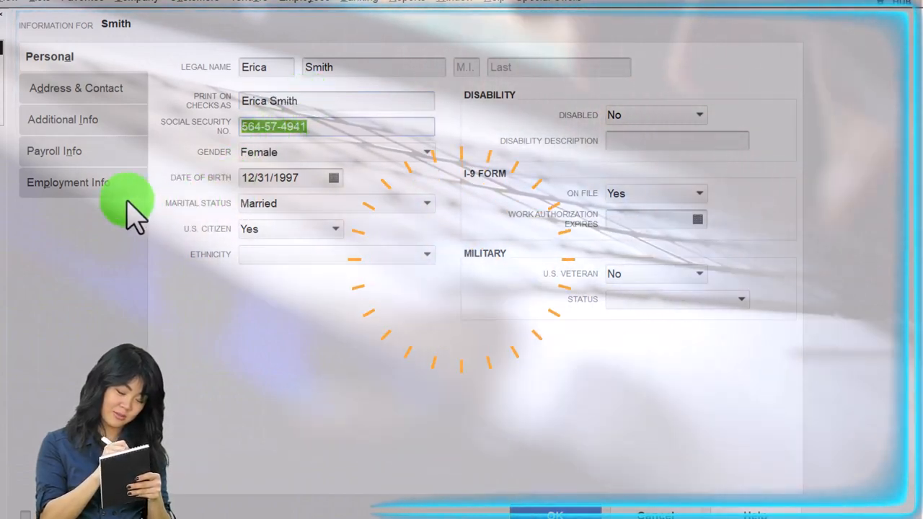
pyautogui.click(68, 181)
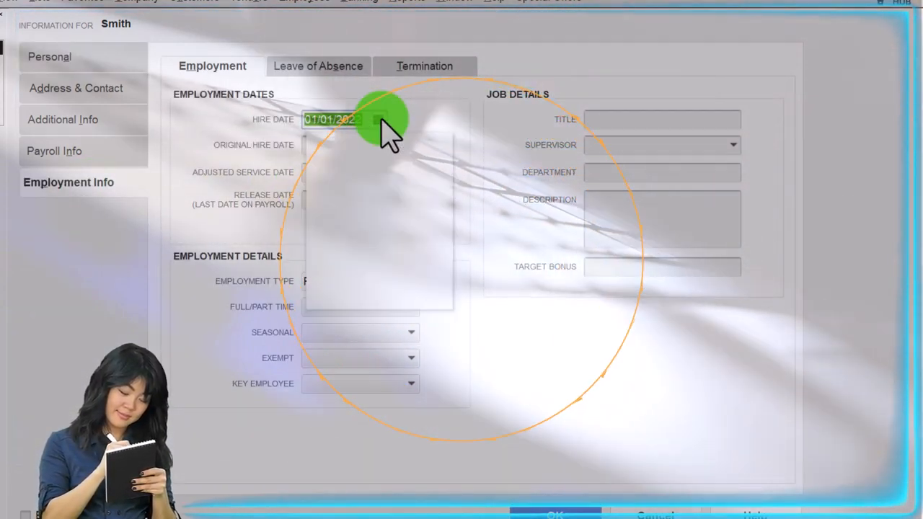
pyautogui.click(377, 118)
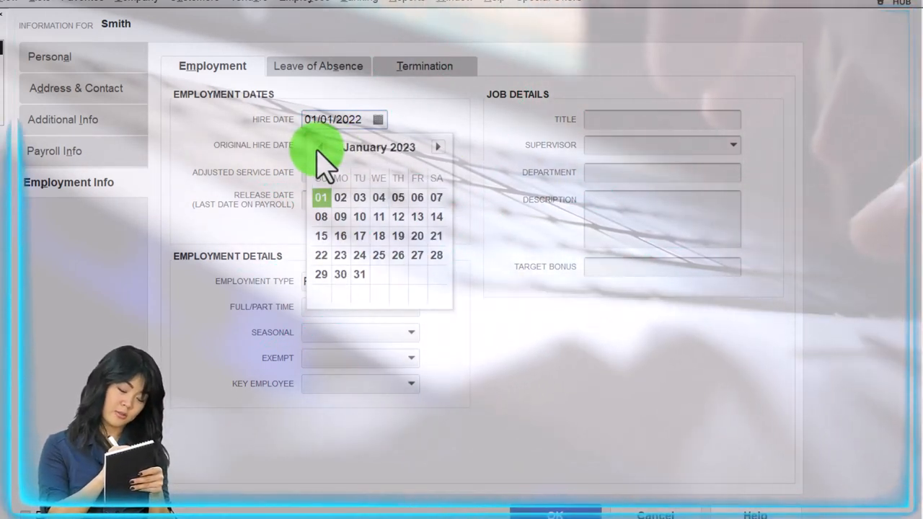
pyautogui.click(320, 196)
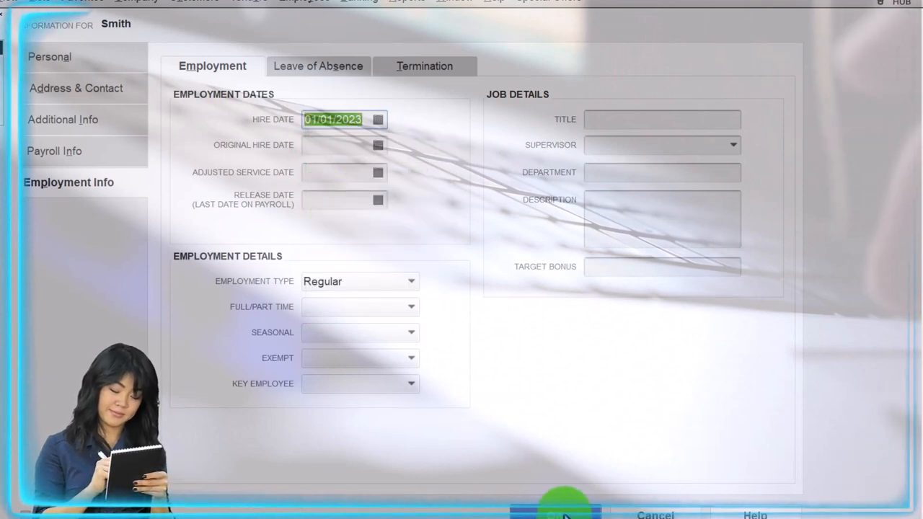
pyautogui.click(555, 512)
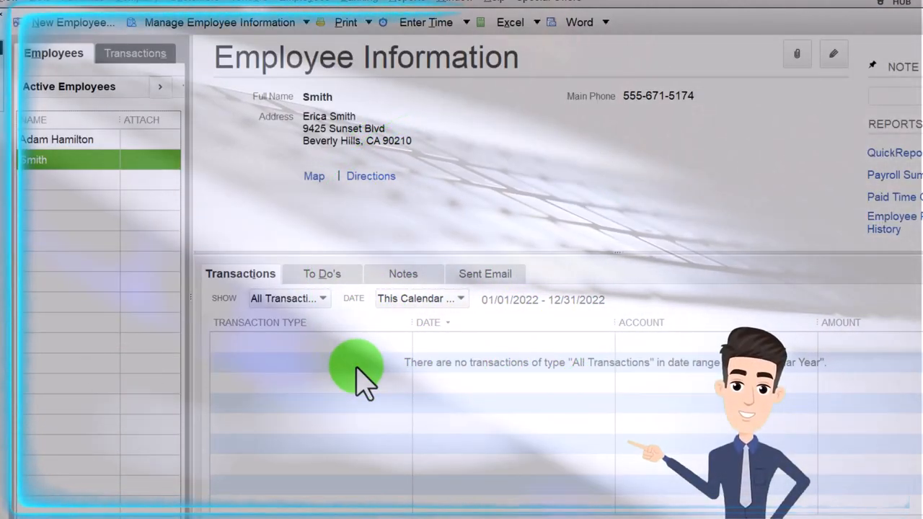
pyautogui.moveTo(317, 433)
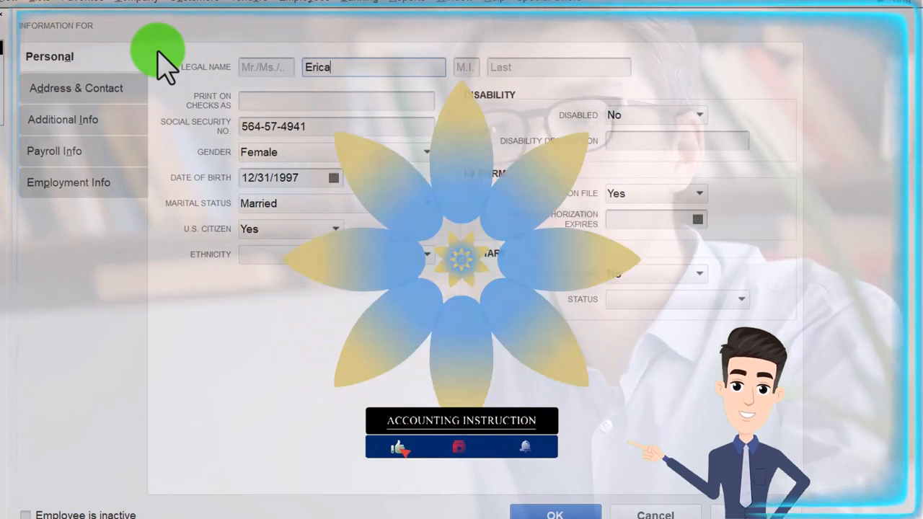
pyautogui.write('Smith')
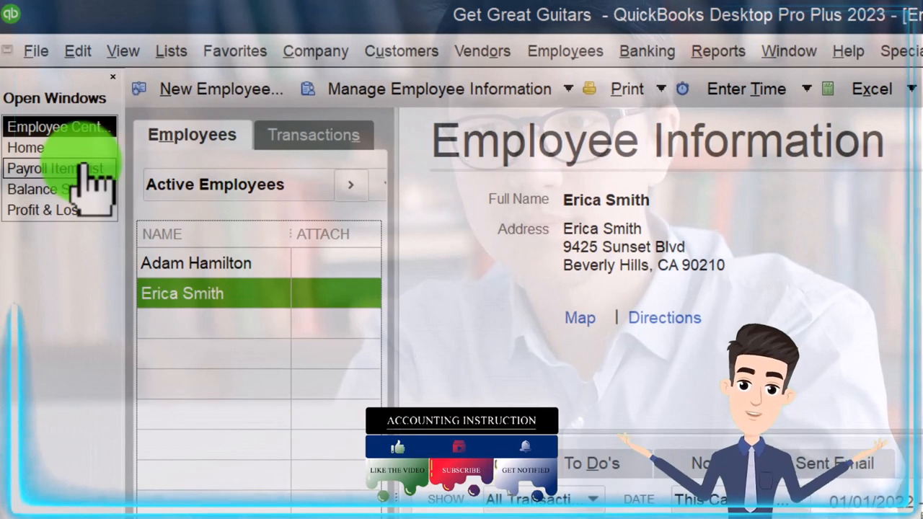
pyautogui.click(43, 167)
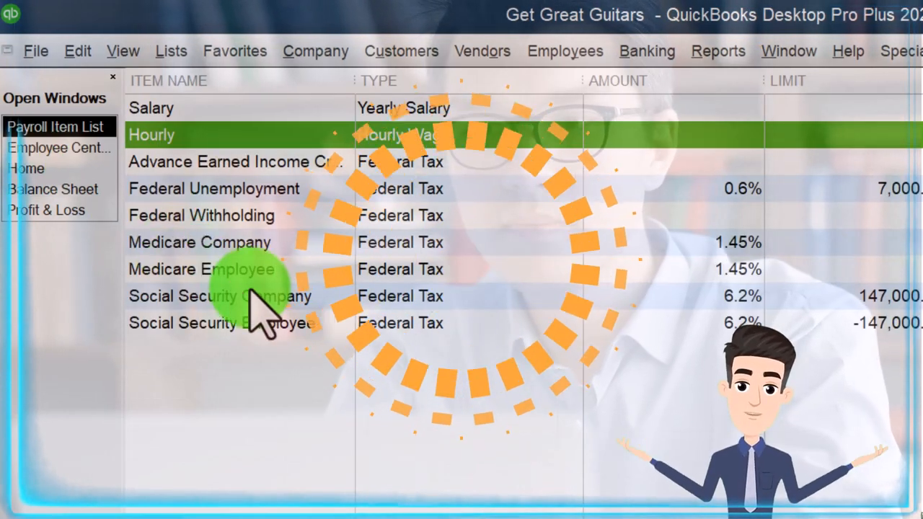